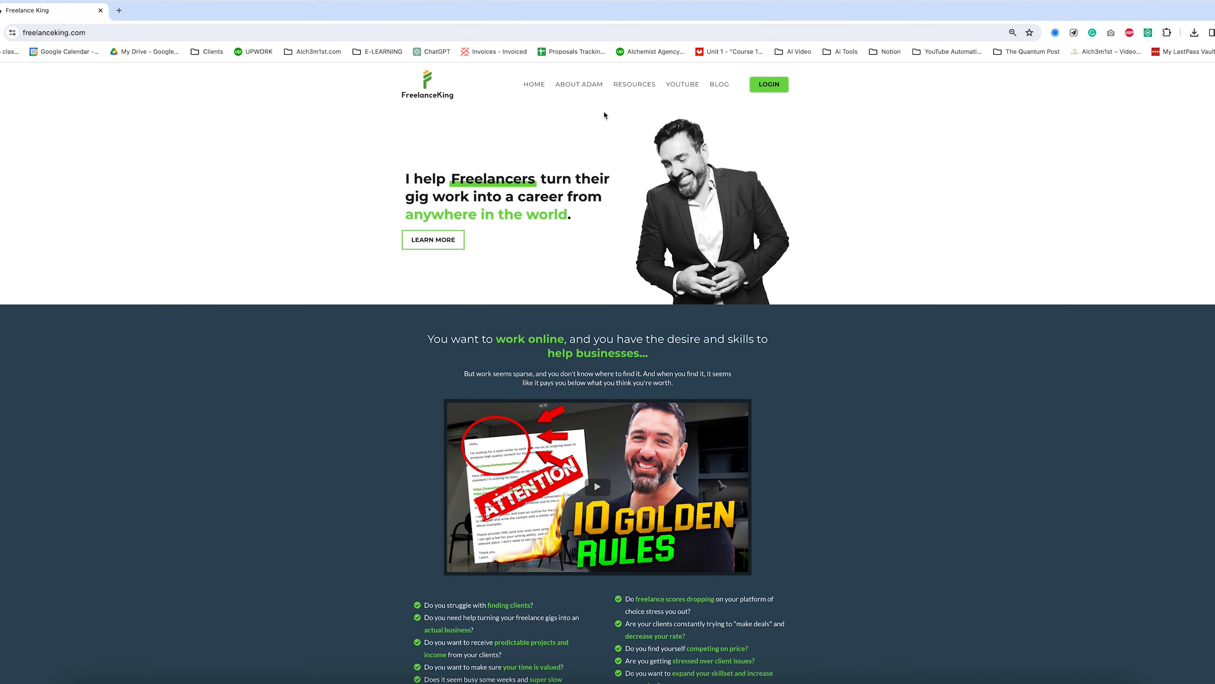
Go to the Profile Review page from the Resources menu
{"action": "left_click", "coordinate": [635, 84]}
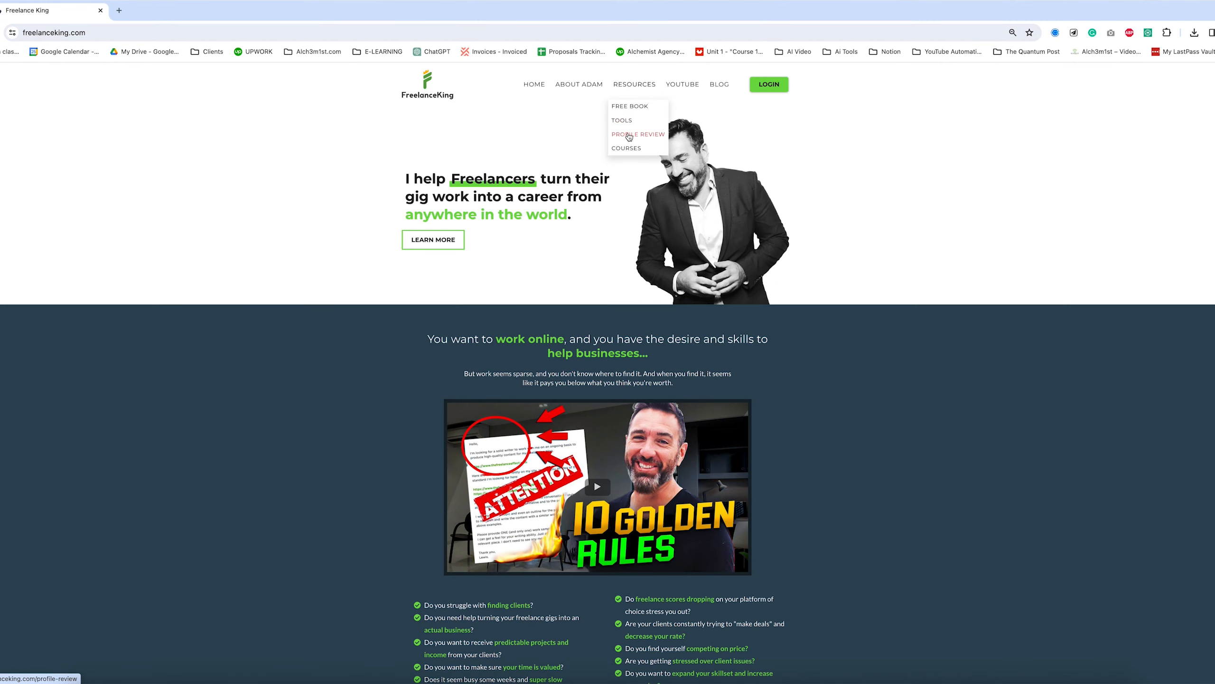
{"action": "left_click", "coordinate": [638, 133]}
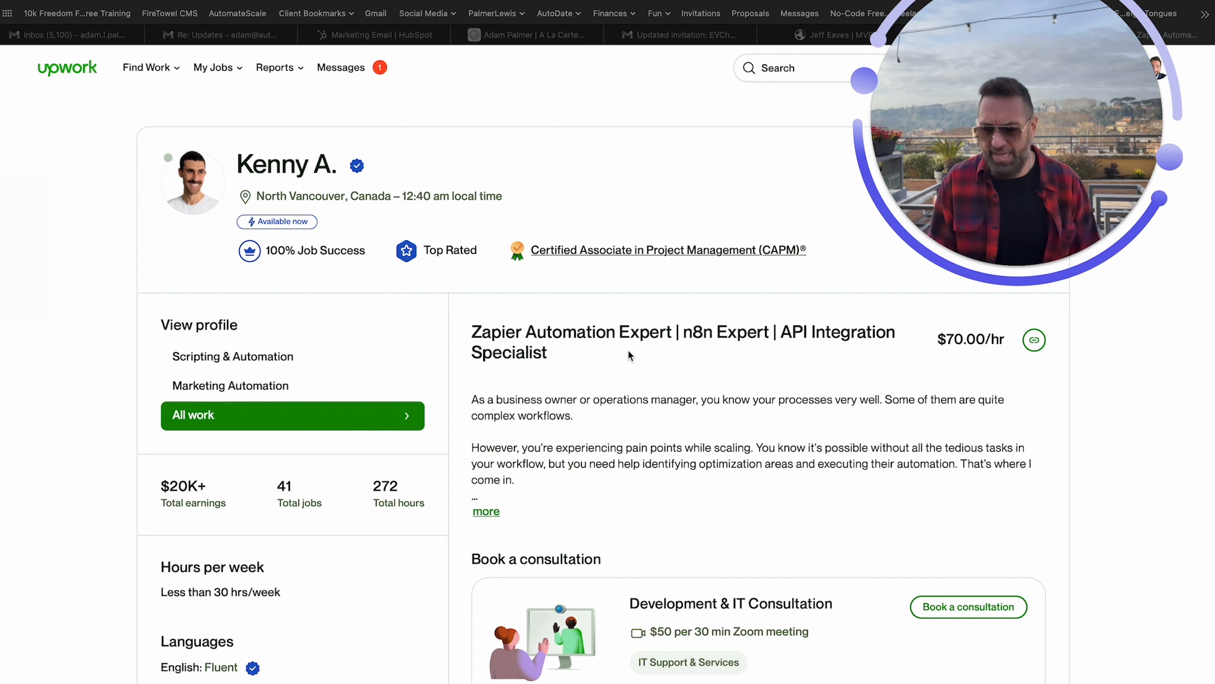
{"action": "mouse_move", "coordinate": [700, 353]}
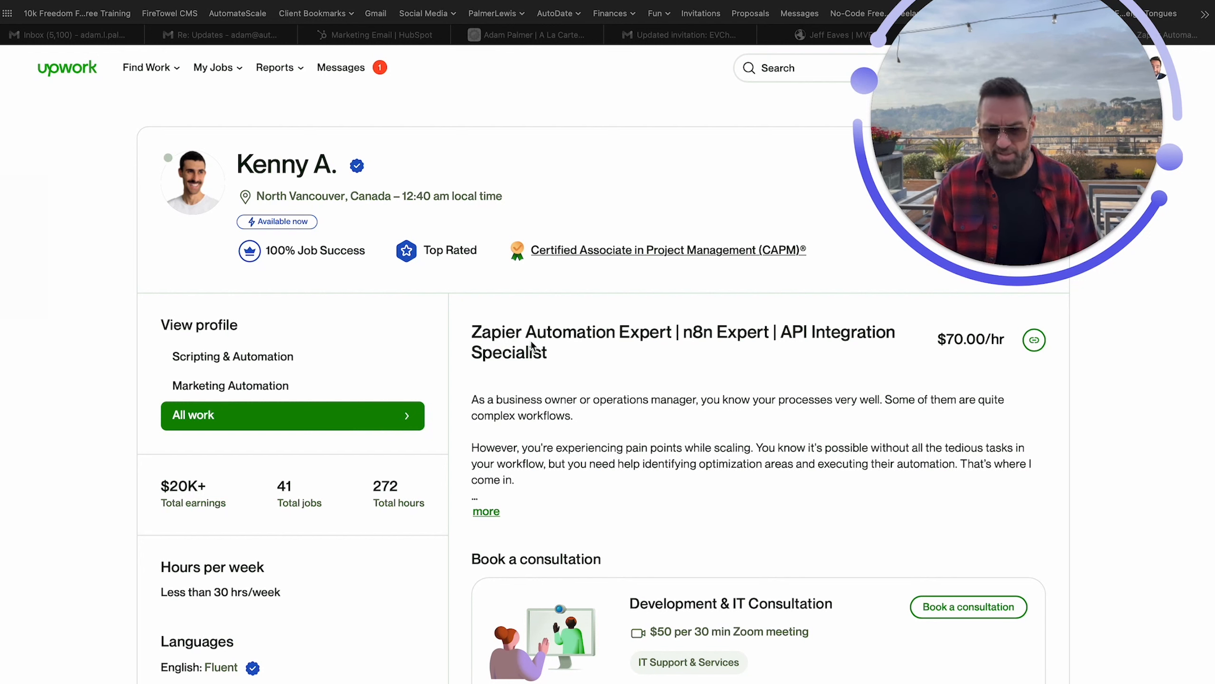
{"action": "mouse_move", "coordinate": [369, 253]}
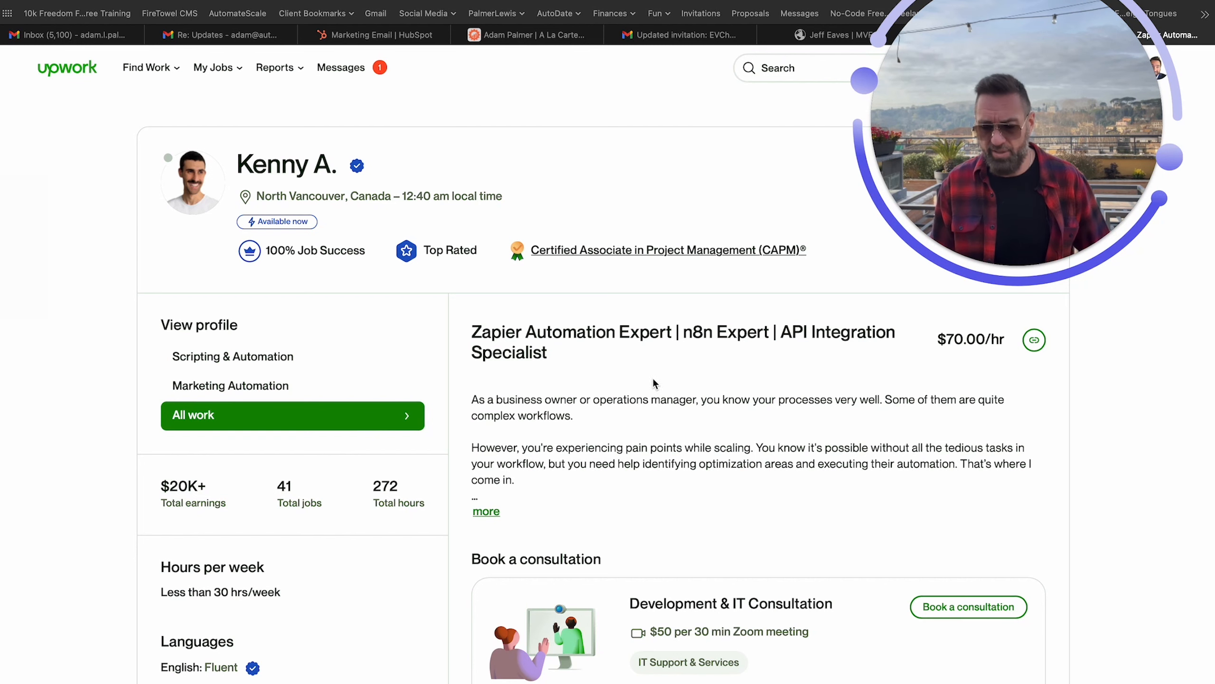
View the Scripting & Automation and Marketing Automation profiles, return to All work and expand its overview
{"action": "left_click", "coordinate": [233, 357]}
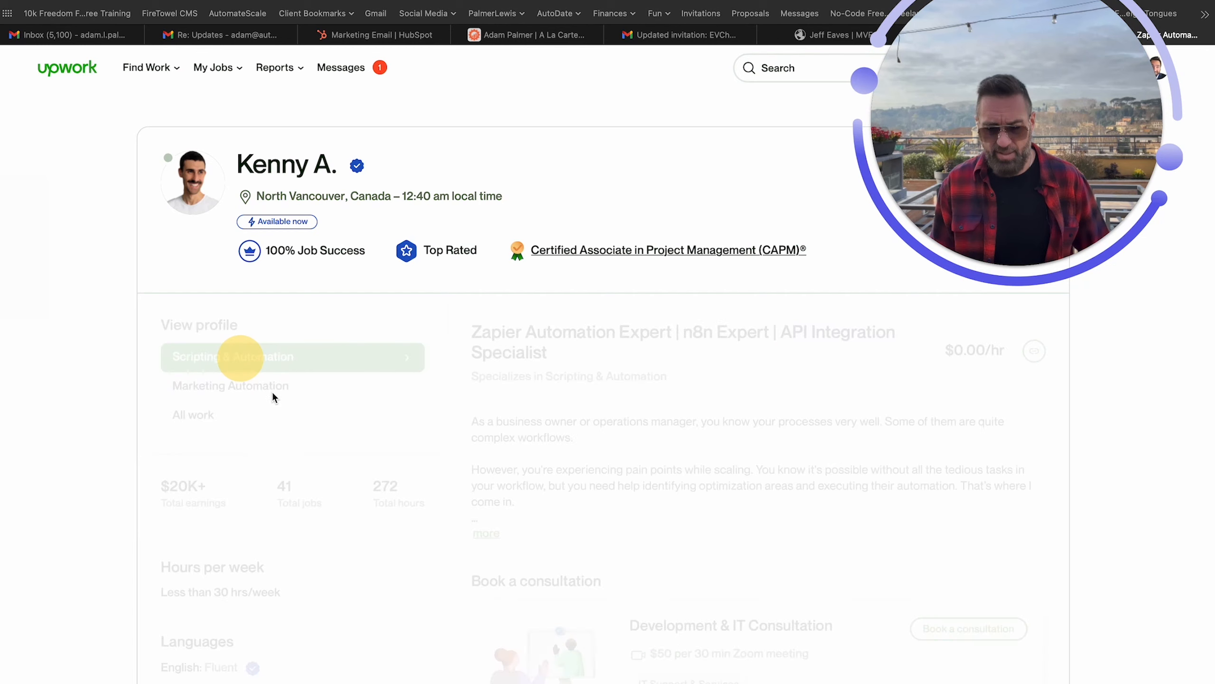
{"action": "left_click", "coordinate": [231, 357]}
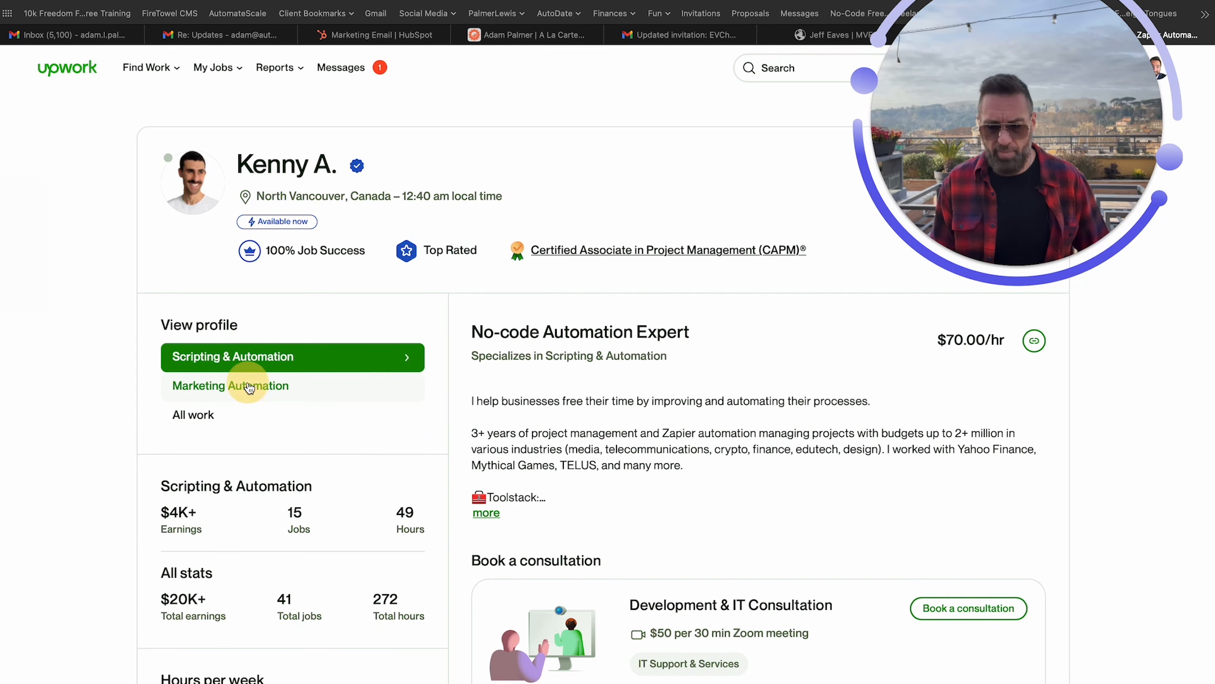
{"action": "left_click", "coordinate": [229, 386]}
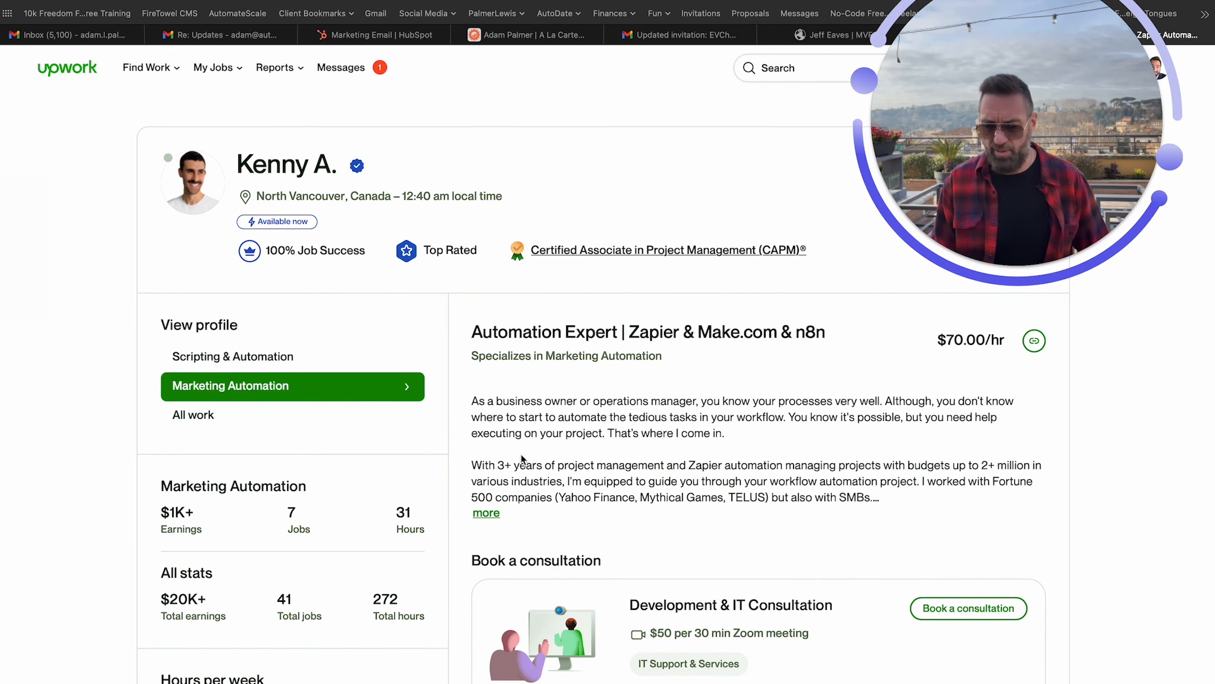
{"action": "left_click", "coordinate": [192, 415]}
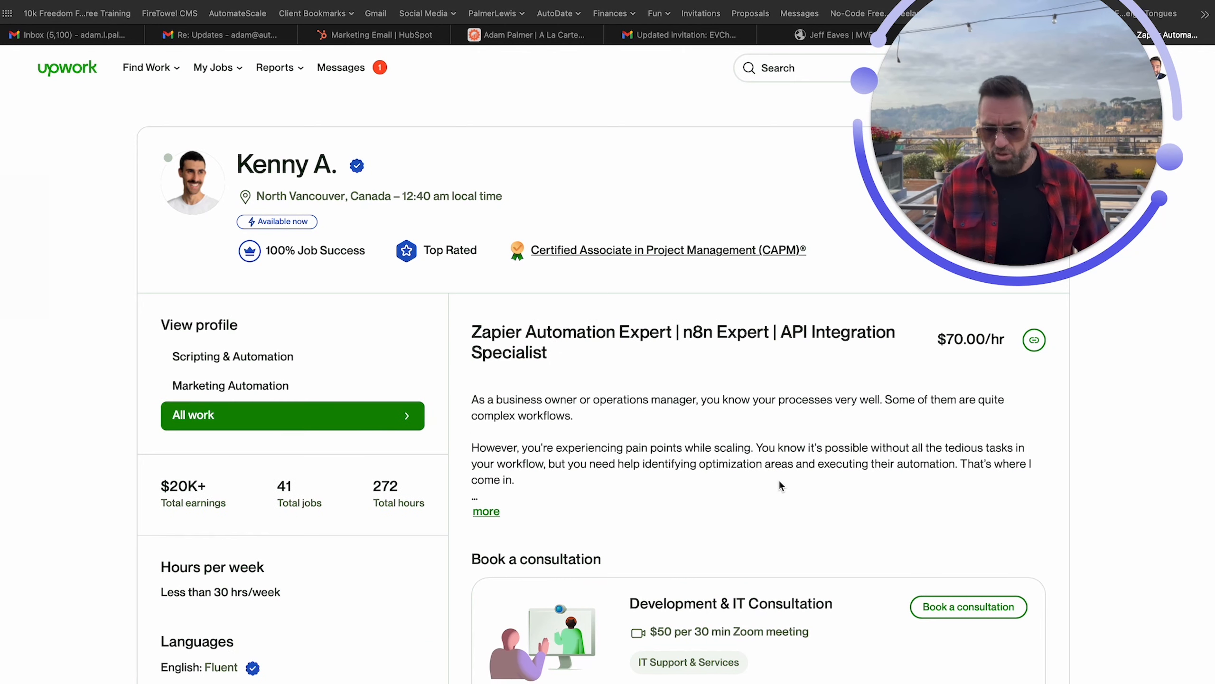
{"action": "mouse_move", "coordinate": [588, 494]}
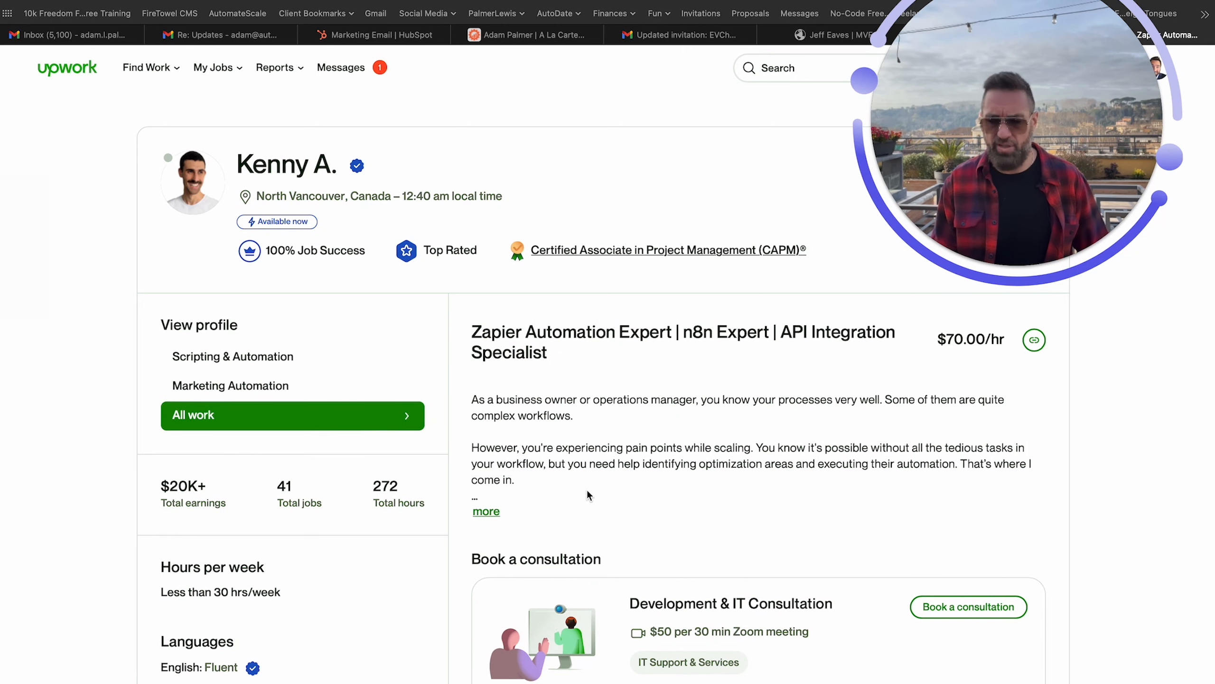
{"action": "left_click", "coordinate": [486, 511]}
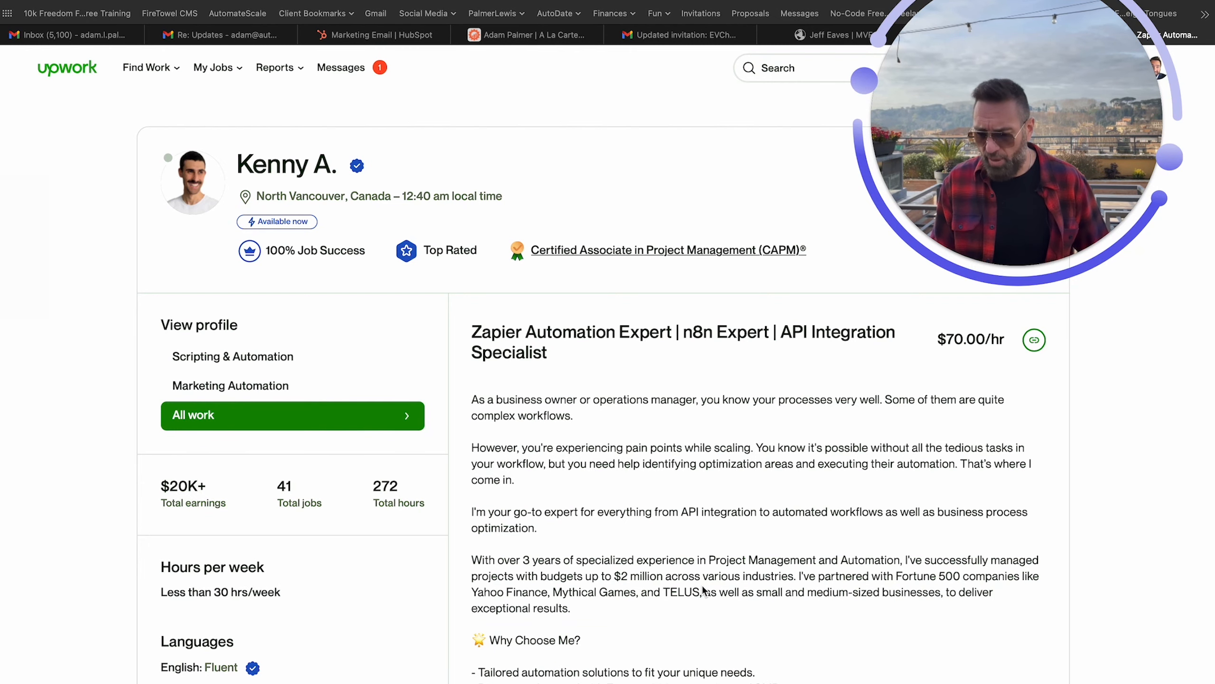
Scroll the general overview through Typical Workflow, Core Expertise and Next Steps to the education credentials
{"action": "scroll", "scroll_direction": "down", "scroll_amount": 3}
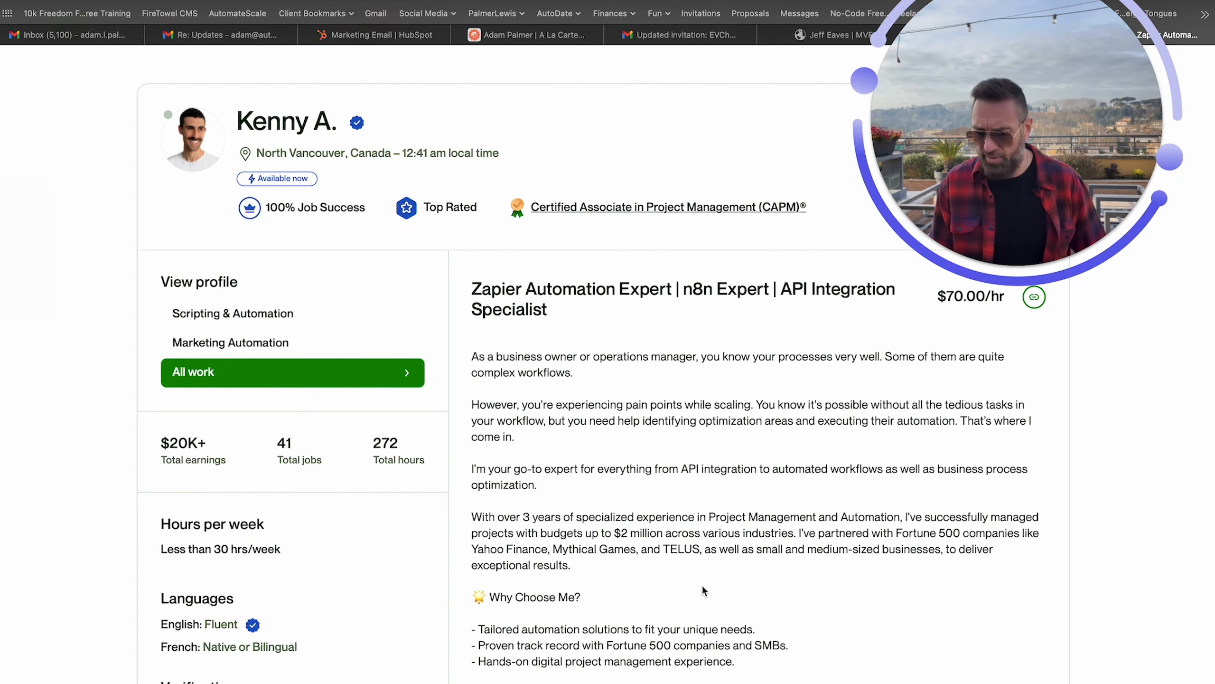
{"action": "scroll", "scroll_direction": "down", "scroll_amount": 3}
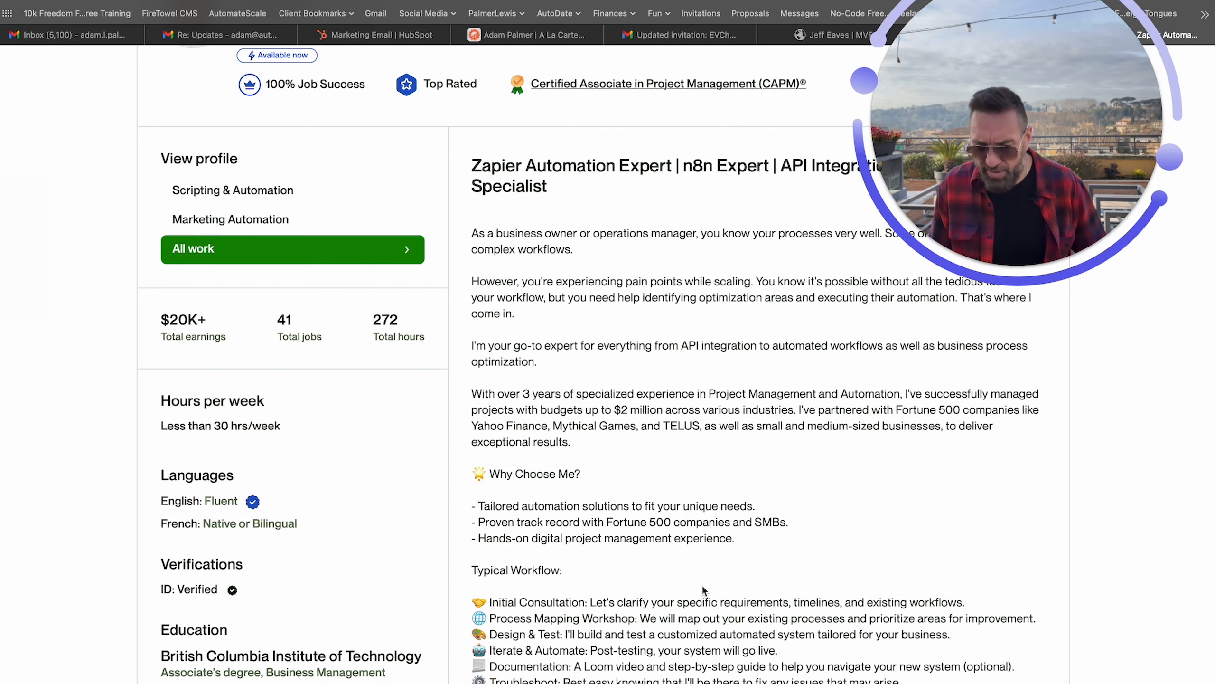
{"action": "scroll", "scroll_direction": "down", "scroll_amount": 3}
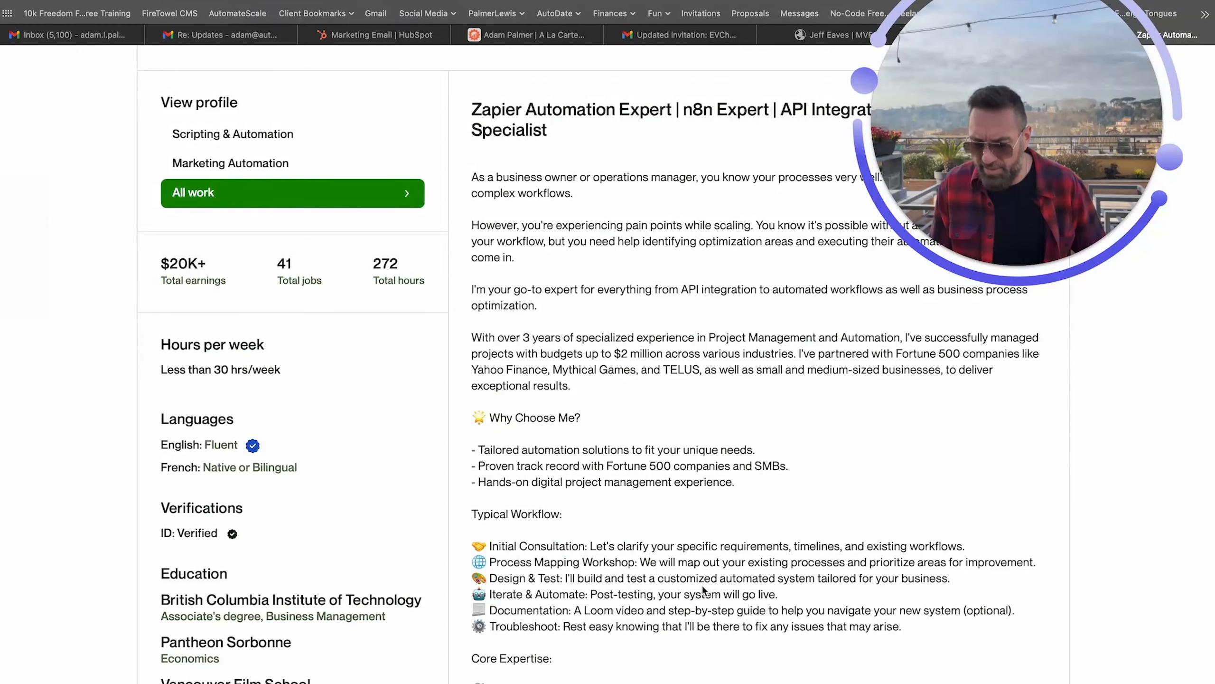
{"action": "scroll", "scroll_direction": "down", "scroll_amount": 3}
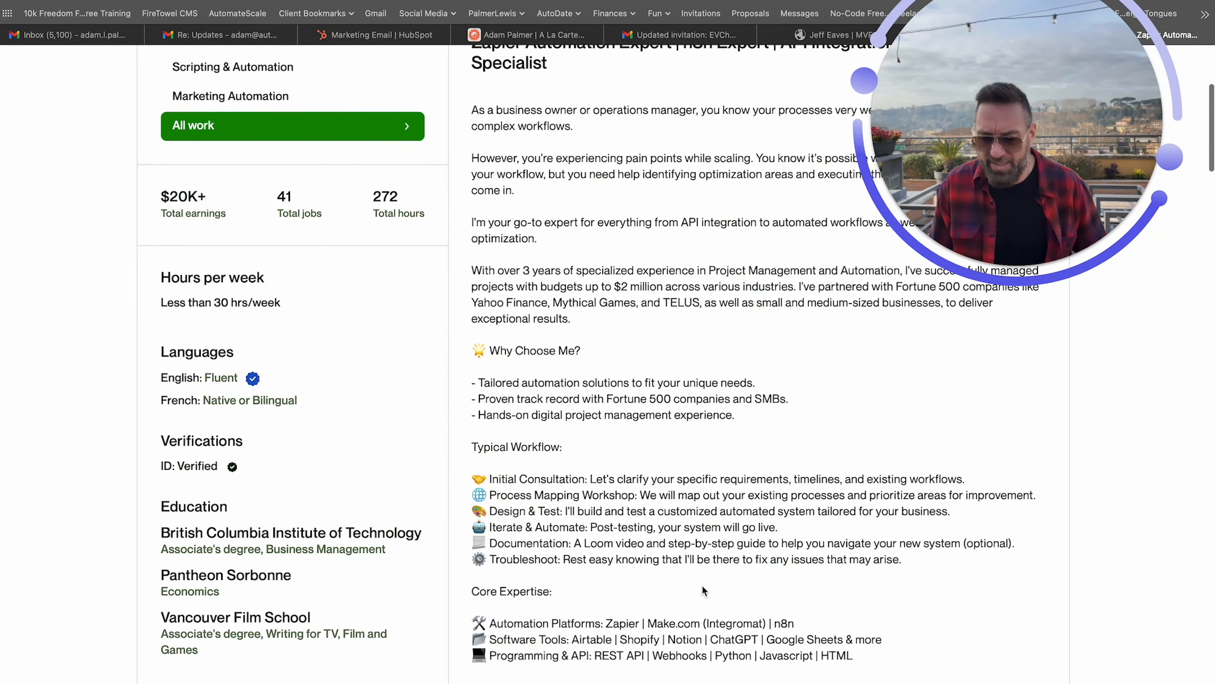
{"action": "scroll", "scroll_direction": "down", "scroll_amount": 3}
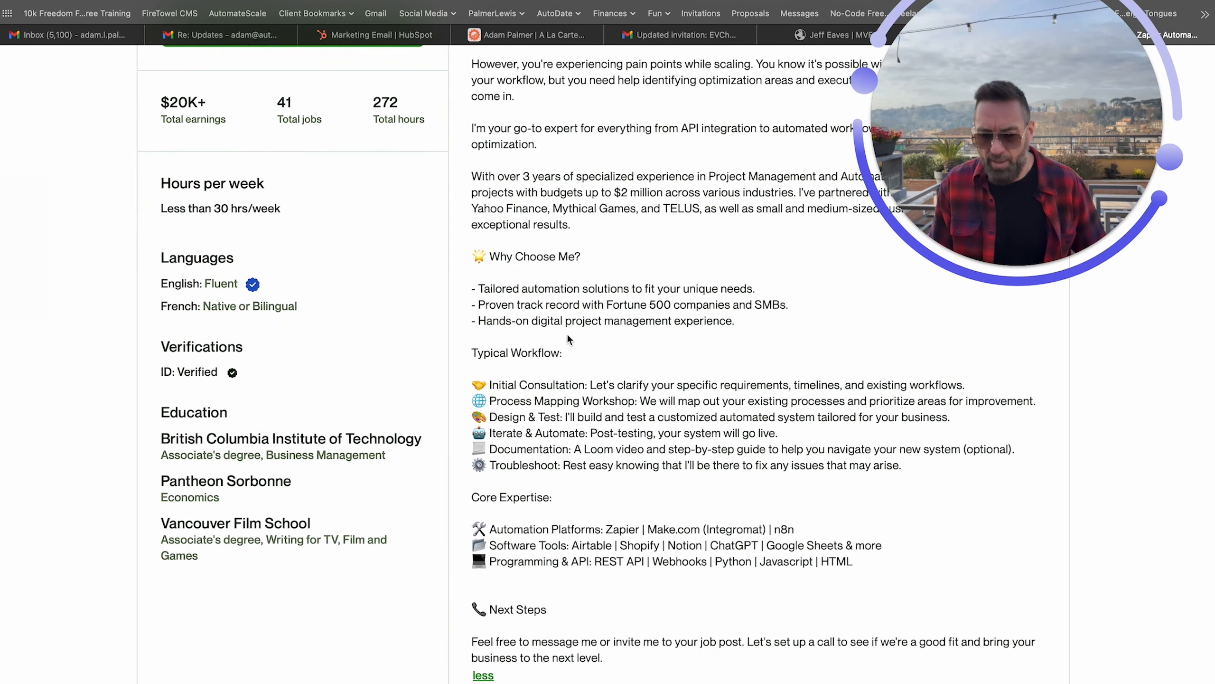
{"action": "scroll", "scroll_direction": "down", "scroll_amount": 3}
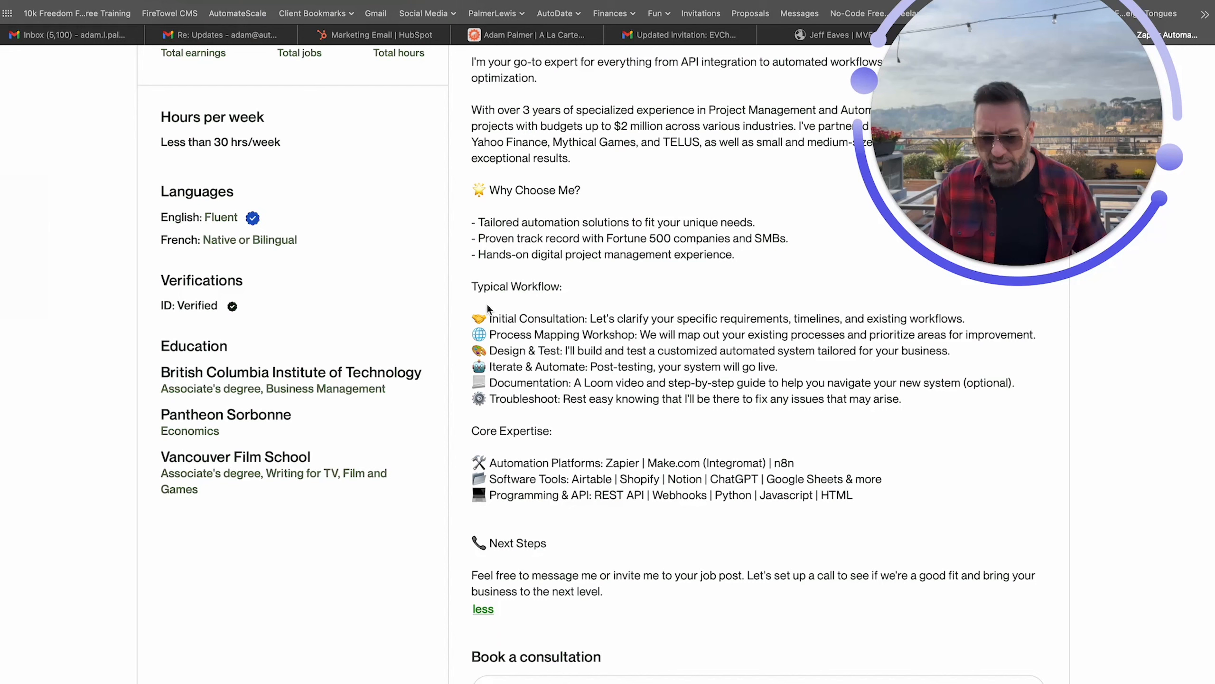
Highlight the Typical Workflow list, reach the $50 consultation offer, then return to the headline stats
{"action": "left_click_drag", "start_coordinate": [488, 318], "coordinate": [825, 433]}
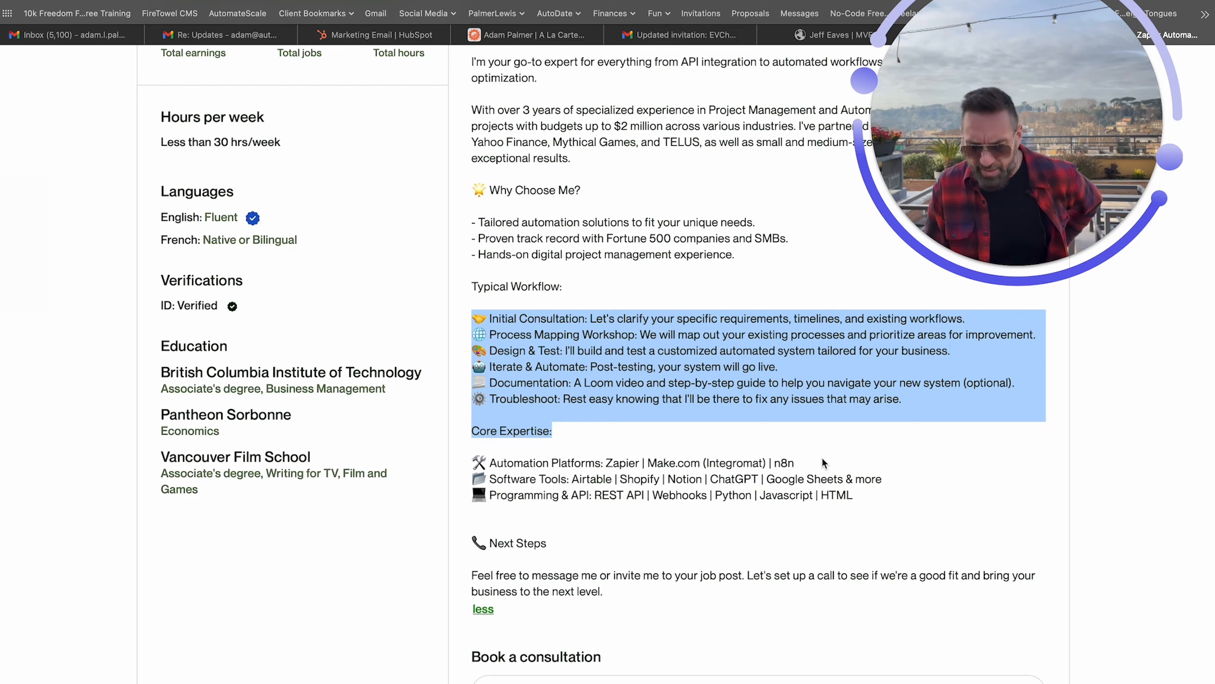
{"action": "scroll", "scroll_direction": "down", "scroll_amount": 3}
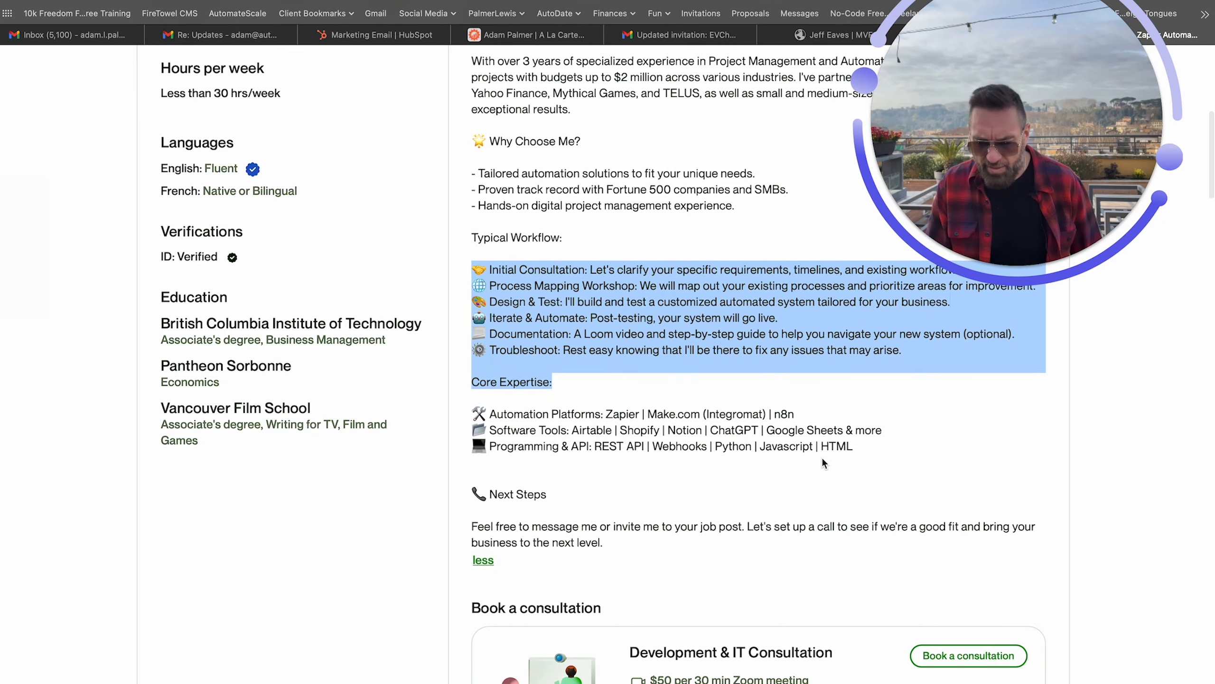
{"action": "scroll", "scroll_direction": "down", "scroll_amount": 3}
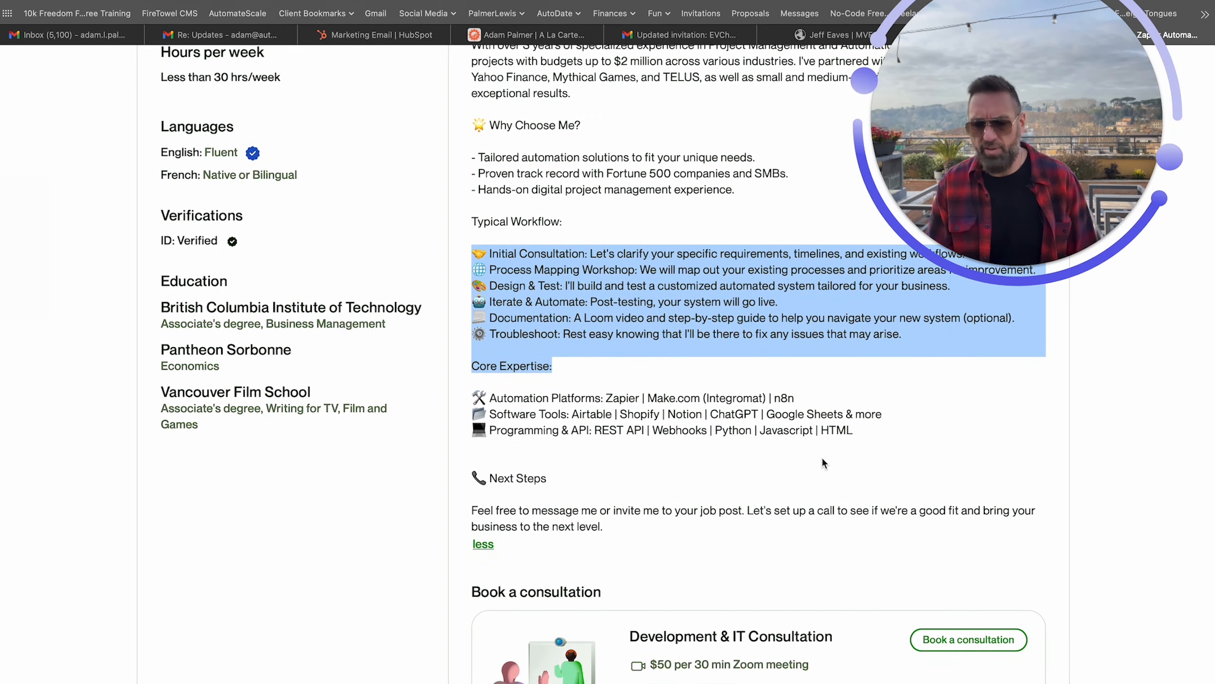
{"action": "scroll", "scroll_direction": "down", "scroll_amount": 3}
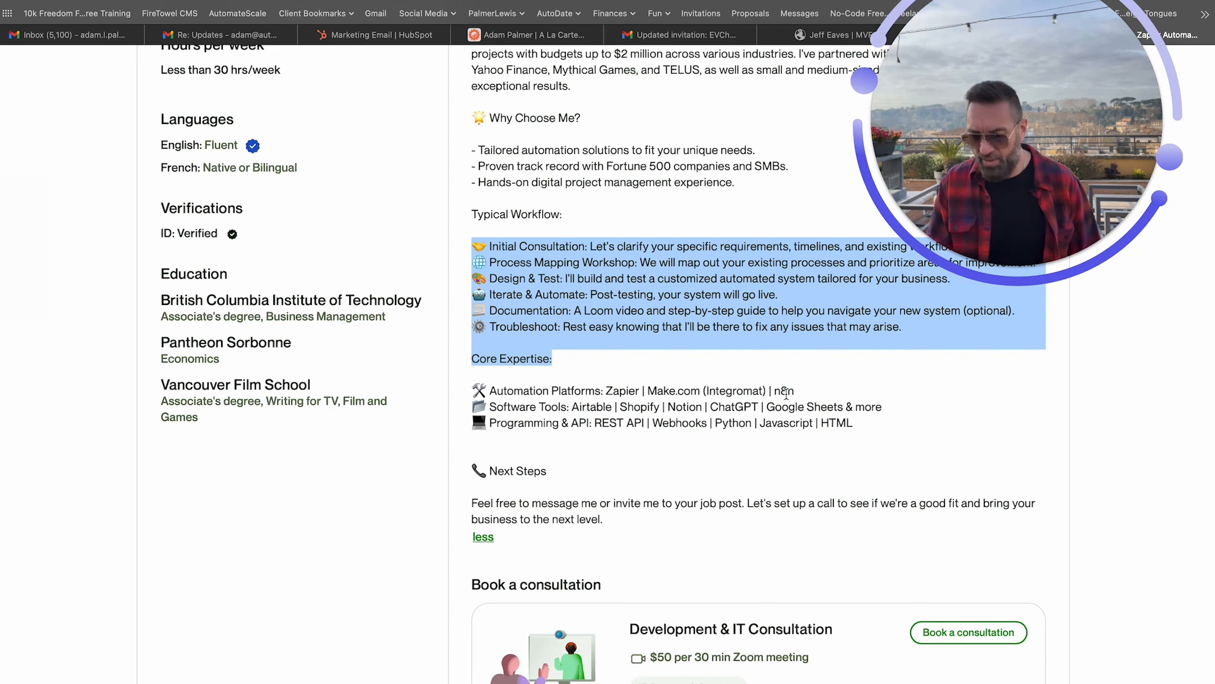
{"action": "scroll", "scroll_direction": "down", "scroll_amount": 3}
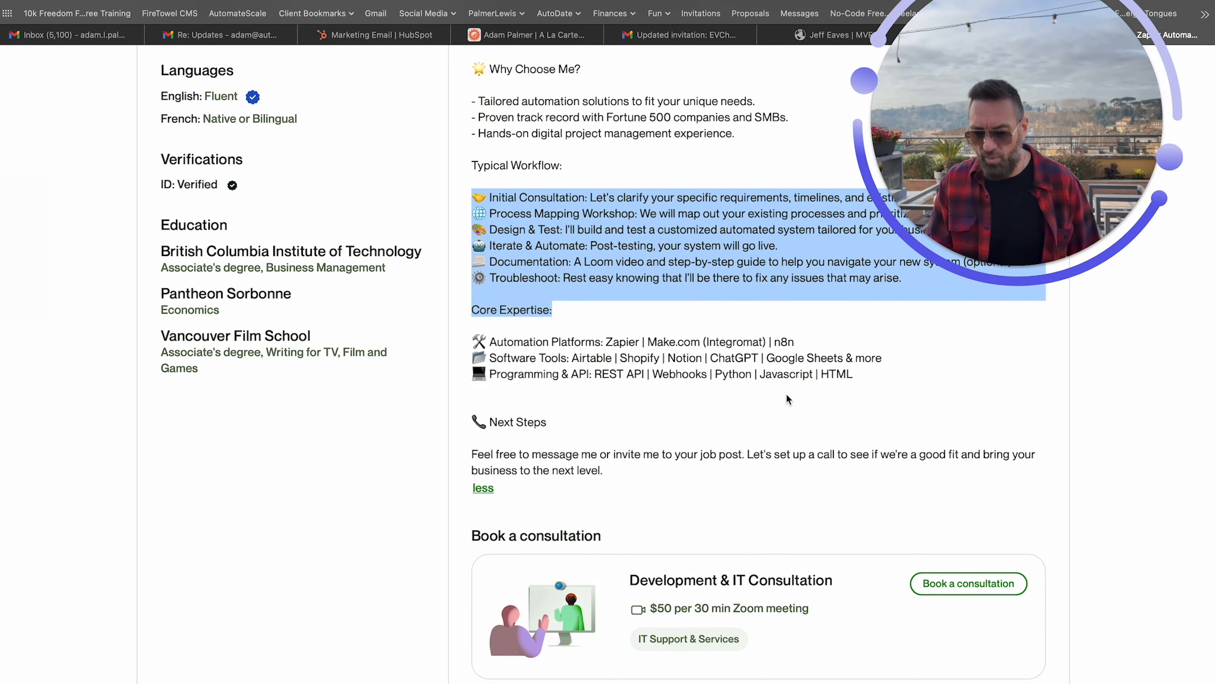
{"action": "scroll", "scroll_direction": "down", "scroll_amount": 3}
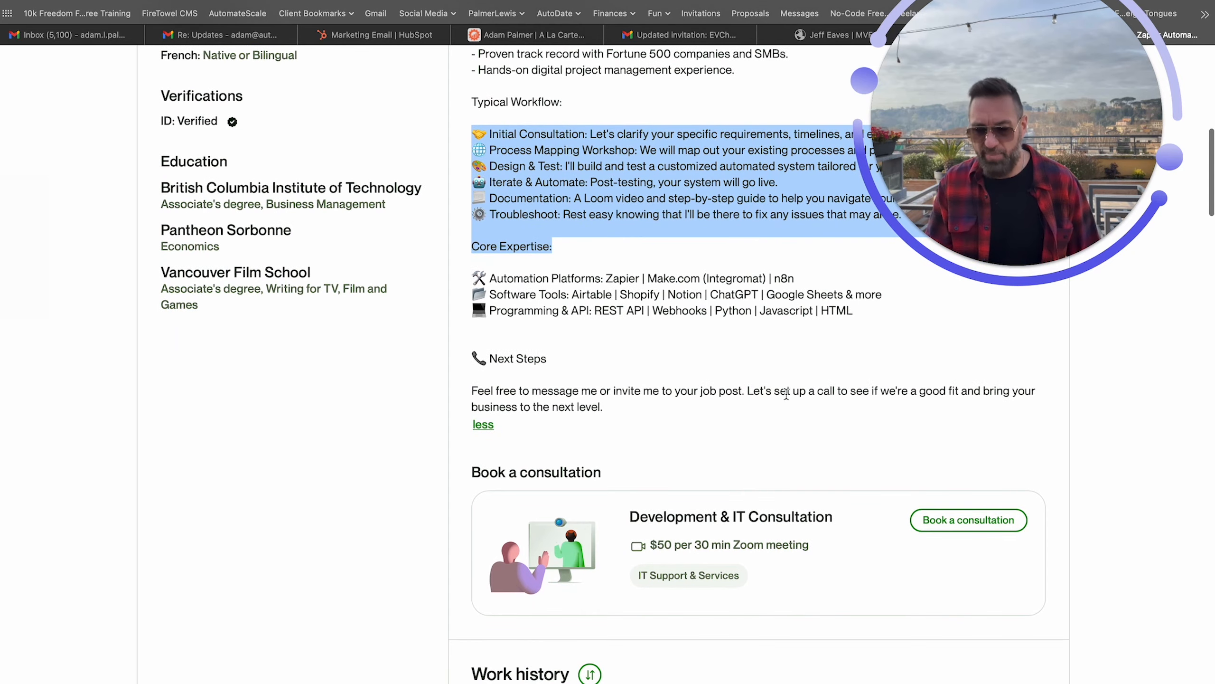
{"action": "scroll", "scroll_direction": "down", "scroll_amount": 3}
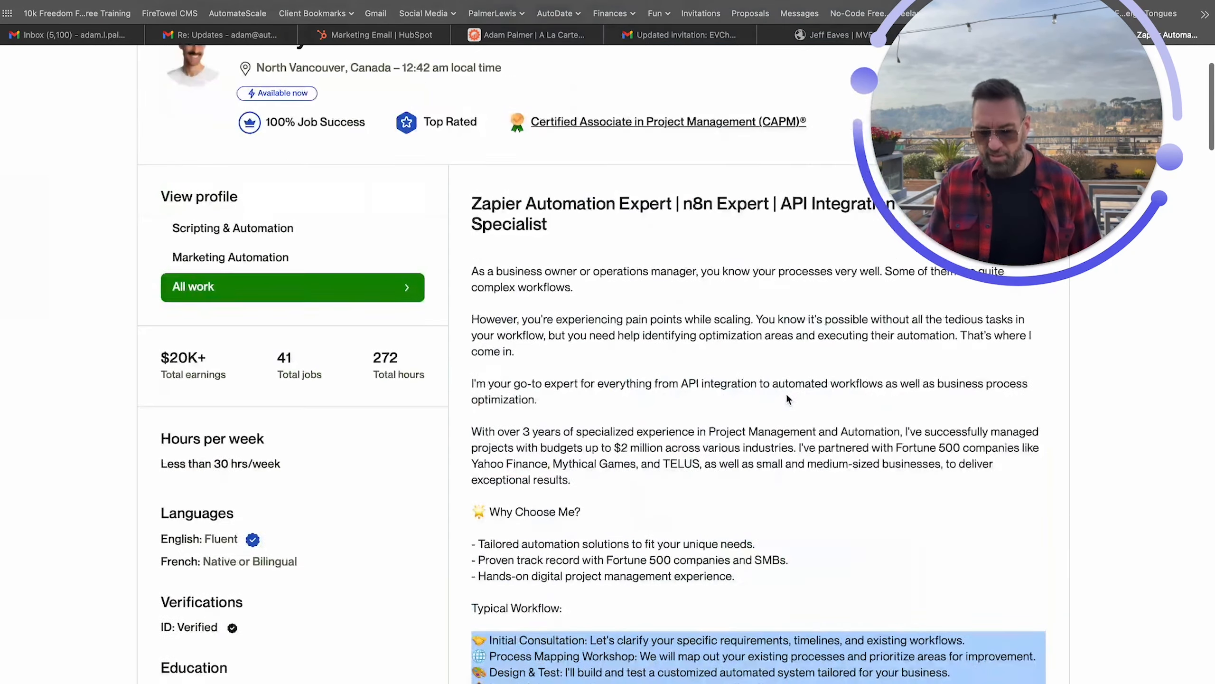
Expand the Marketing Automation overview, check Scripting & Automation, then re-expand Marketing Automation's workflow and toolstack
{"action": "left_click", "coordinate": [230, 256]}
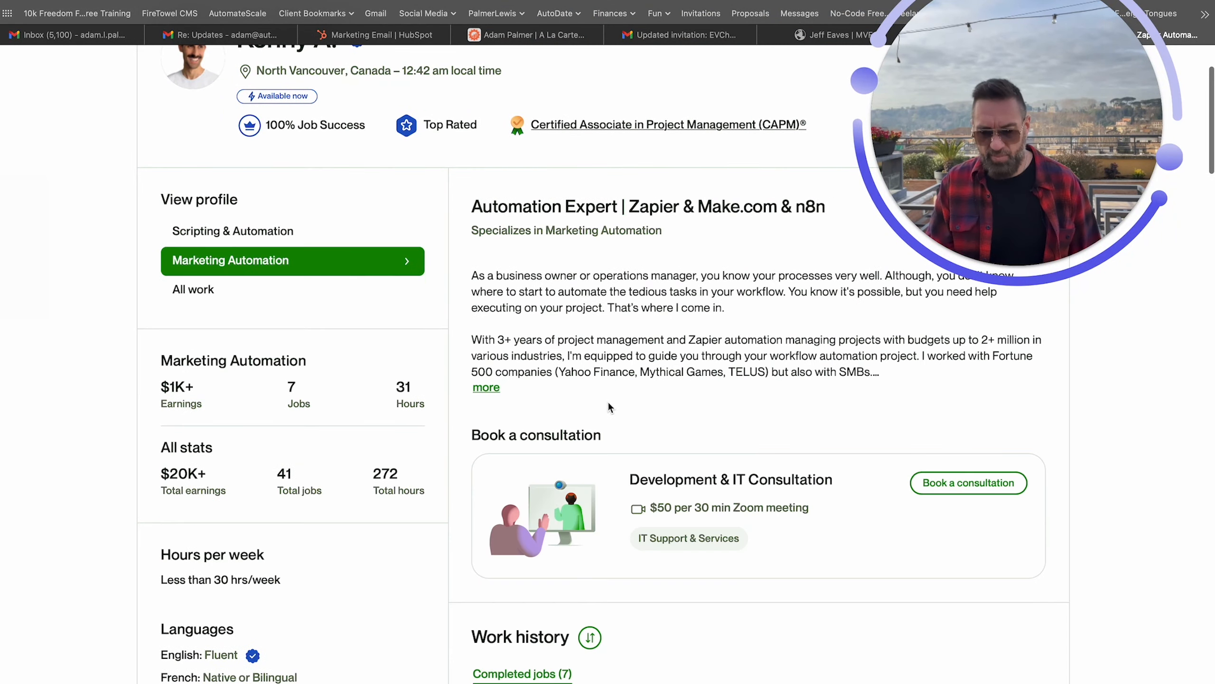
{"action": "left_click", "coordinate": [485, 387]}
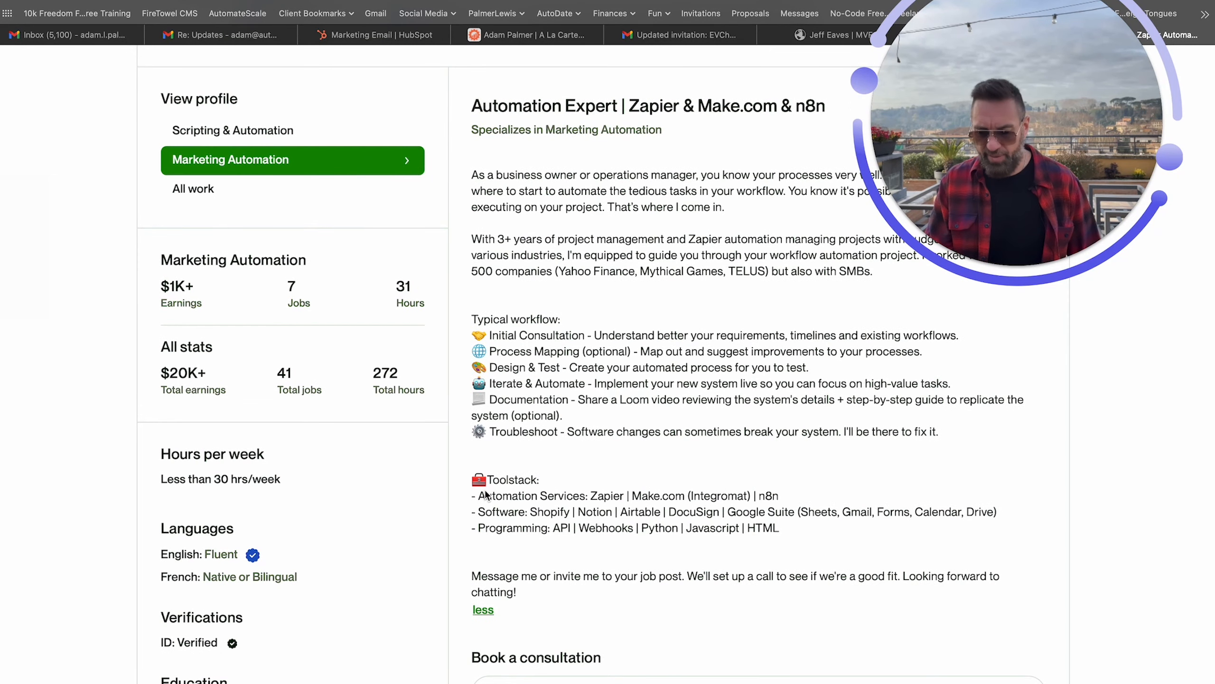
{"action": "scroll", "scroll_direction": "down", "scroll_amount": 3}
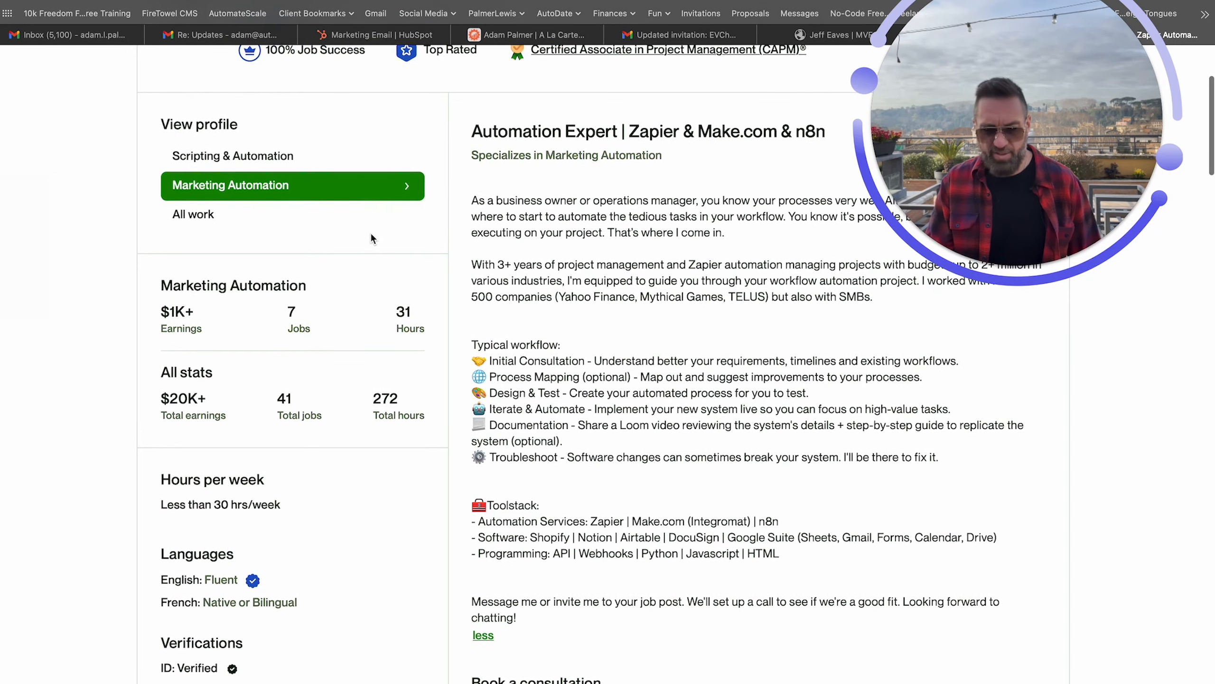
{"action": "left_click", "coordinate": [232, 155]}
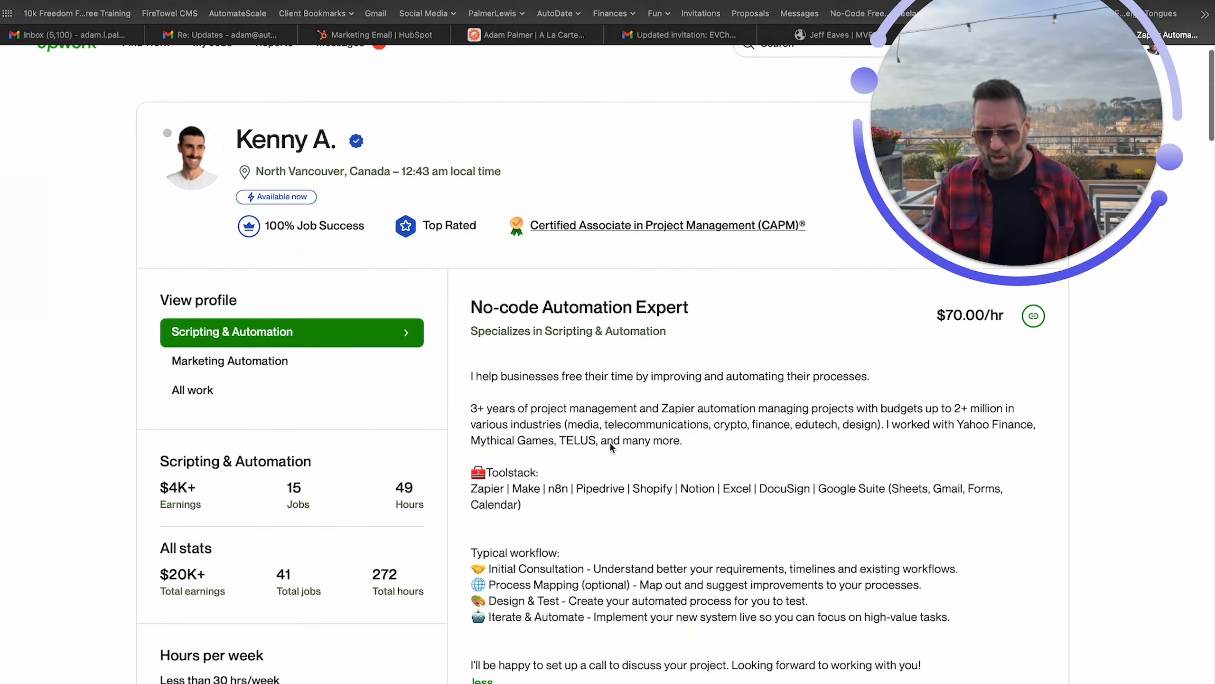
{"action": "scroll", "scroll_direction": "down", "scroll_amount": 3}
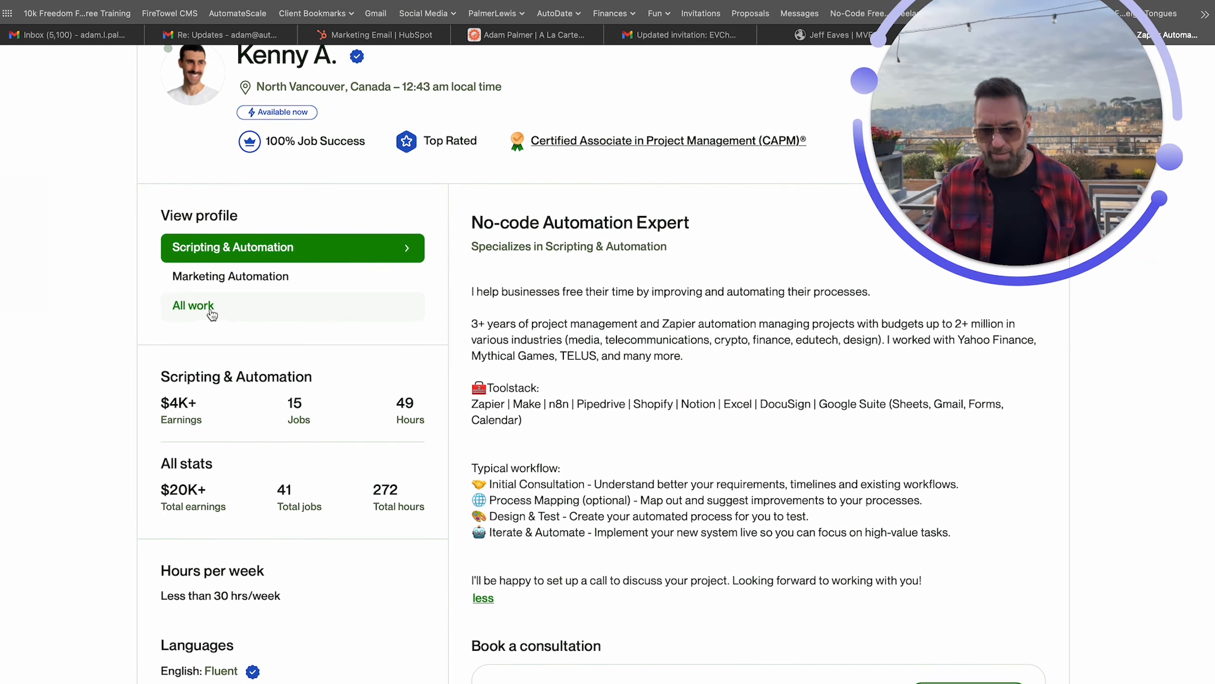
{"action": "left_click", "coordinate": [230, 277]}
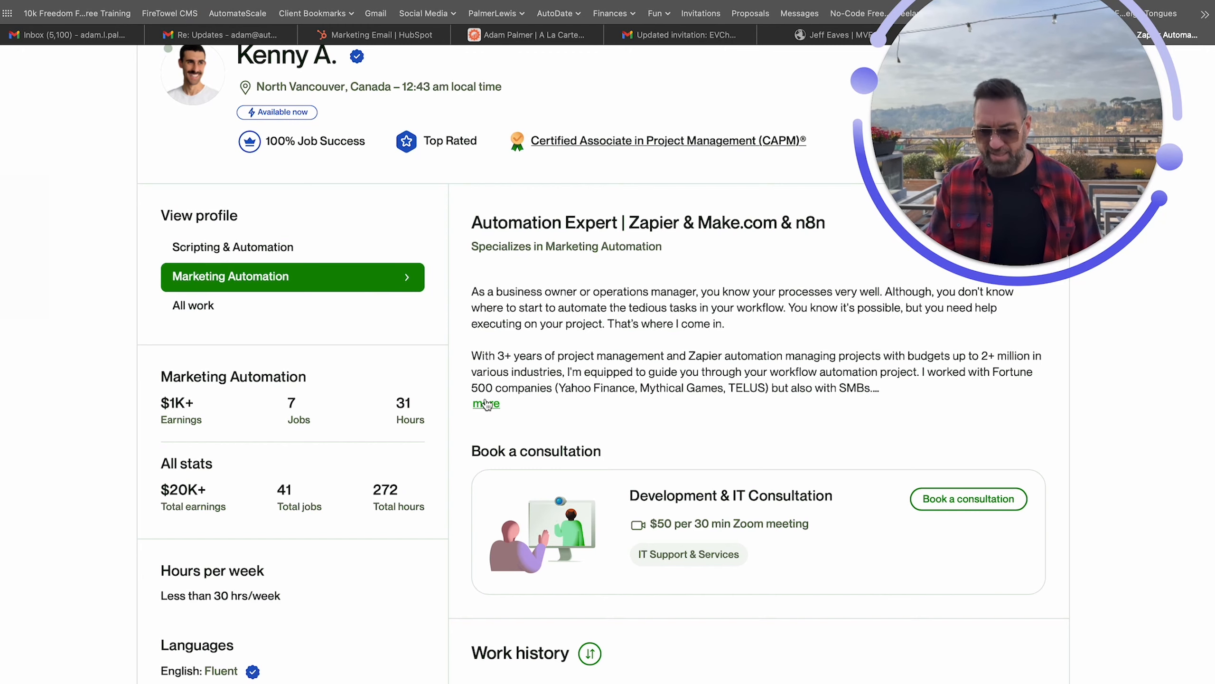
{"action": "left_click", "coordinate": [487, 403]}
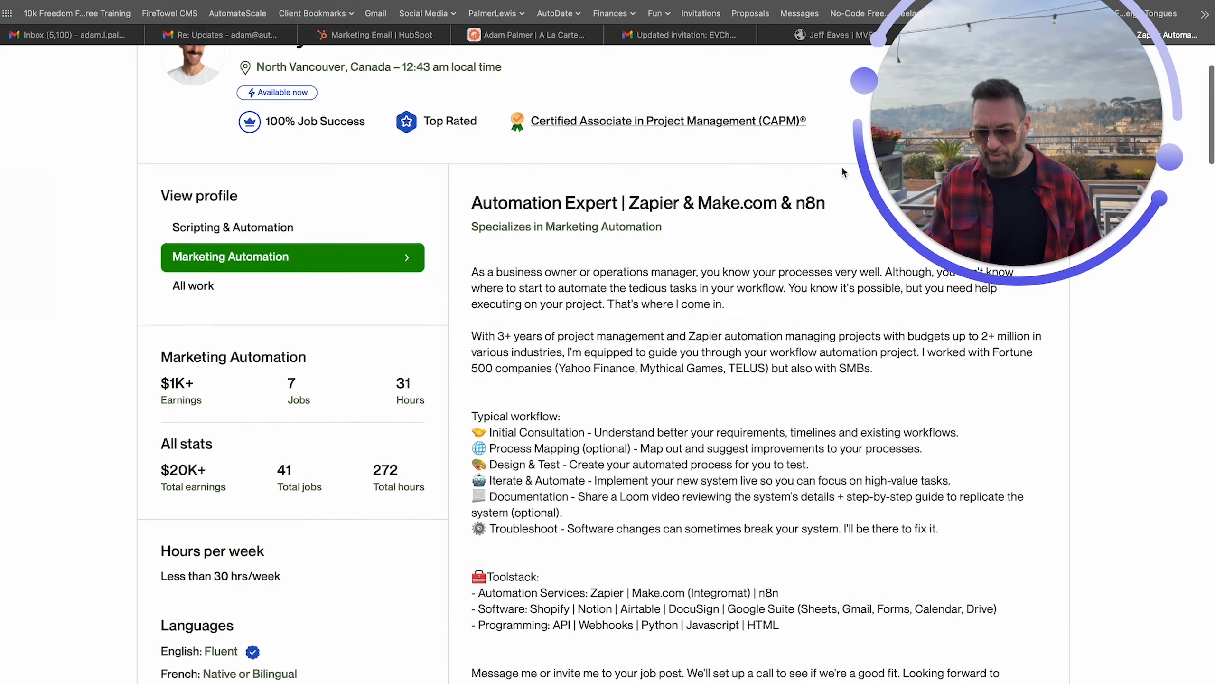
{"action": "scroll", "scroll_direction": "down", "scroll_amount": 3}
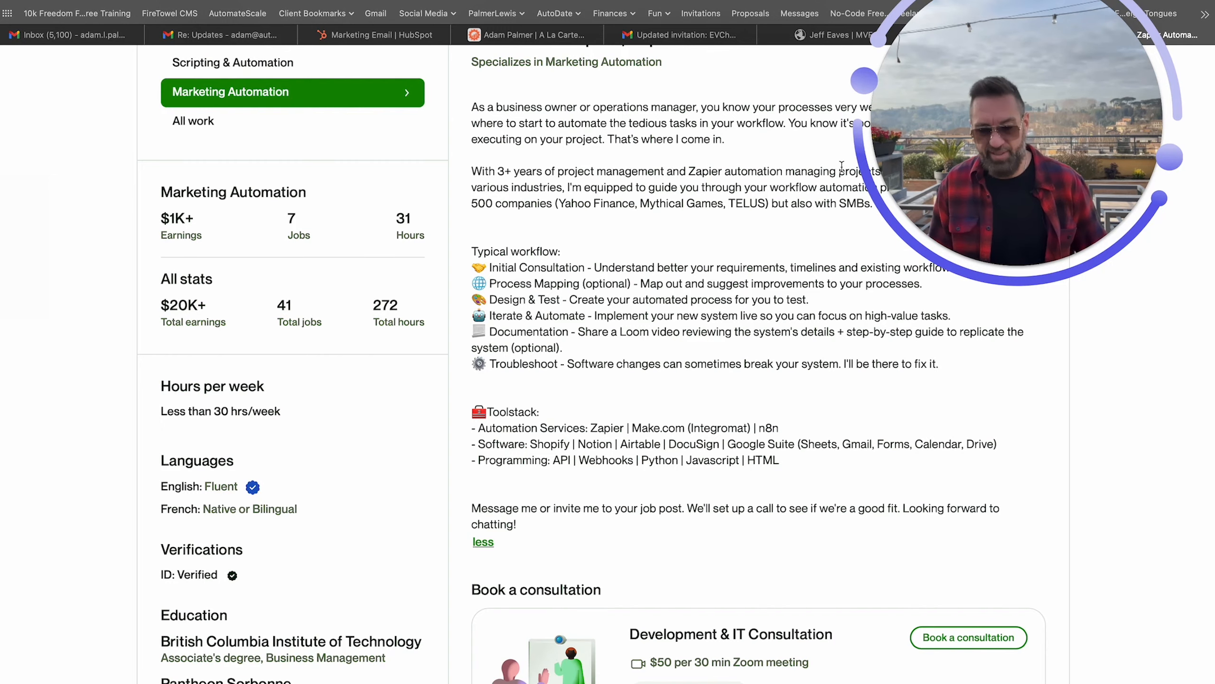
Scroll the seven Marketing Automation jobs down to the combined 31 completed / 10 in-progress history
{"action": "scroll", "scroll_direction": "down", "scroll_amount": 3}
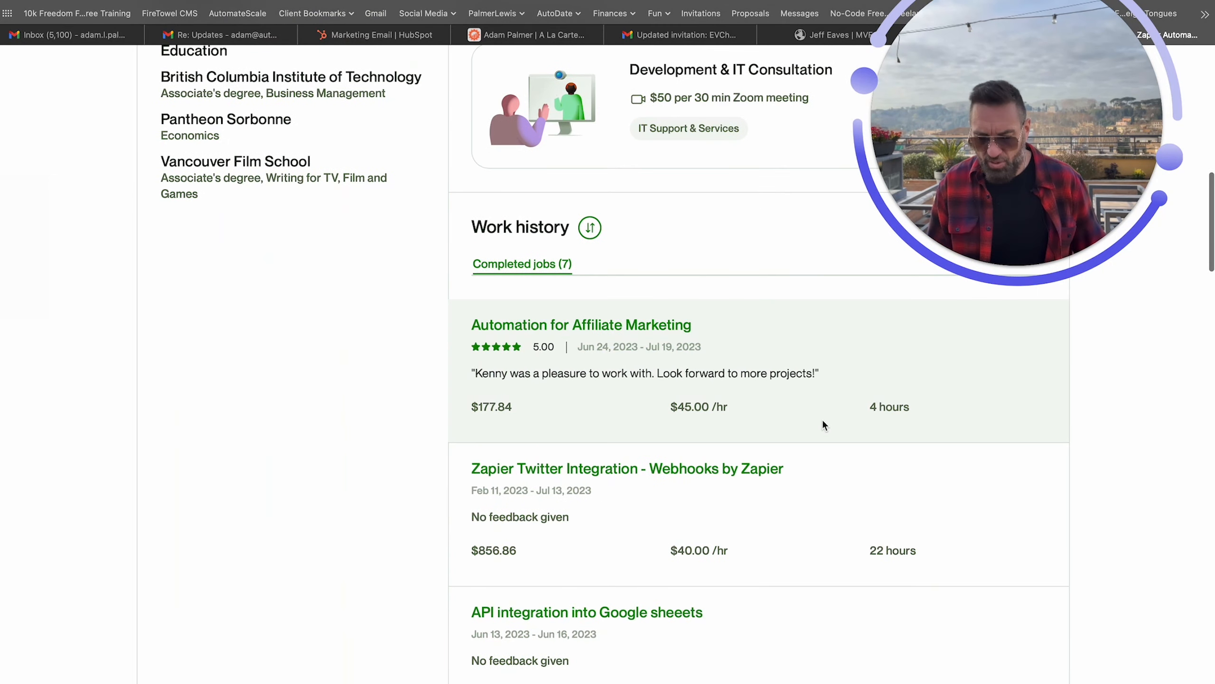
{"action": "scroll", "scroll_direction": "down", "scroll_amount": 3}
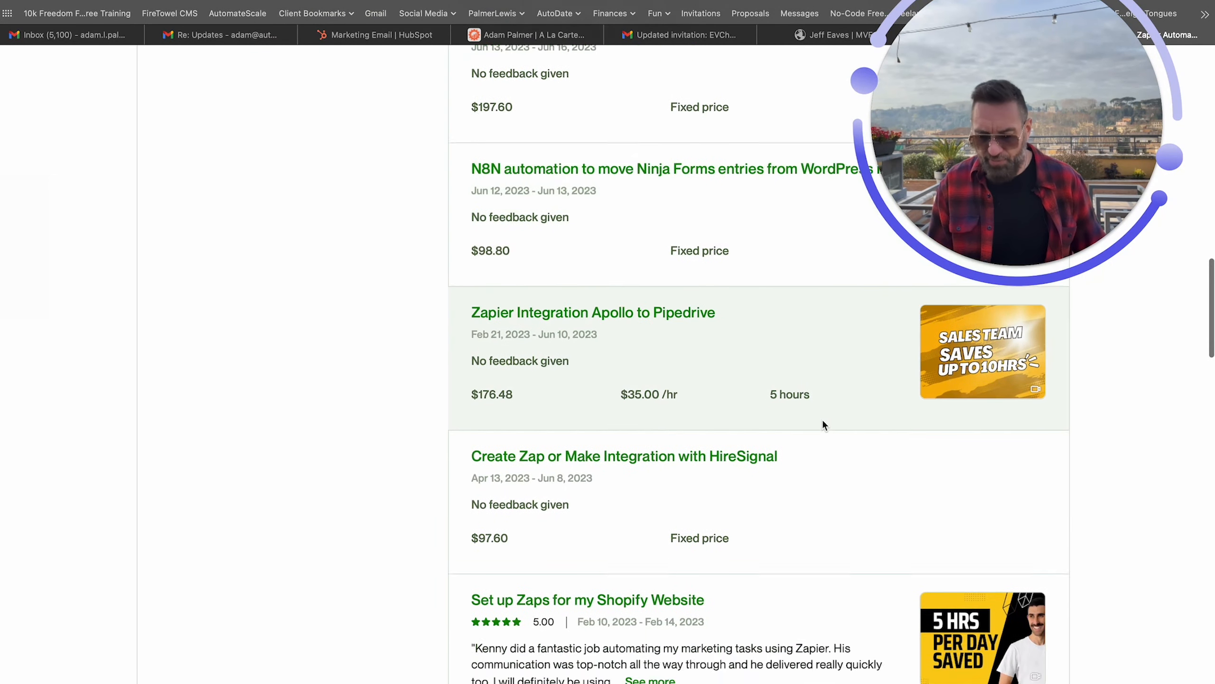
{"action": "scroll", "scroll_direction": "down", "scroll_amount": 3}
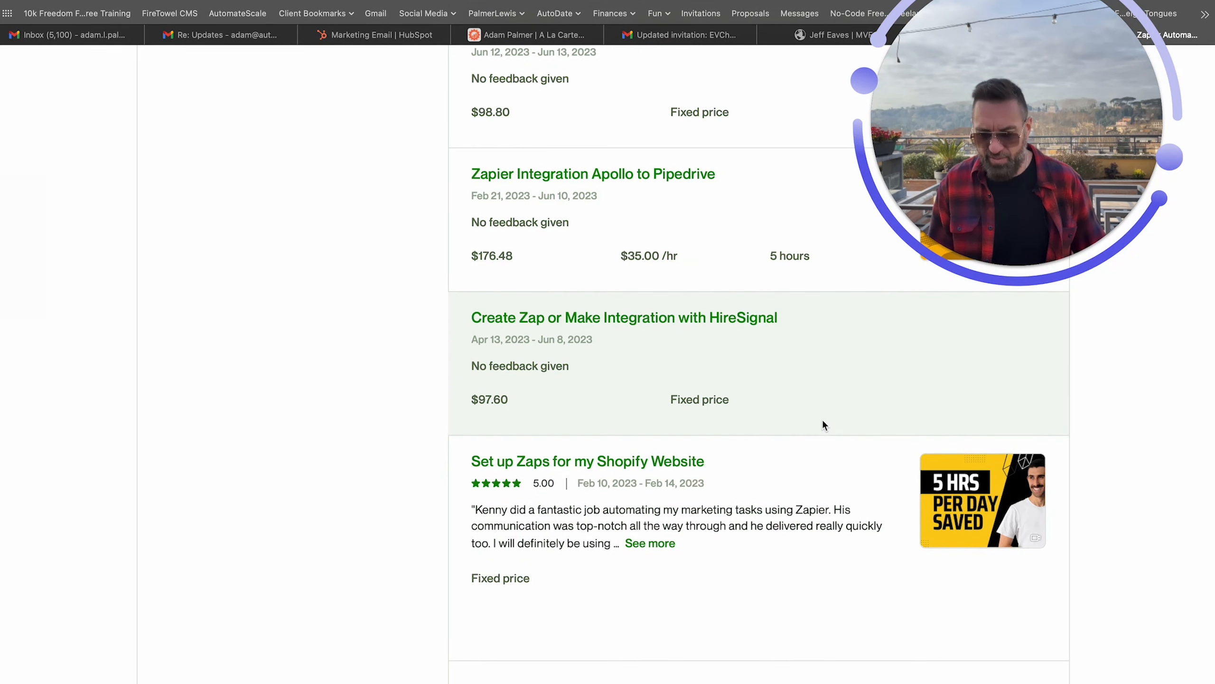
{"action": "scroll", "scroll_direction": "down", "scroll_amount": 3}
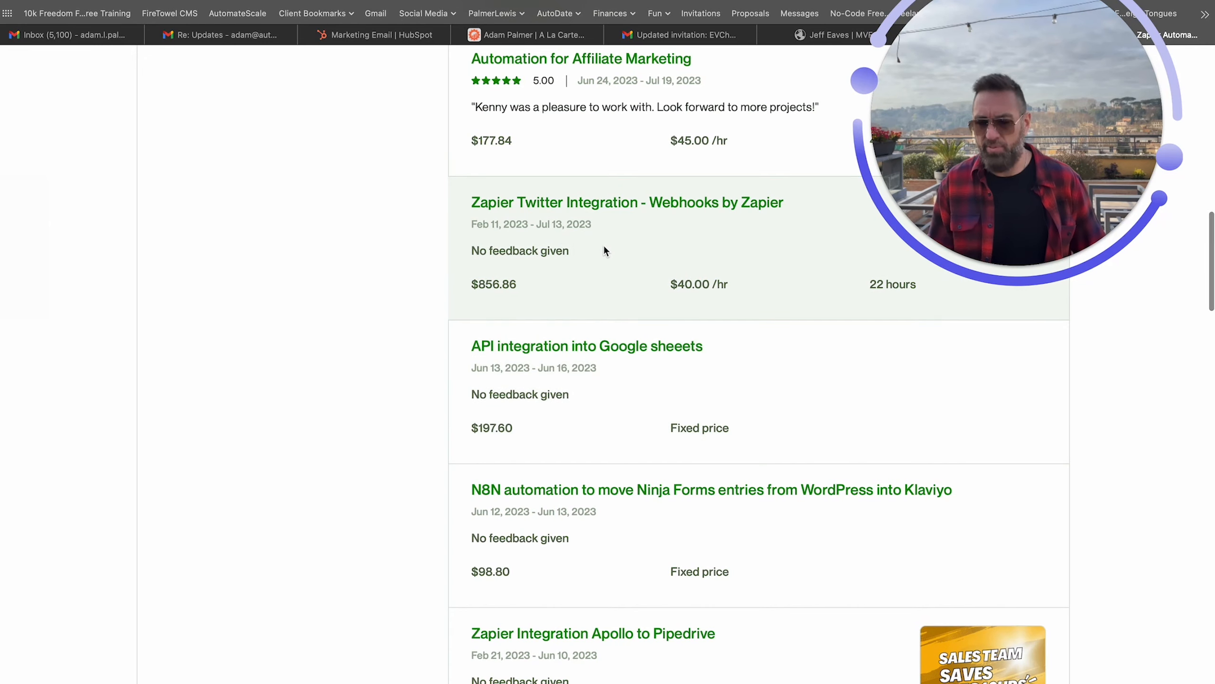
{"action": "scroll", "scroll_direction": "down", "scroll_amount": 3}
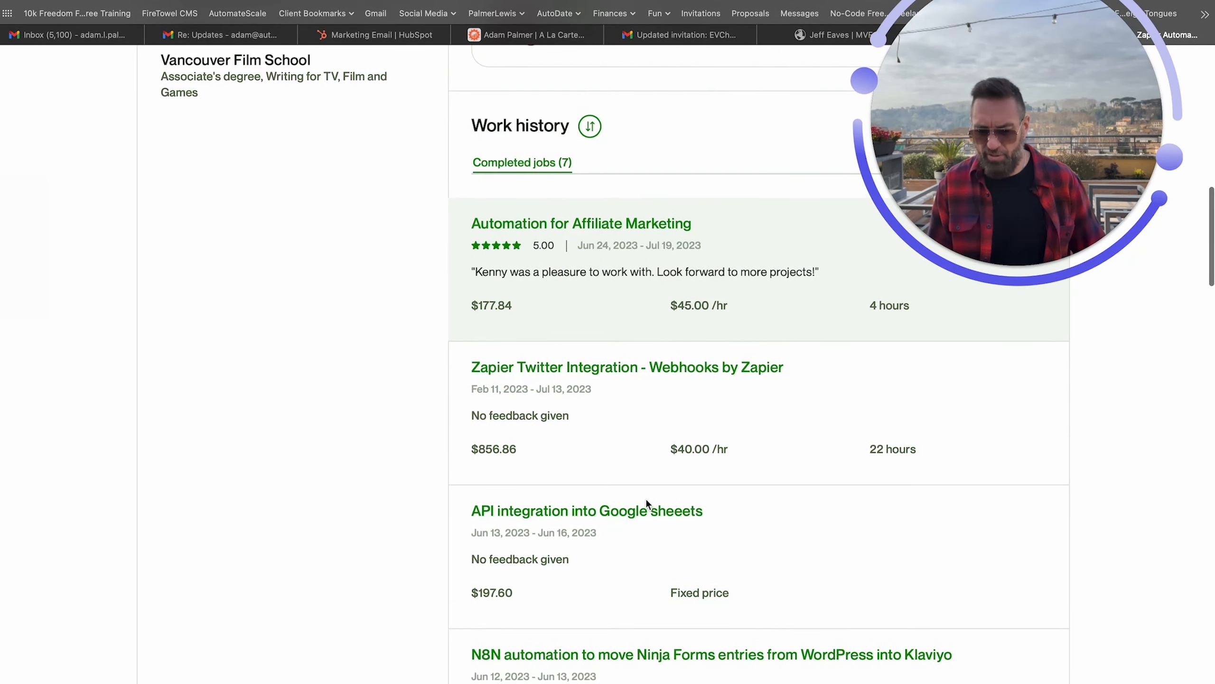
{"action": "scroll", "scroll_direction": "down", "scroll_amount": 3}
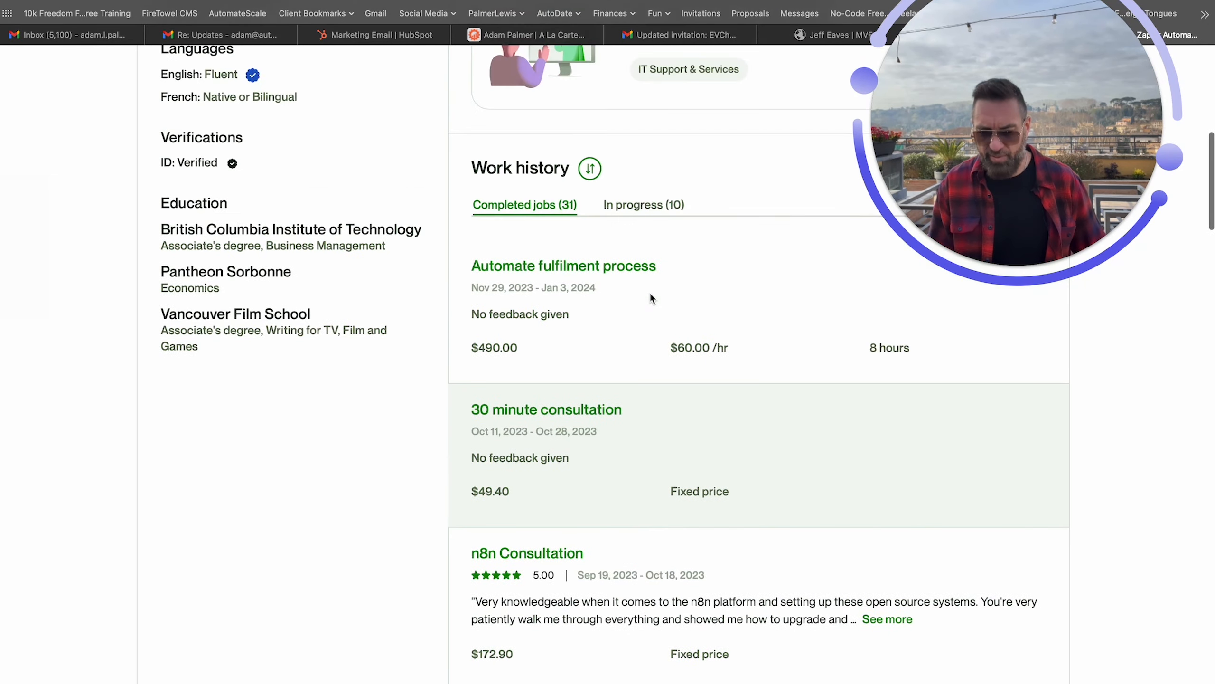
Scroll further down the first page of the all-work history
{"action": "scroll", "scroll_direction": "down", "scroll_amount": 3}
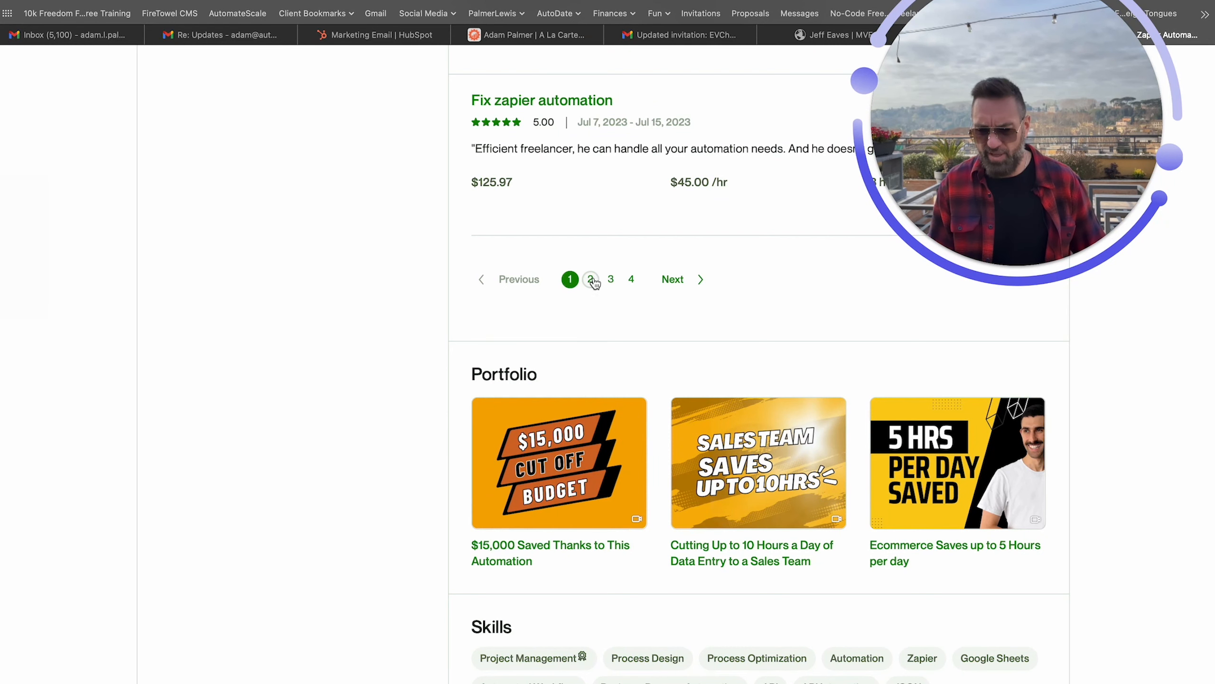
{"action": "scroll", "scroll_direction": "down", "scroll_amount": 3}
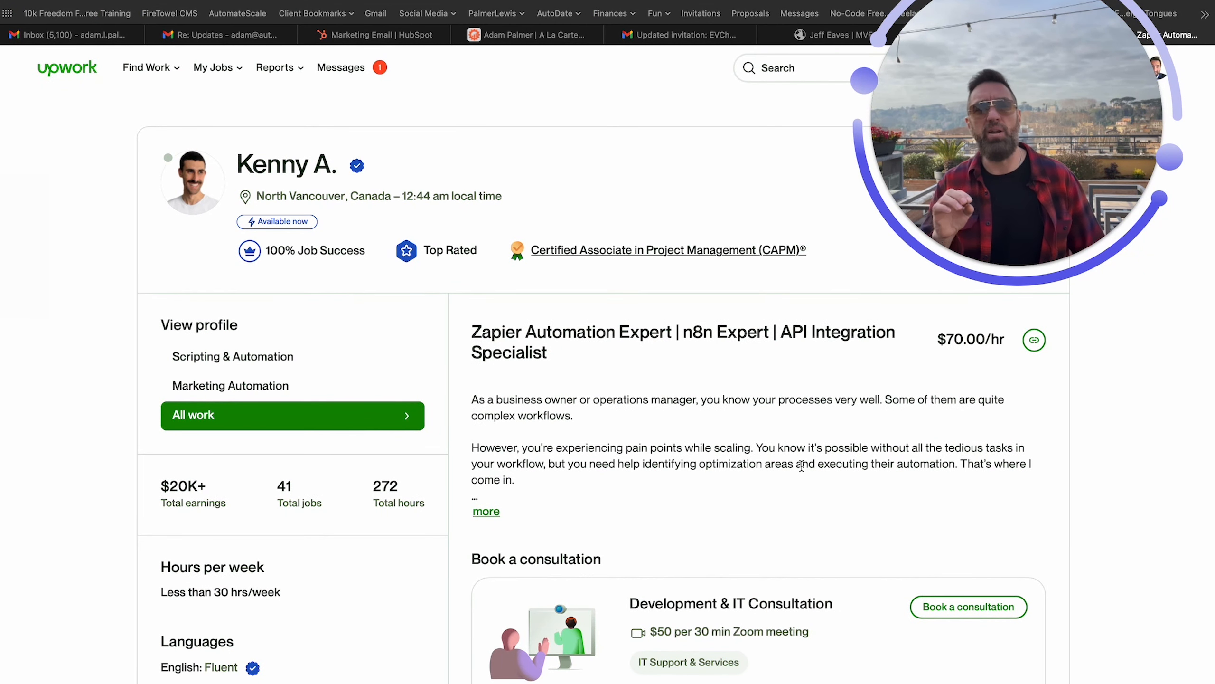
Browse page 2 of completed jobs and highlight a job's 'No feedback given' line
{"action": "scroll", "scroll_direction": "down", "scroll_amount": 3}
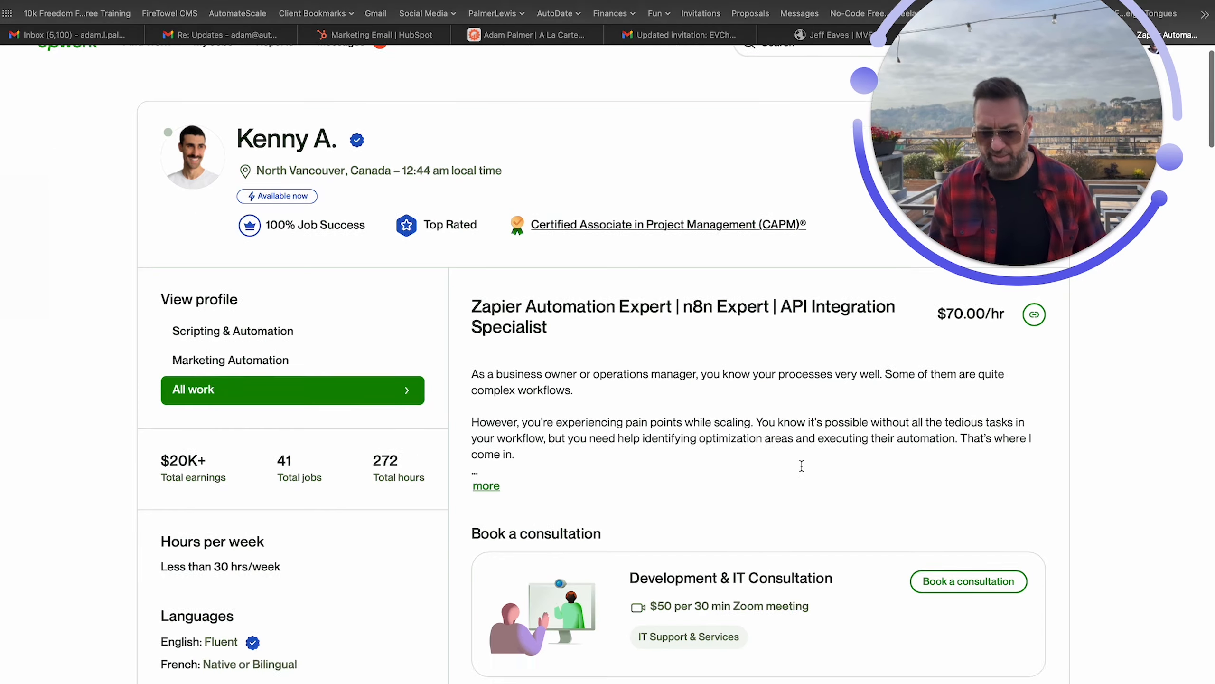
{"action": "scroll", "scroll_direction": "down", "scroll_amount": 3}
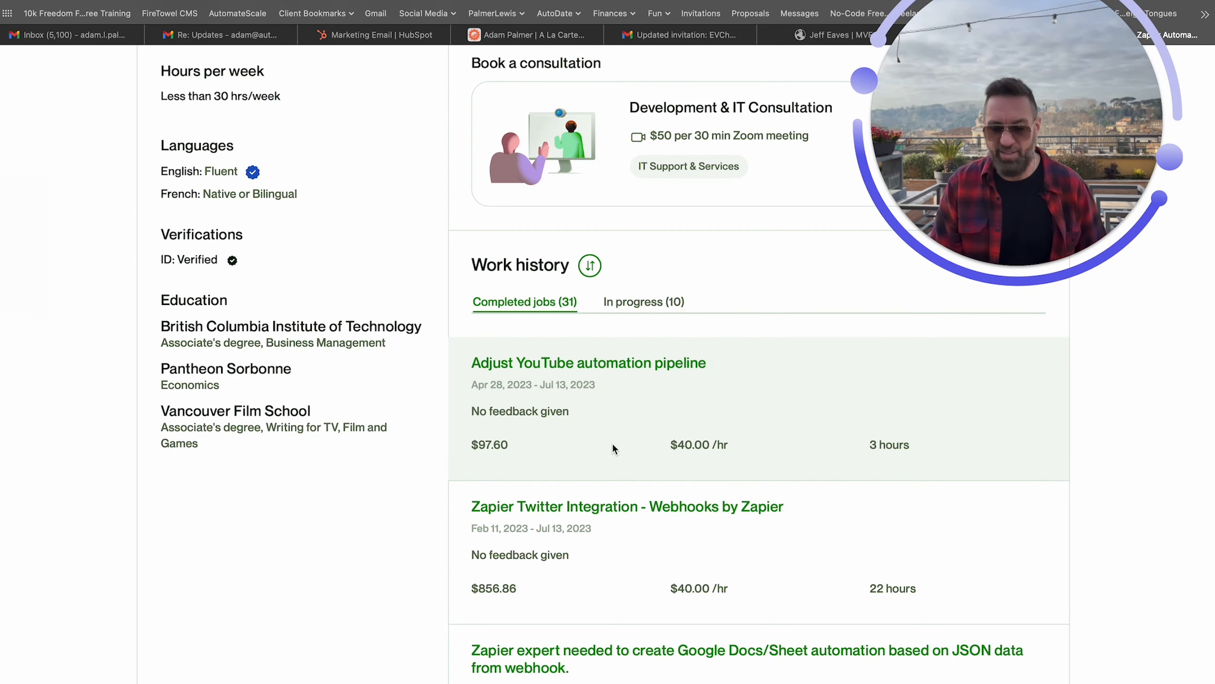
{"action": "left_click_drag", "start_coordinate": [487, 411], "coordinate": [568, 412]}
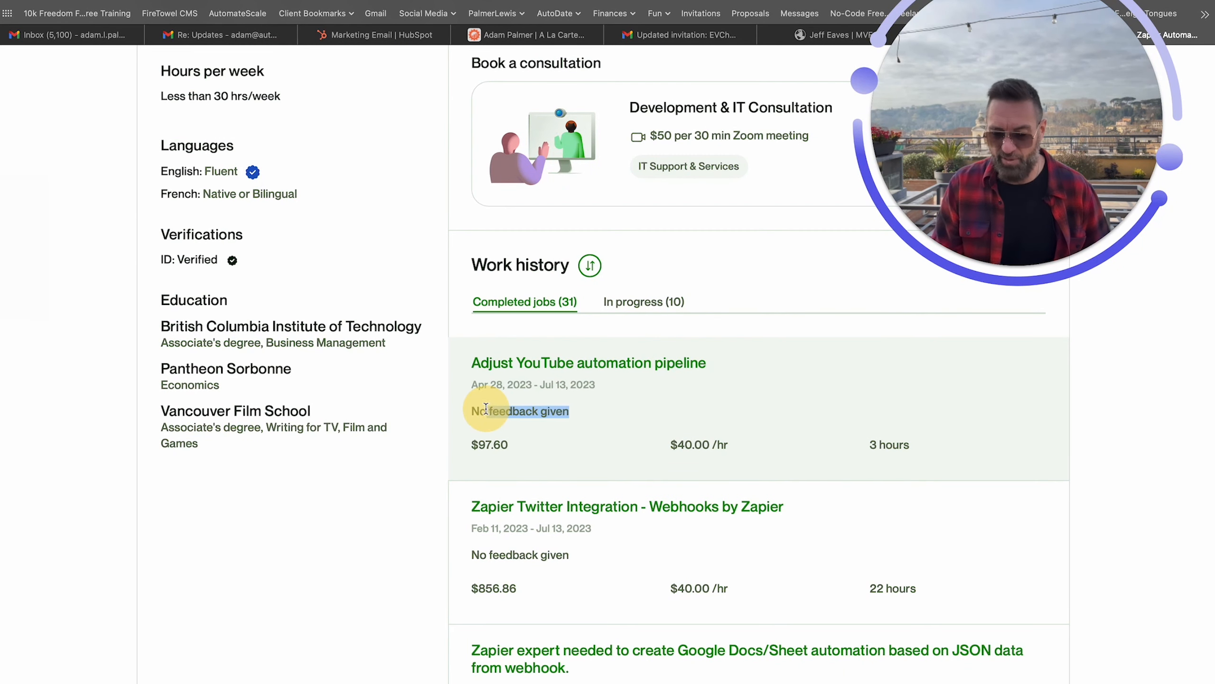
{"action": "scroll", "scroll_direction": "down", "scroll_amount": 3}
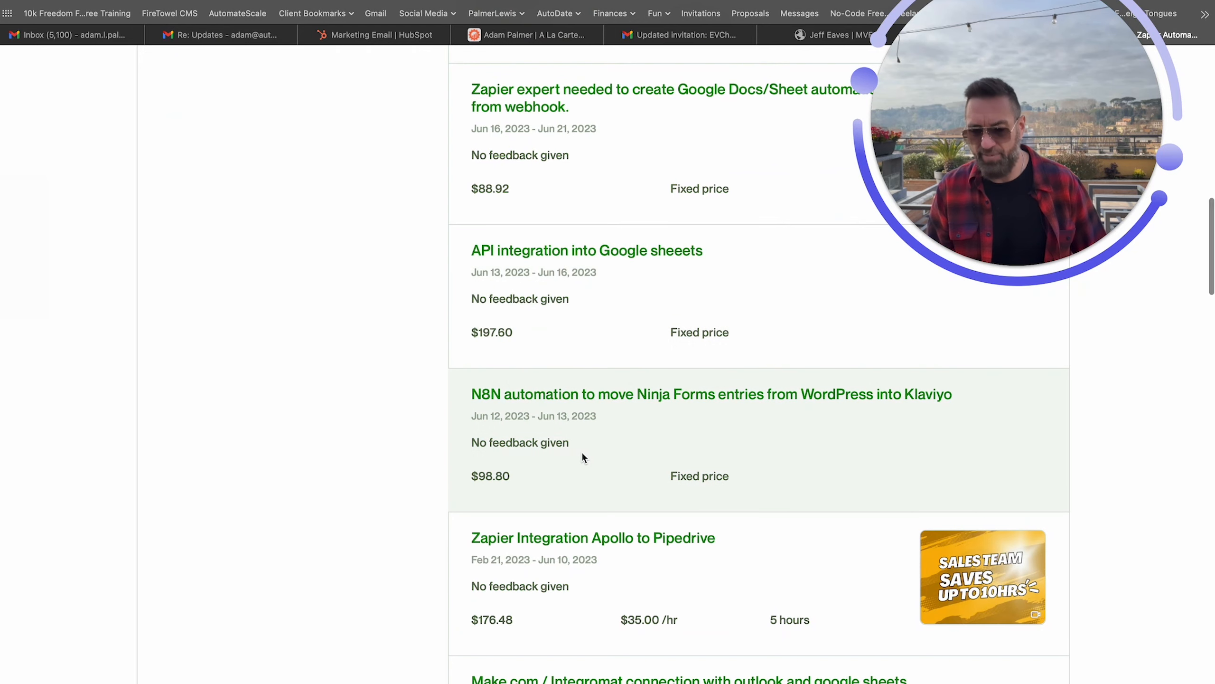
{"action": "scroll", "scroll_direction": "down", "scroll_amount": 3}
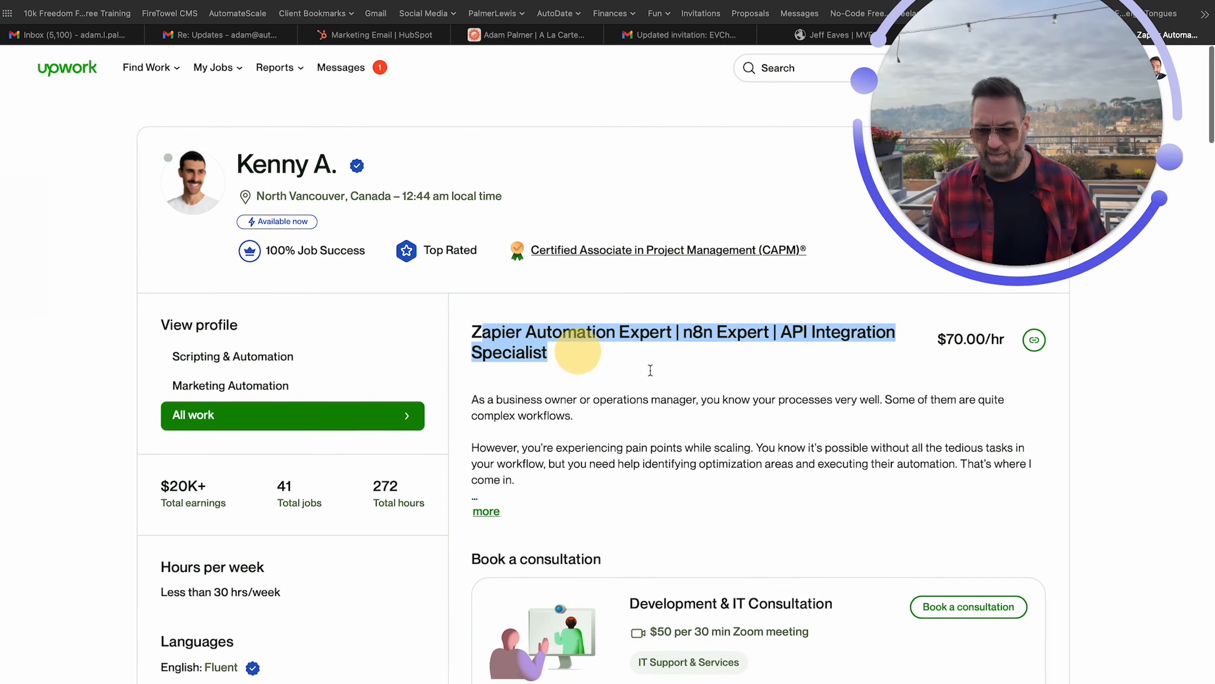
Continue down to the Portfolio and open the '$15,000 Saved Thanks to This Automation' project
{"action": "scroll", "scroll_direction": "down", "scroll_amount": 3}
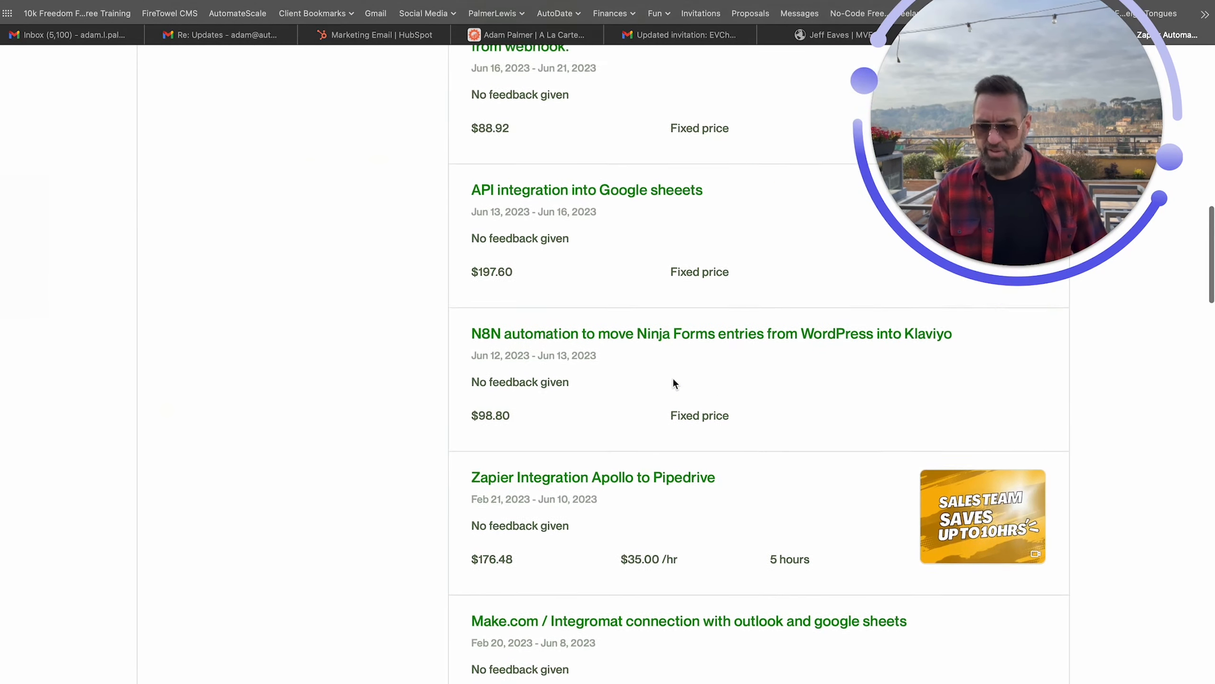
{"action": "scroll", "scroll_direction": "down", "scroll_amount": 3}
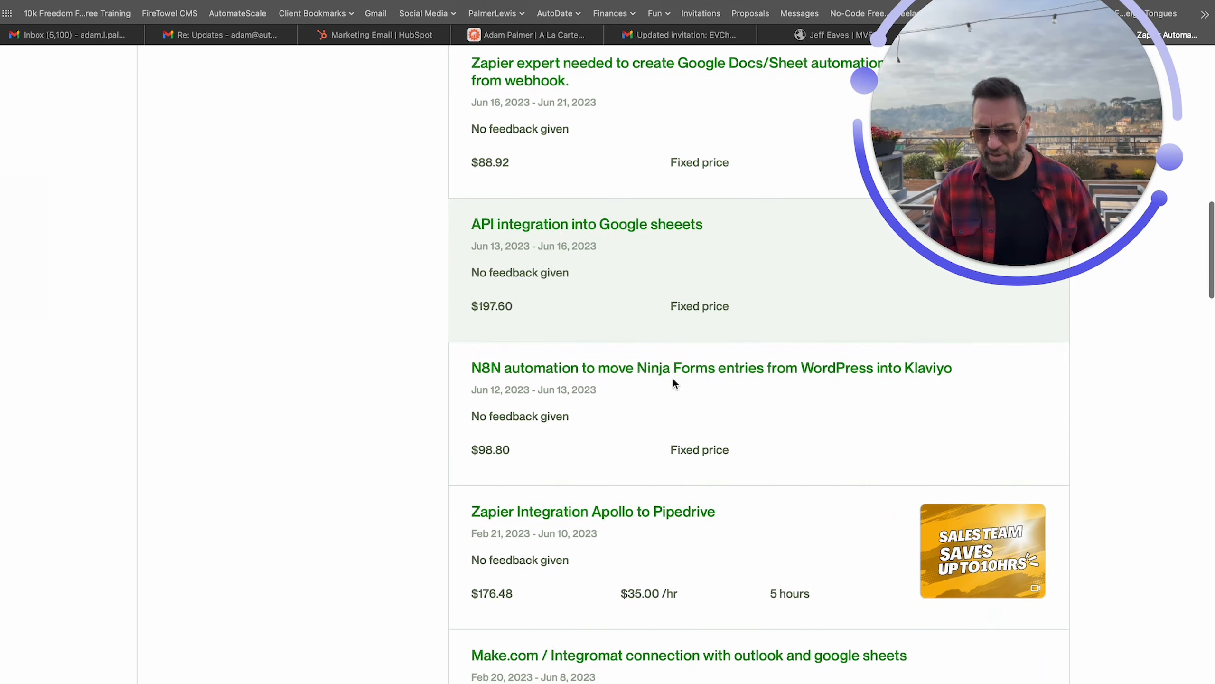
{"action": "scroll", "scroll_direction": "down", "scroll_amount": 3}
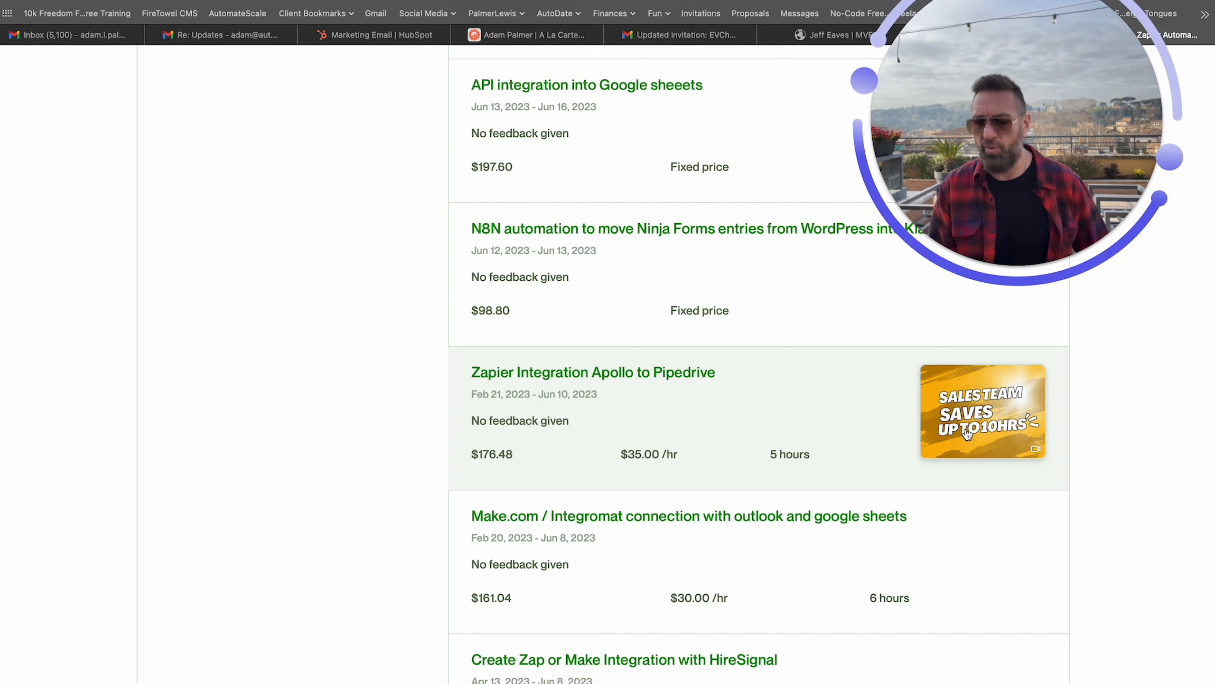
{"action": "scroll", "scroll_direction": "down", "scroll_amount": 3}
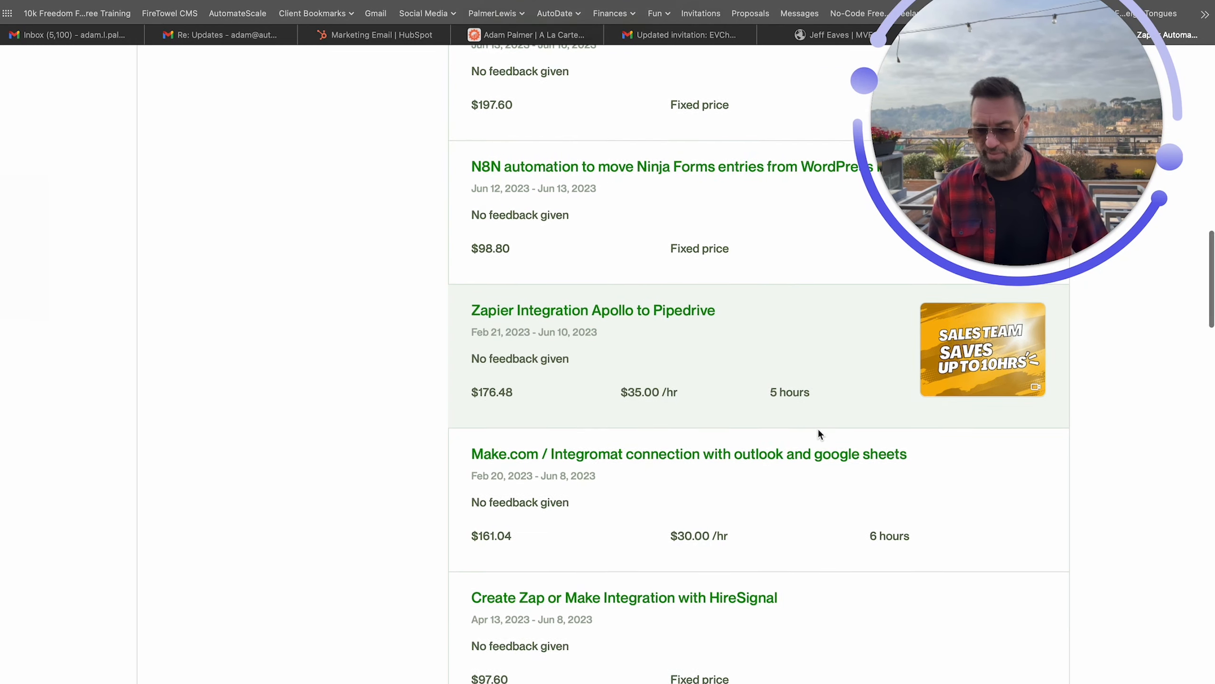
{"action": "scroll", "scroll_direction": "down", "scroll_amount": 3}
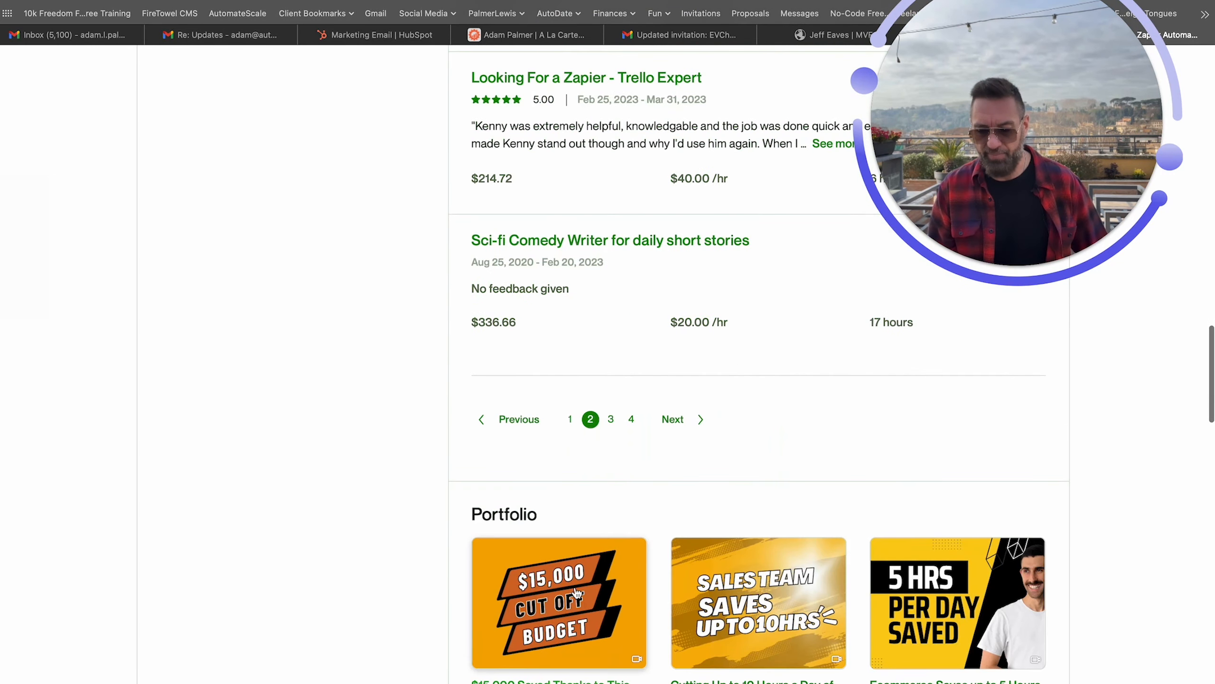
{"action": "scroll", "scroll_direction": "down", "scroll_amount": 3}
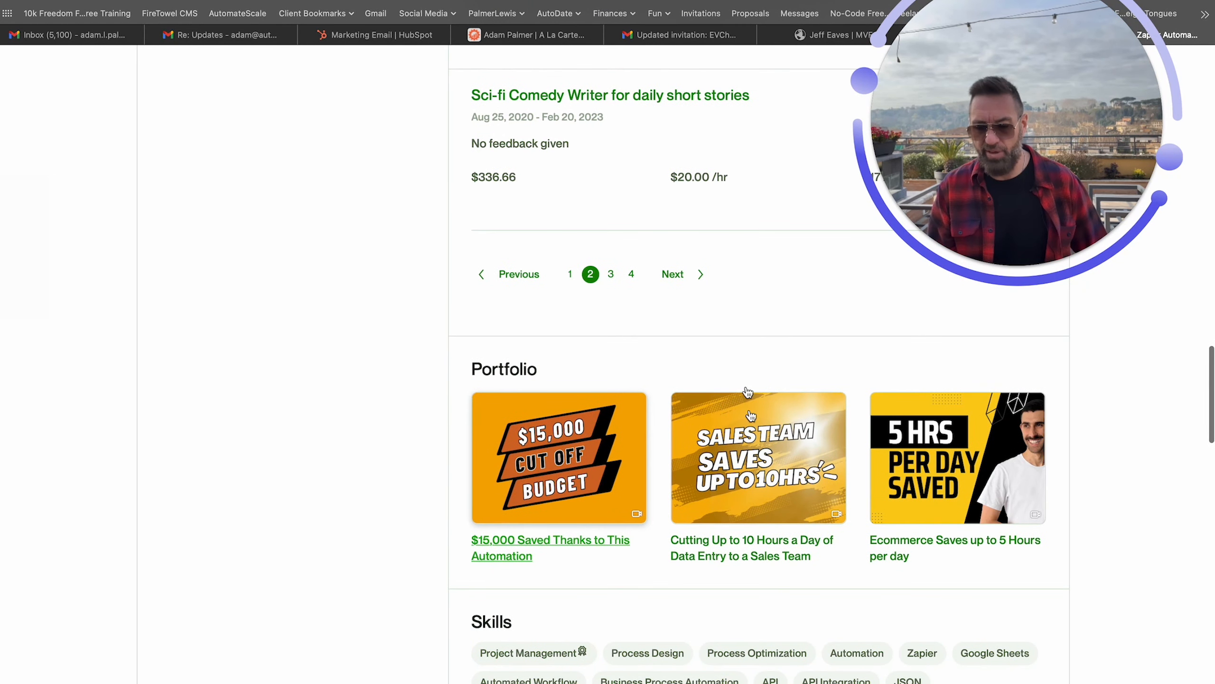
{"action": "left_click", "coordinate": [559, 458]}
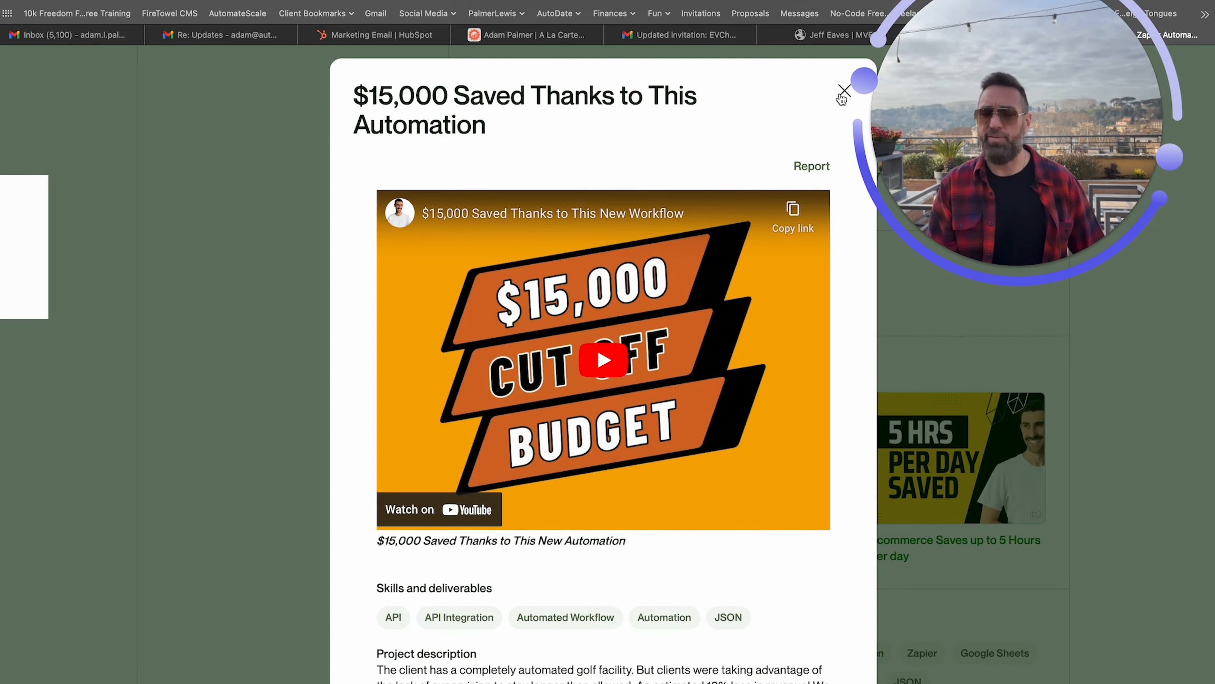
Reopen and read through the $15,000 automation project, then close it
{"action": "left_click", "coordinate": [845, 90]}
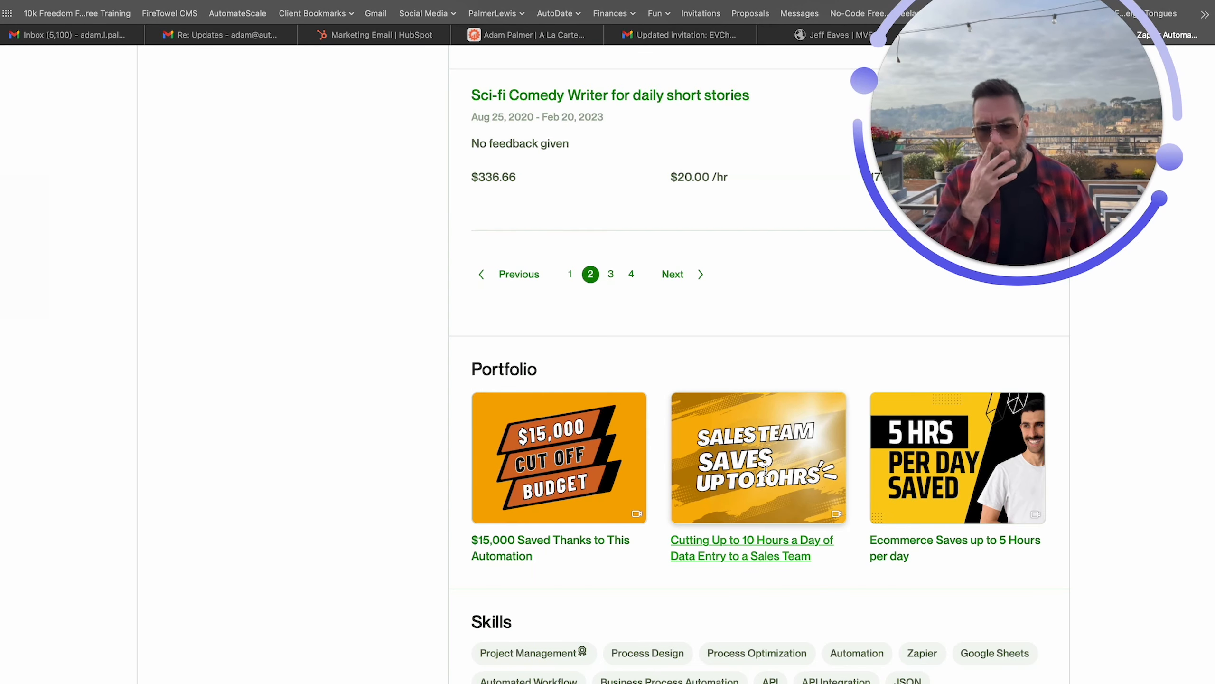
{"action": "left_click", "coordinate": [559, 458]}
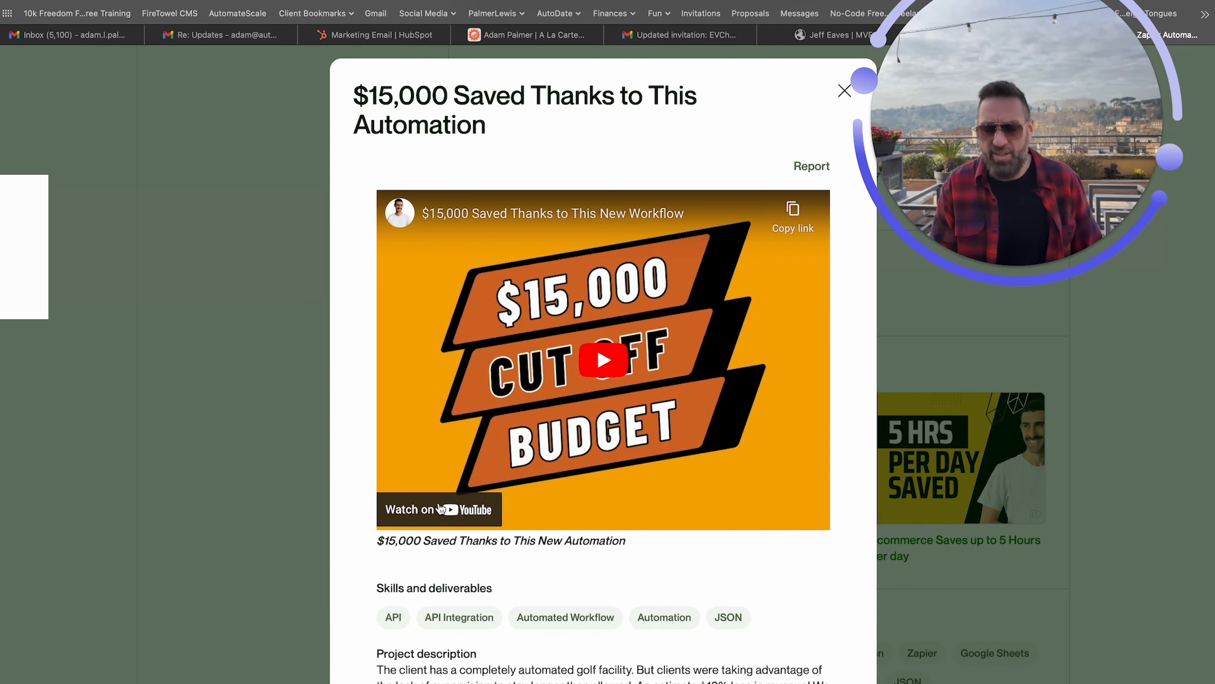
{"action": "scroll", "scroll_direction": "down", "scroll_amount": 3}
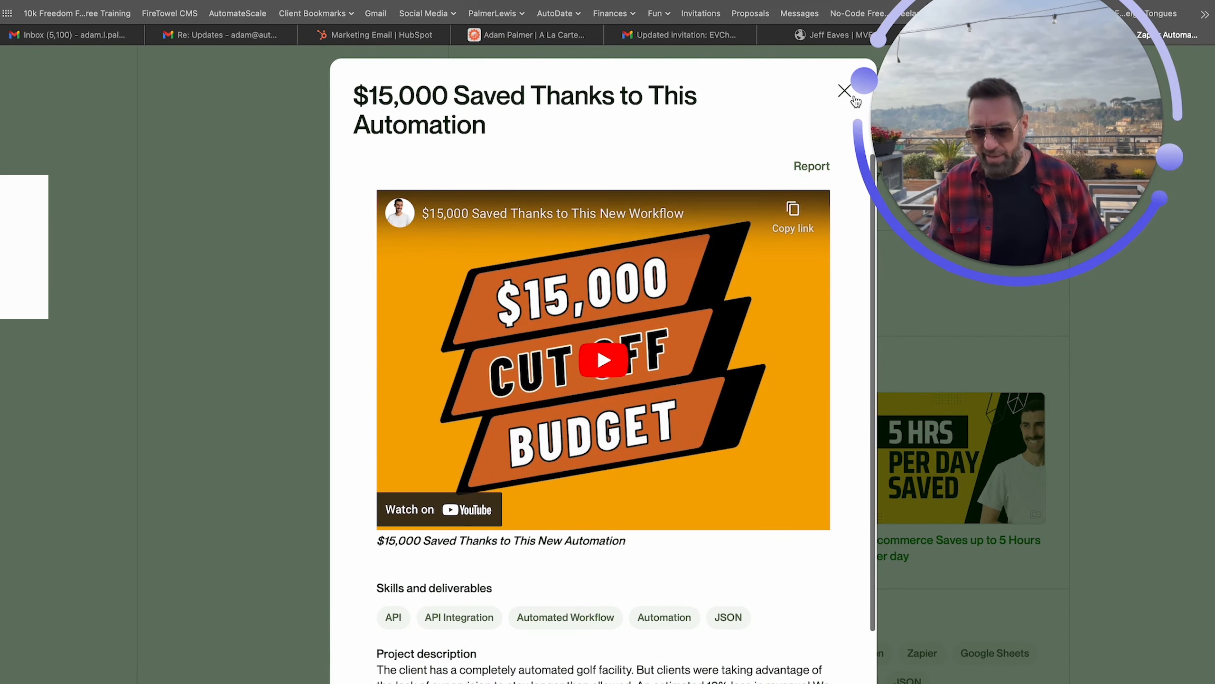
{"action": "left_click", "coordinate": [844, 91]}
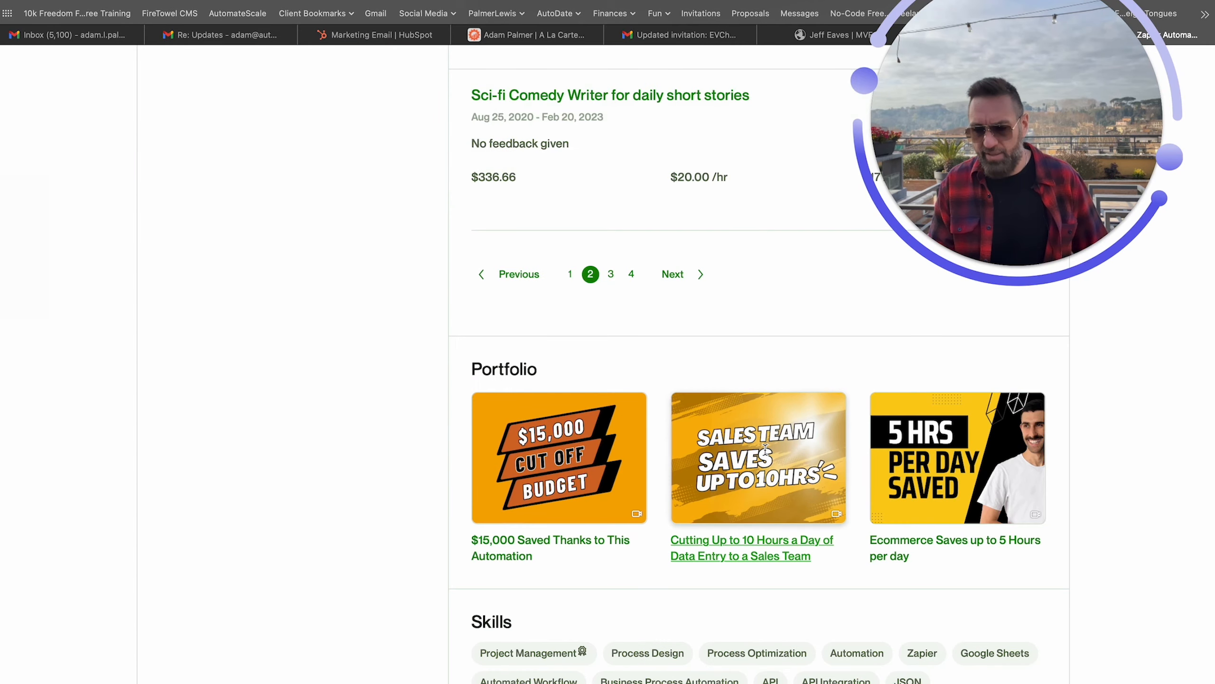
Open the sales team data entry project and play, then pause, its case study video
{"action": "left_click", "coordinate": [758, 457]}
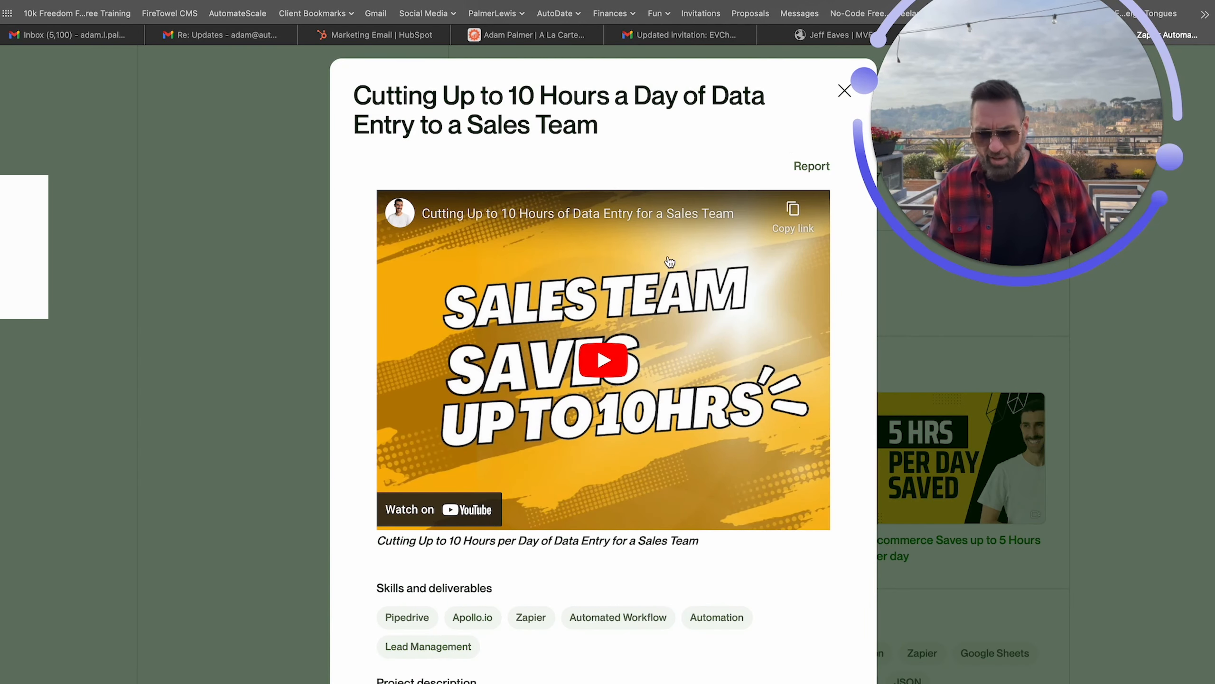
{"action": "left_click", "coordinate": [601, 360]}
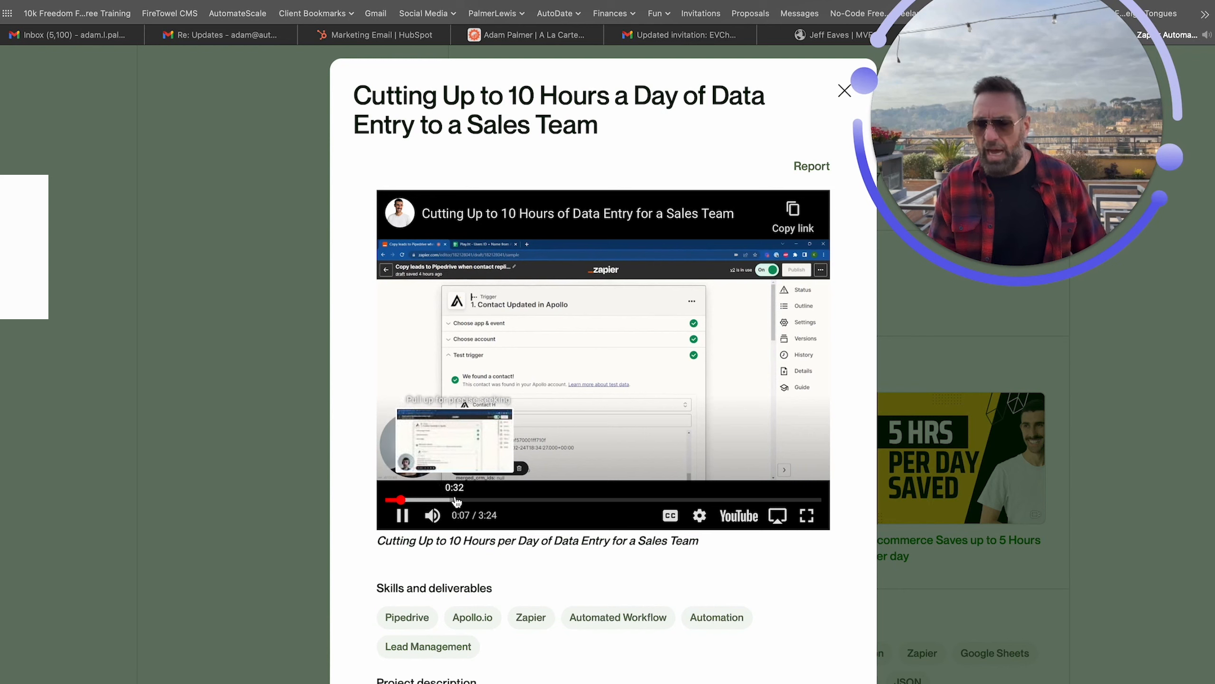
{"action": "left_click", "coordinate": [402, 515]}
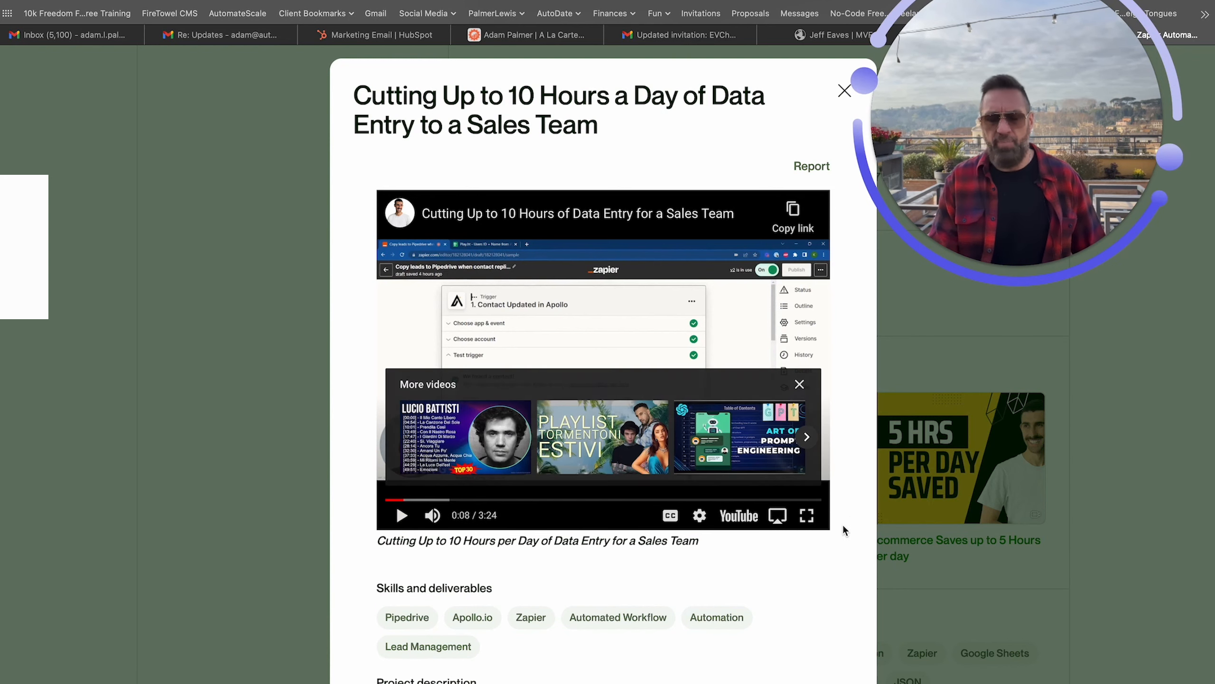
{"action": "mouse_move", "coordinate": [887, 618]}
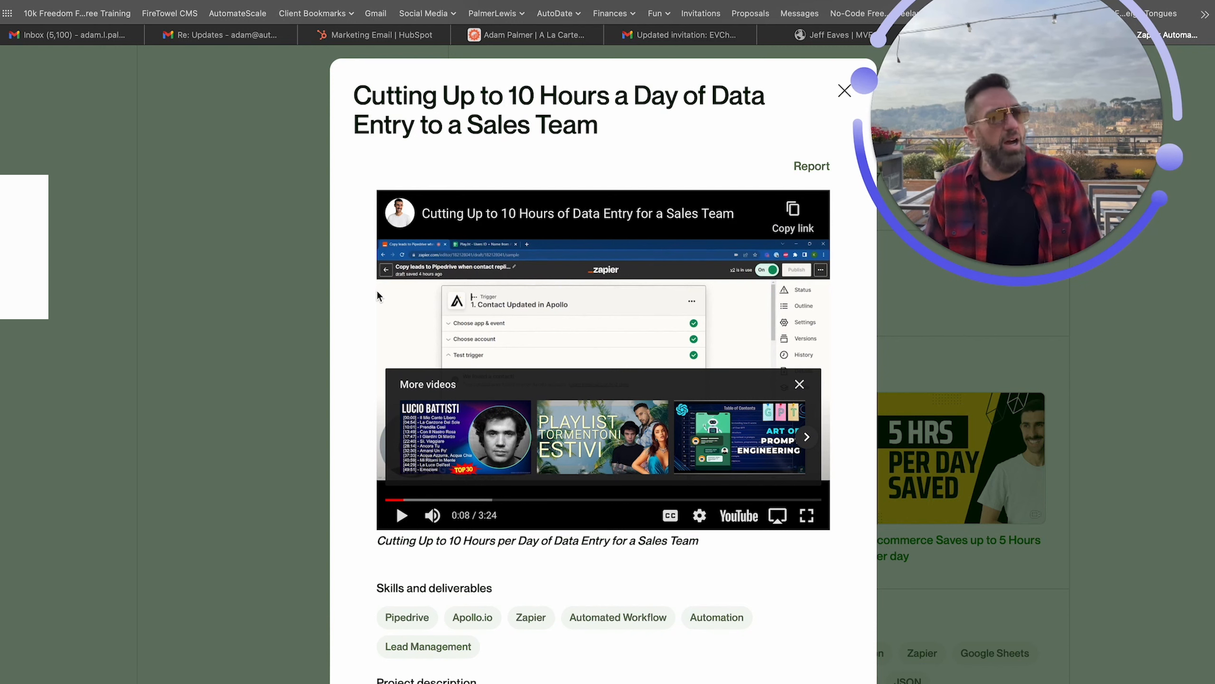
{"action": "mouse_move", "coordinate": [414, 516]}
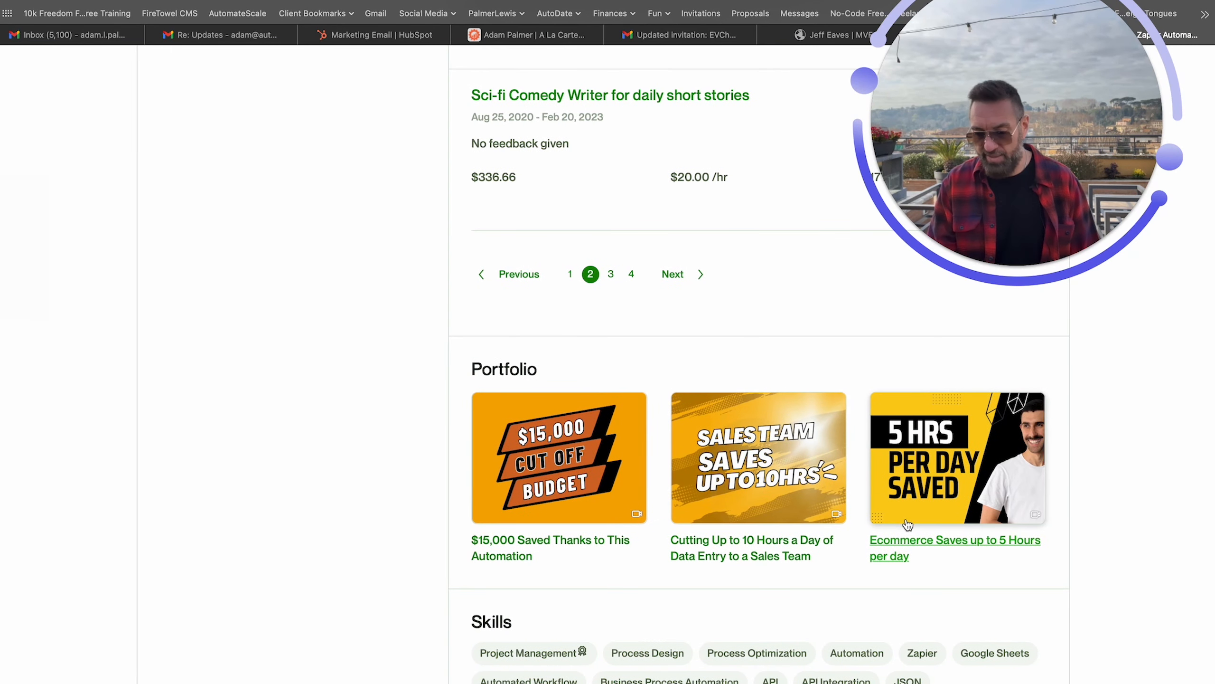
Open the 'Ecommerce Saves up to 5 Hours per day' portfolio item
{"action": "left_click", "coordinate": [956, 547]}
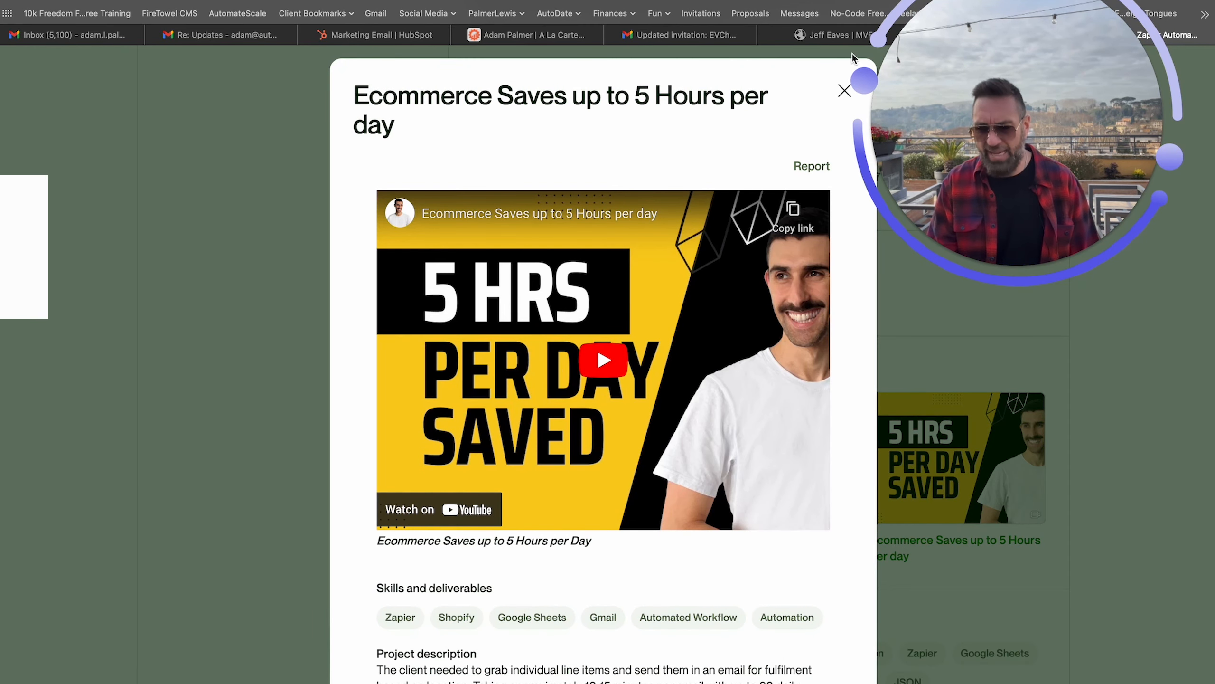
{"action": "mouse_move", "coordinate": [842, 91]}
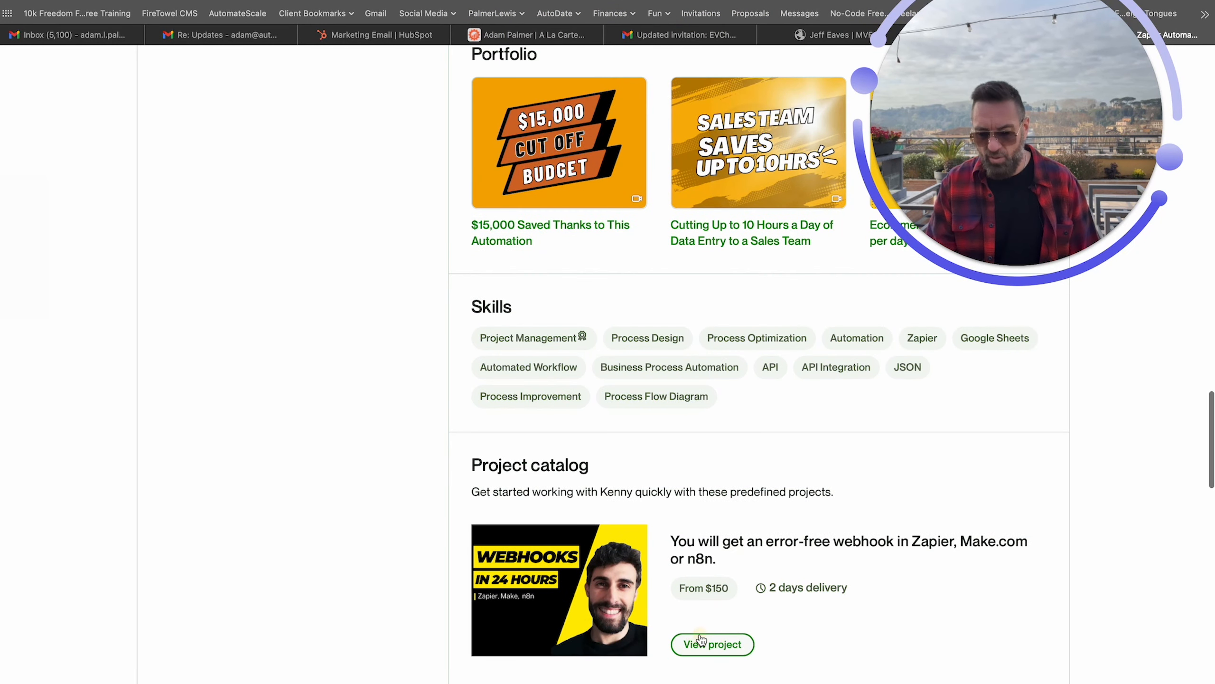
{"action": "left_click", "coordinate": [711, 644]}
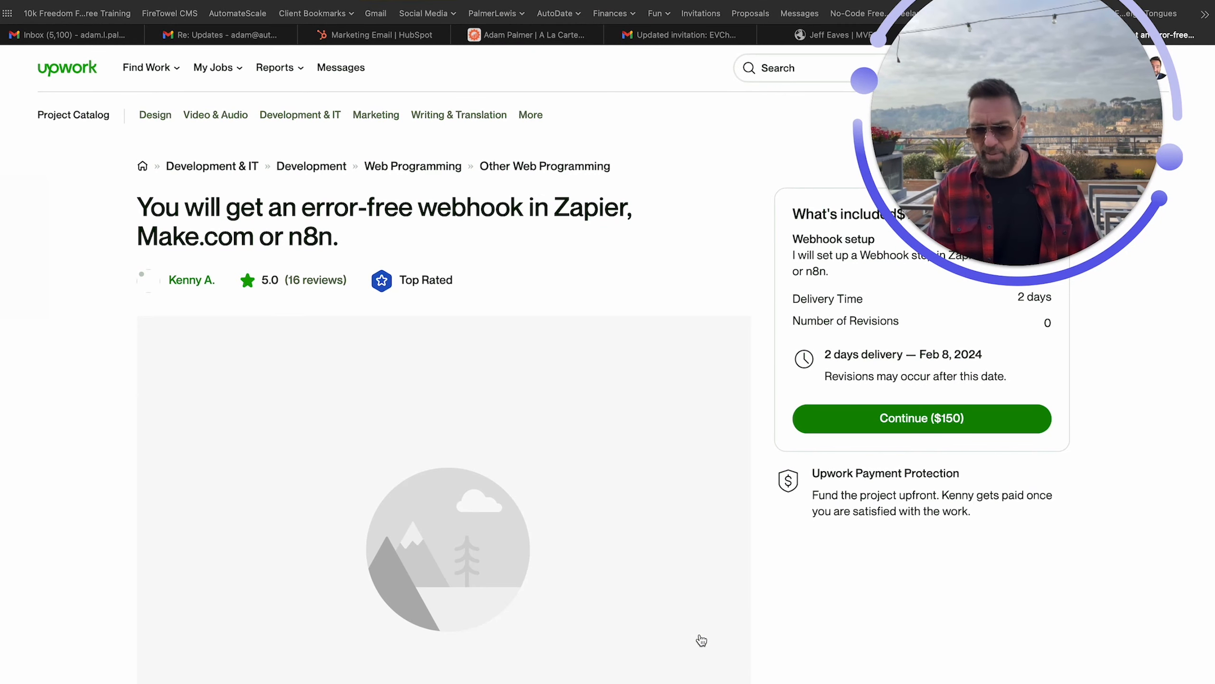
{"action": "scroll", "scroll_direction": "down", "scroll_amount": 3}
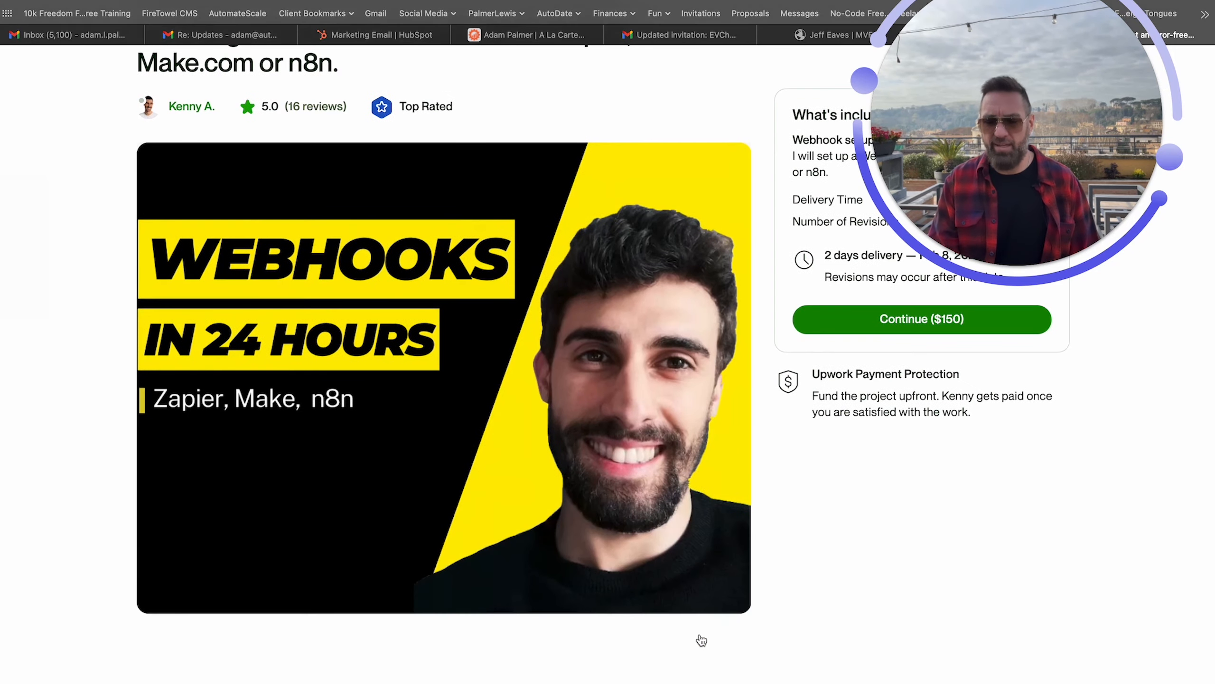
{"action": "scroll", "scroll_direction": "down", "scroll_amount": 3}
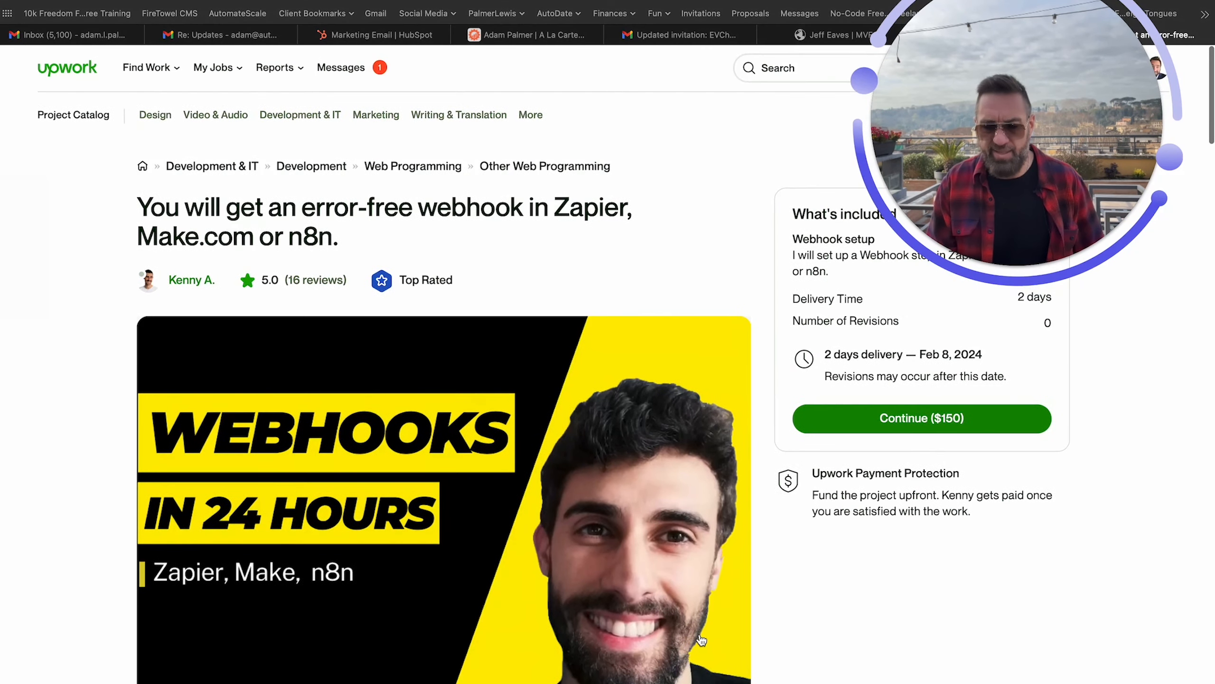
{"action": "scroll", "scroll_direction": "down", "scroll_amount": 3}
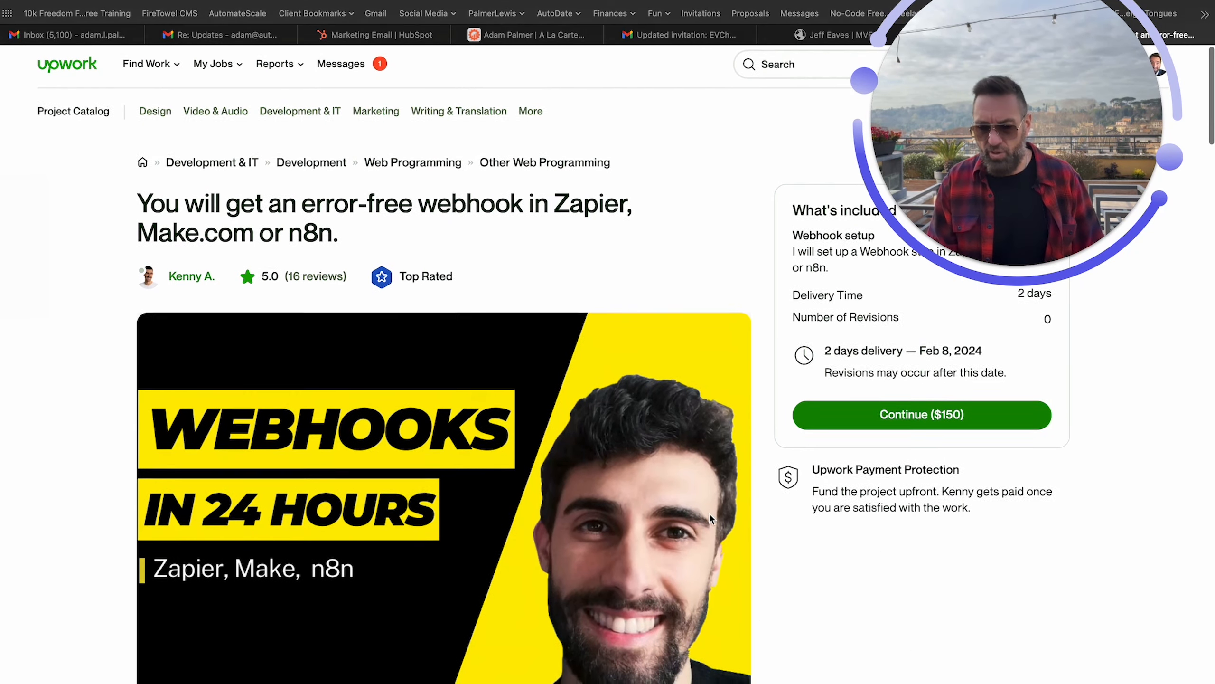
{"action": "scroll", "scroll_direction": "down", "scroll_amount": 3}
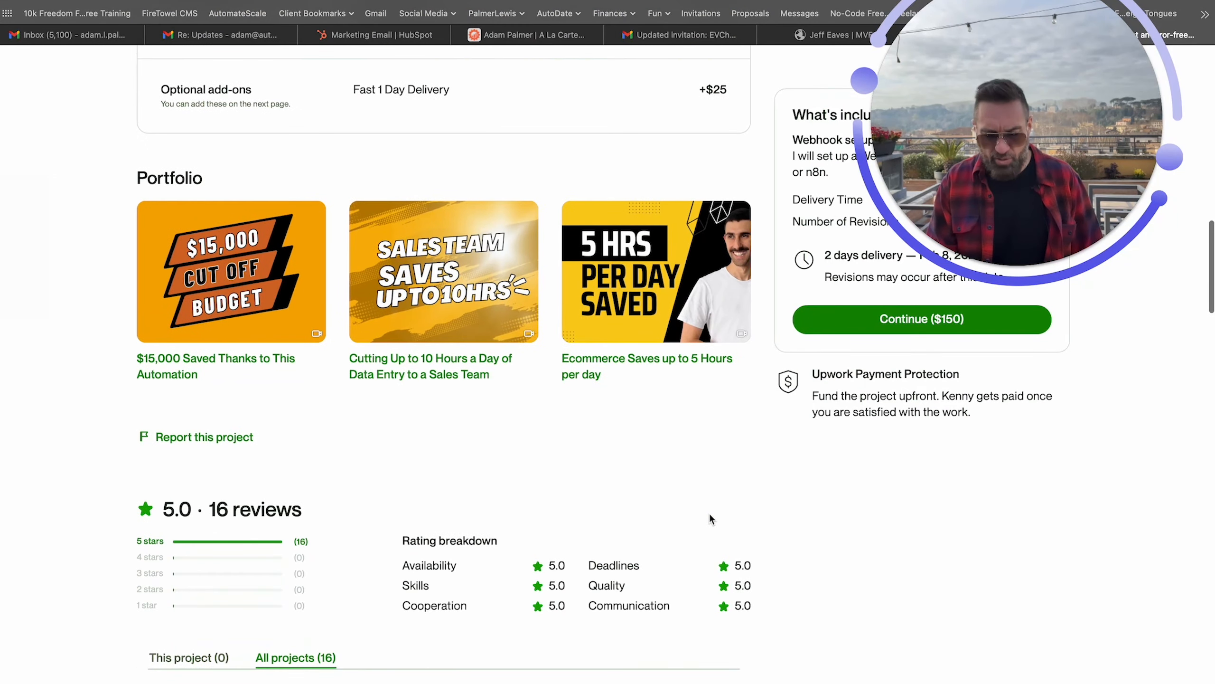
{"action": "scroll", "scroll_direction": "down", "scroll_amount": 3}
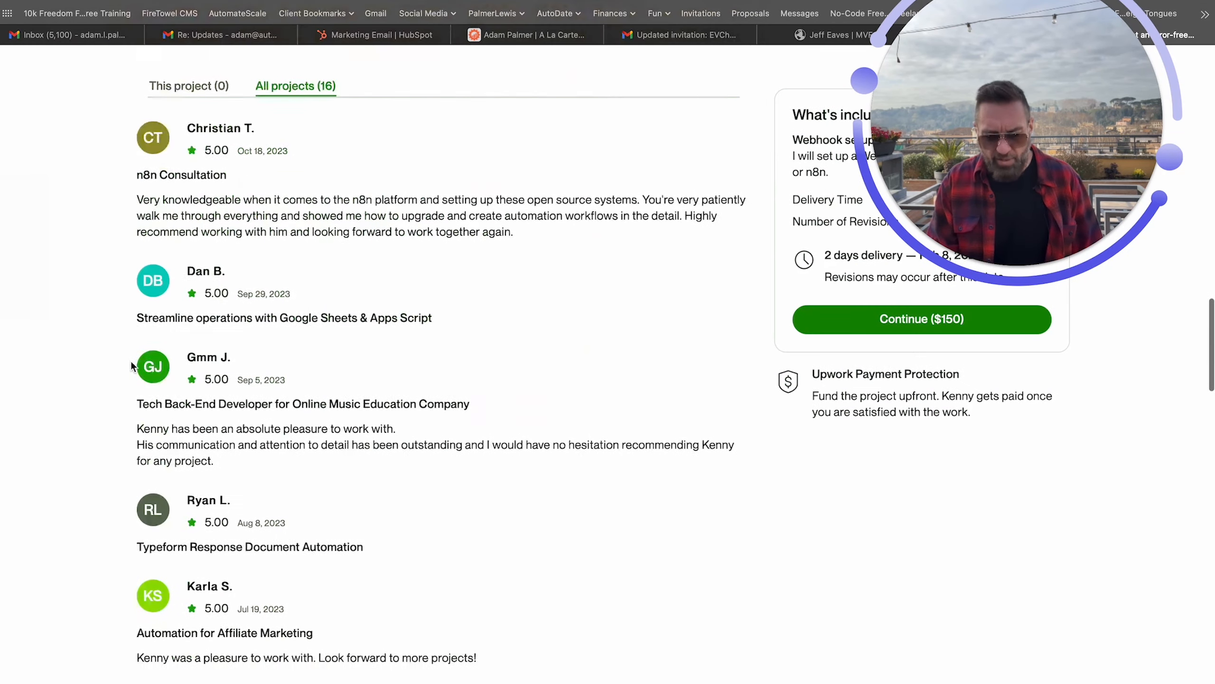
{"action": "scroll", "scroll_direction": "up", "scroll_amount": 3}
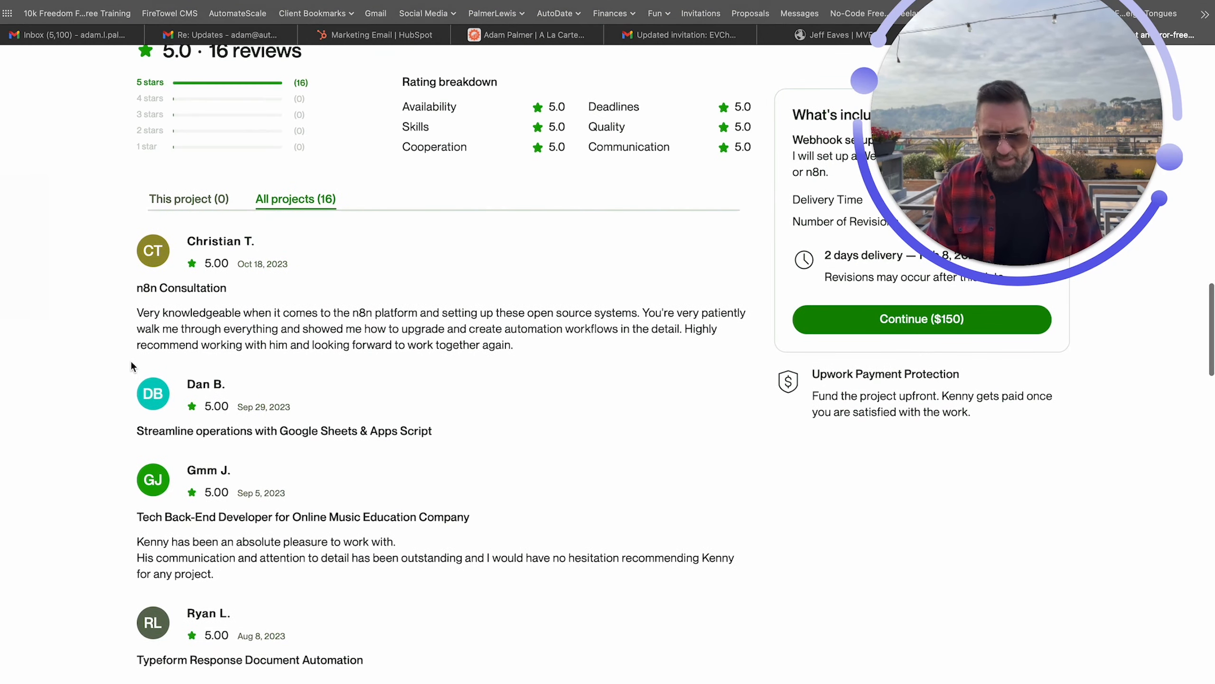
{"action": "scroll", "scroll_direction": "up", "scroll_amount": 3}
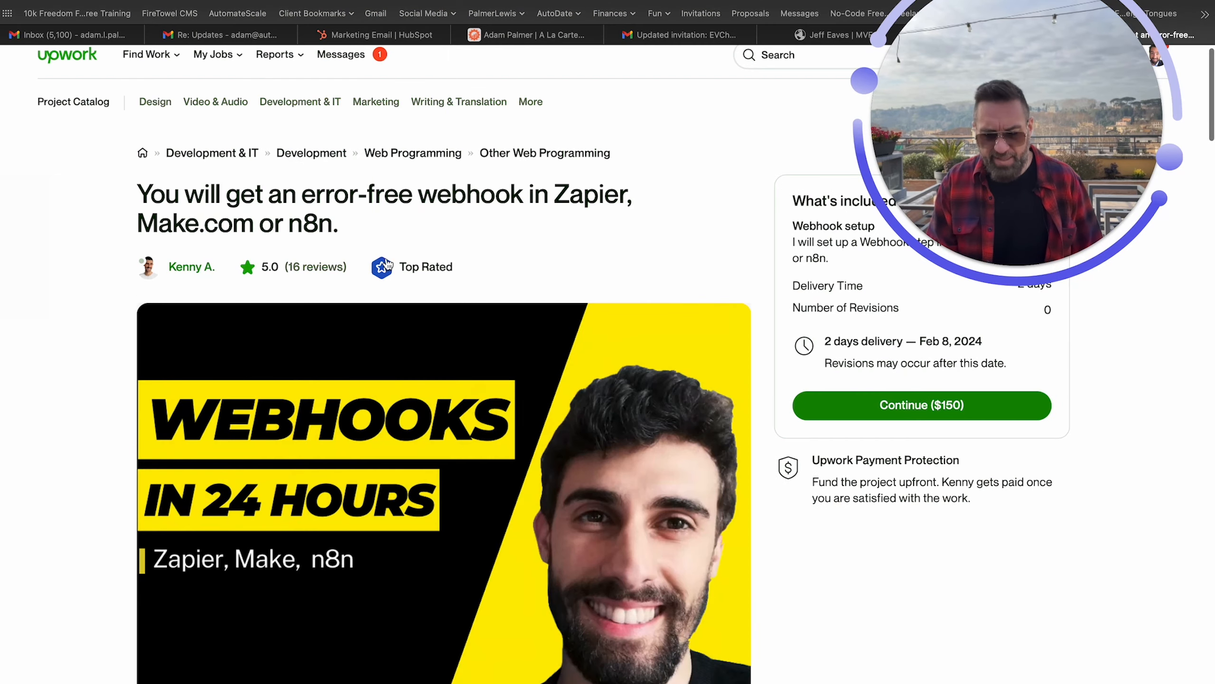
{"action": "scroll", "scroll_direction": "down", "scroll_amount": 3}
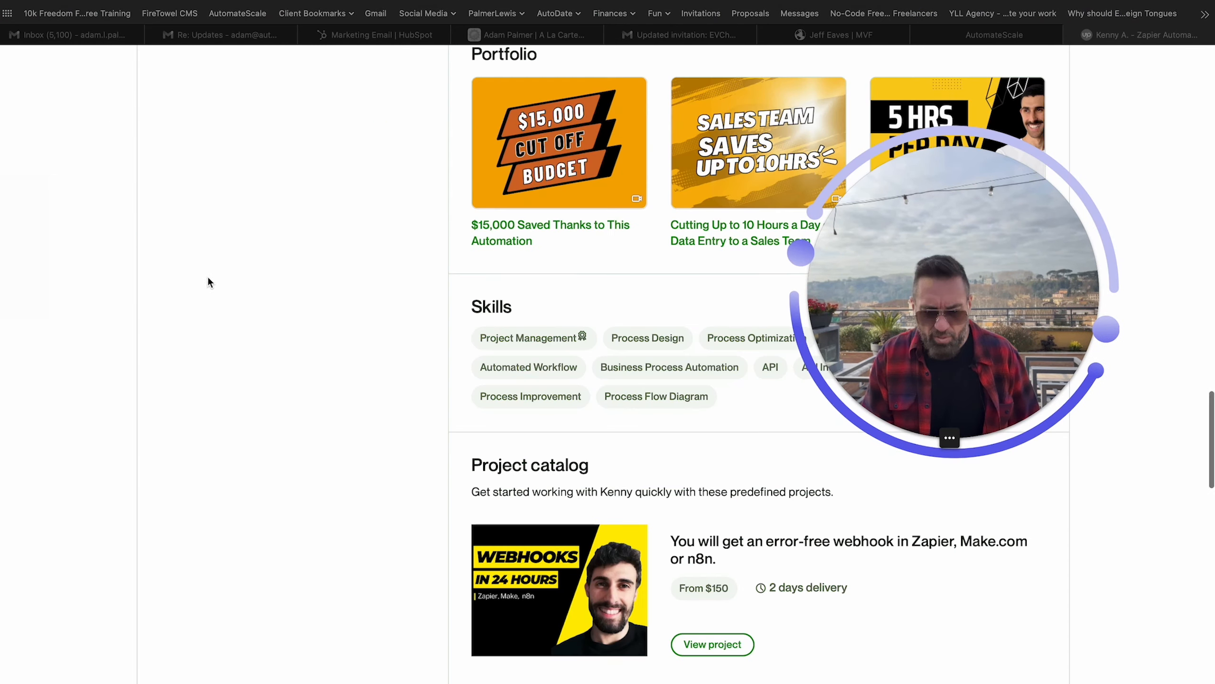
{"action": "scroll", "scroll_direction": "down", "scroll_amount": 3}
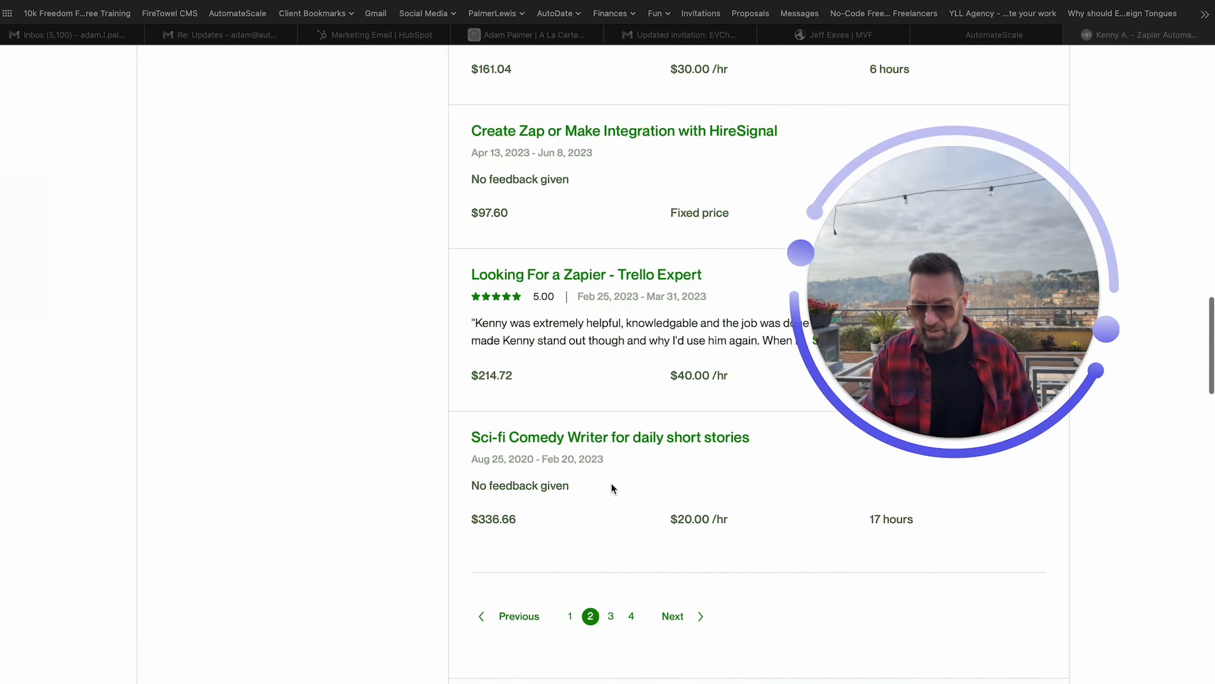
{"action": "scroll", "scroll_direction": "down", "scroll_amount": 3}
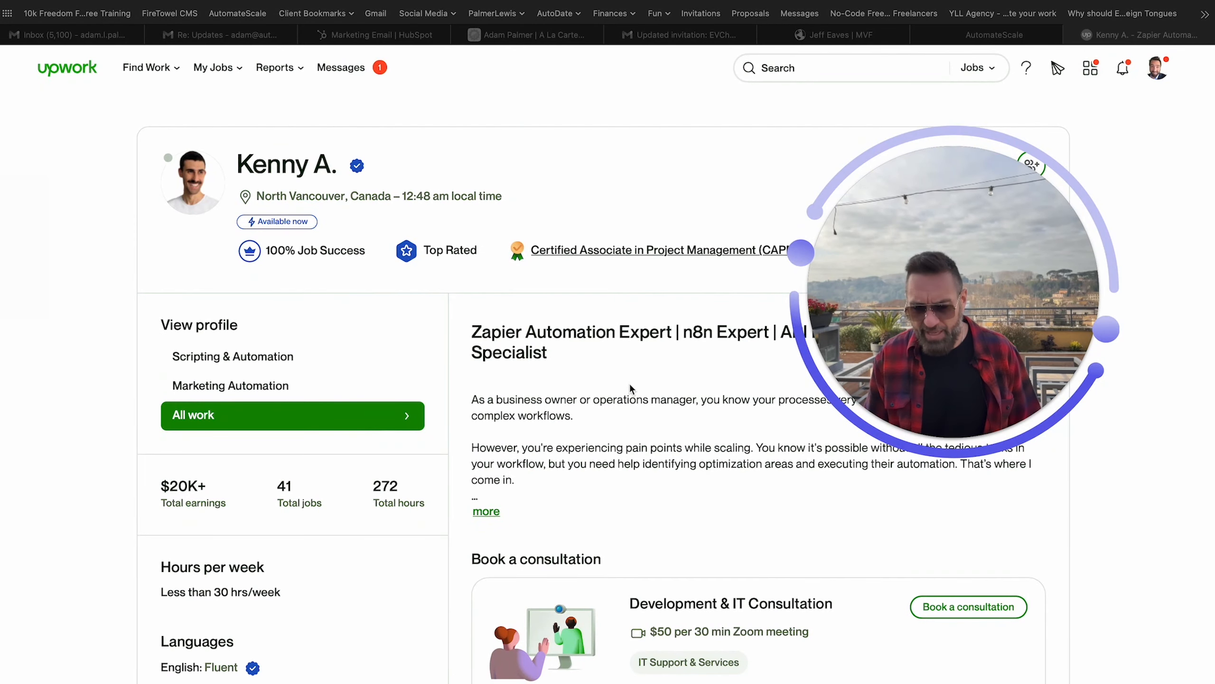
{"action": "scroll", "scroll_direction": "down", "scroll_amount": 3}
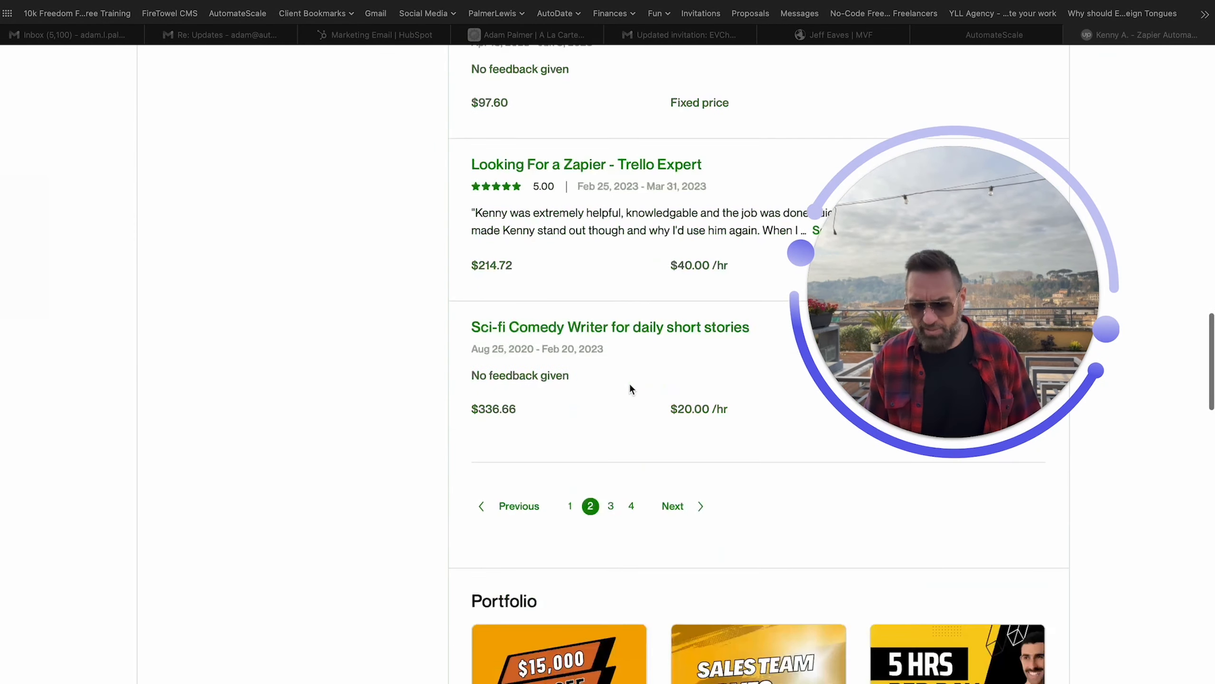
{"action": "scroll", "scroll_direction": "up", "scroll_amount": 3}
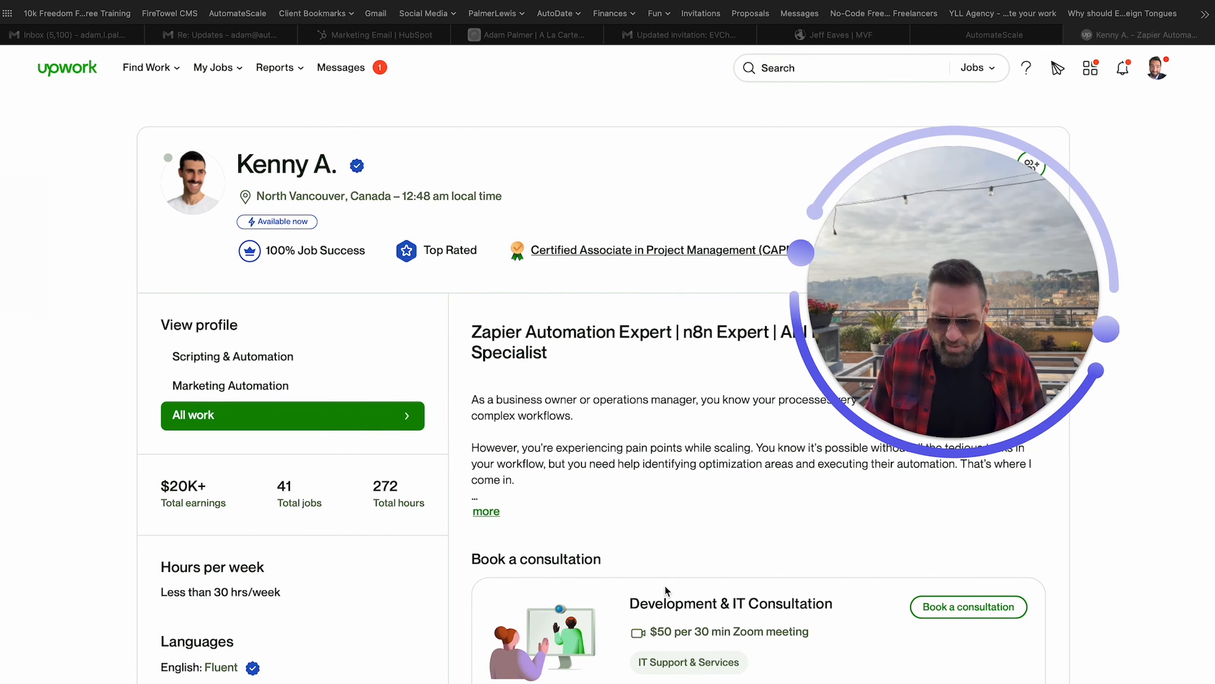
{"action": "mouse_move", "coordinate": [268, 261]}
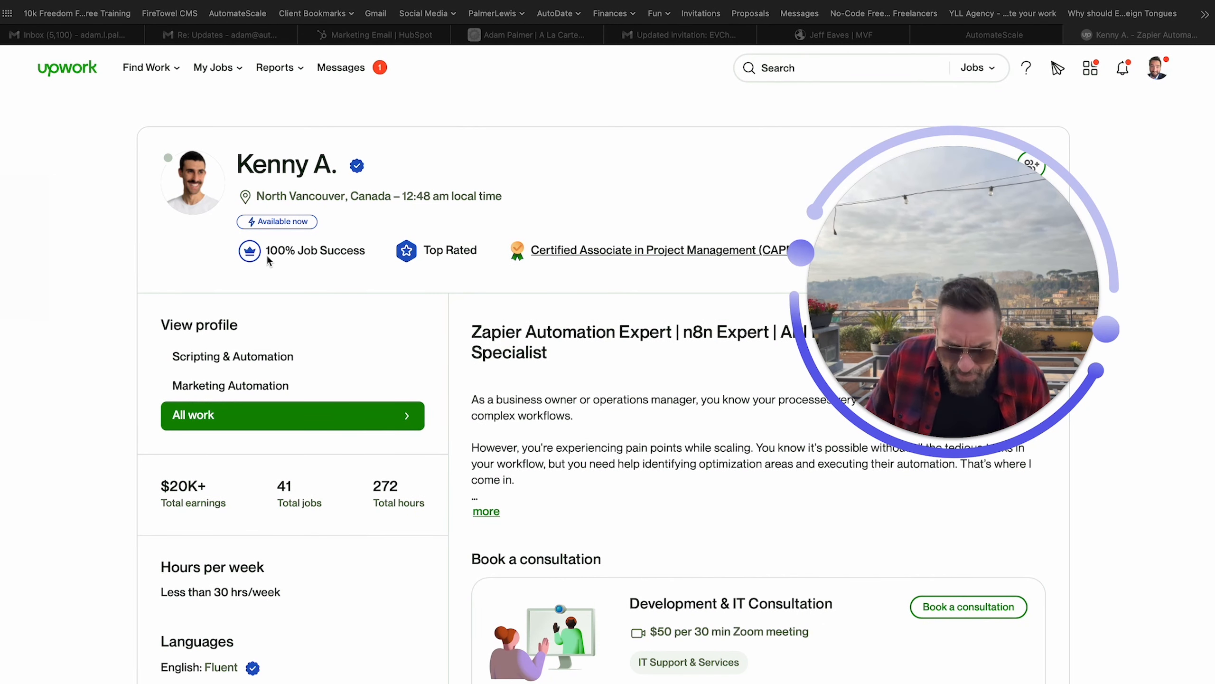
{"action": "mouse_move", "coordinate": [197, 176]}
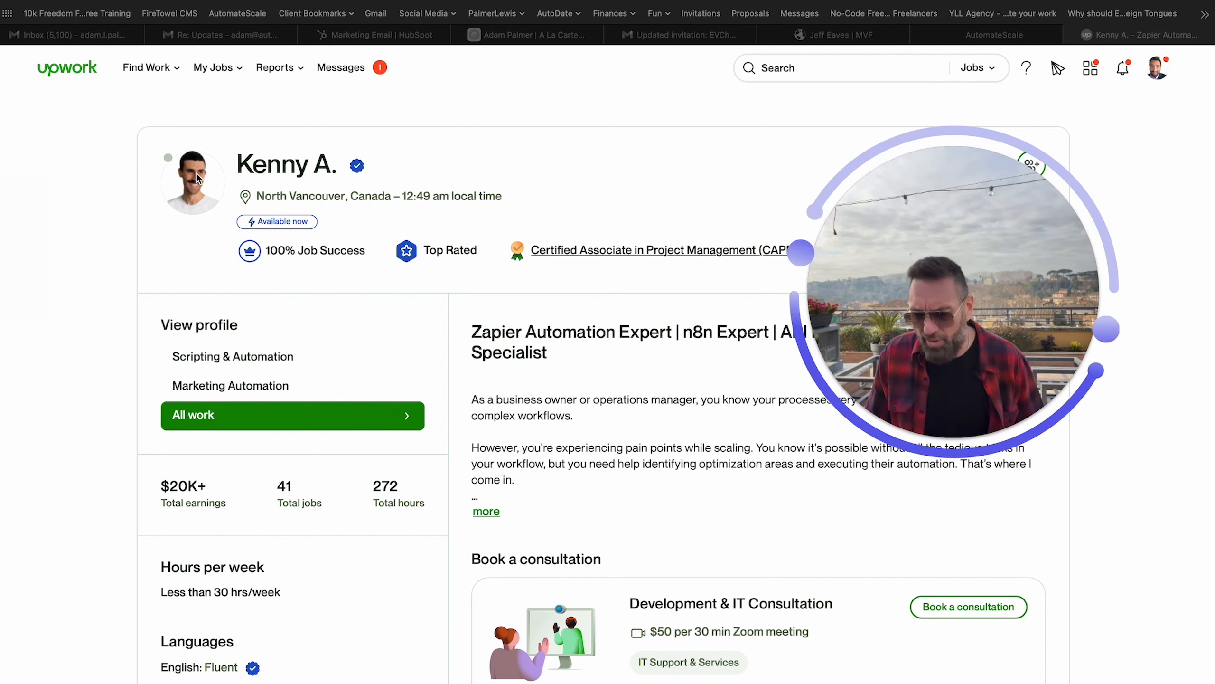
{"action": "mouse_move", "coordinate": [267, 194]}
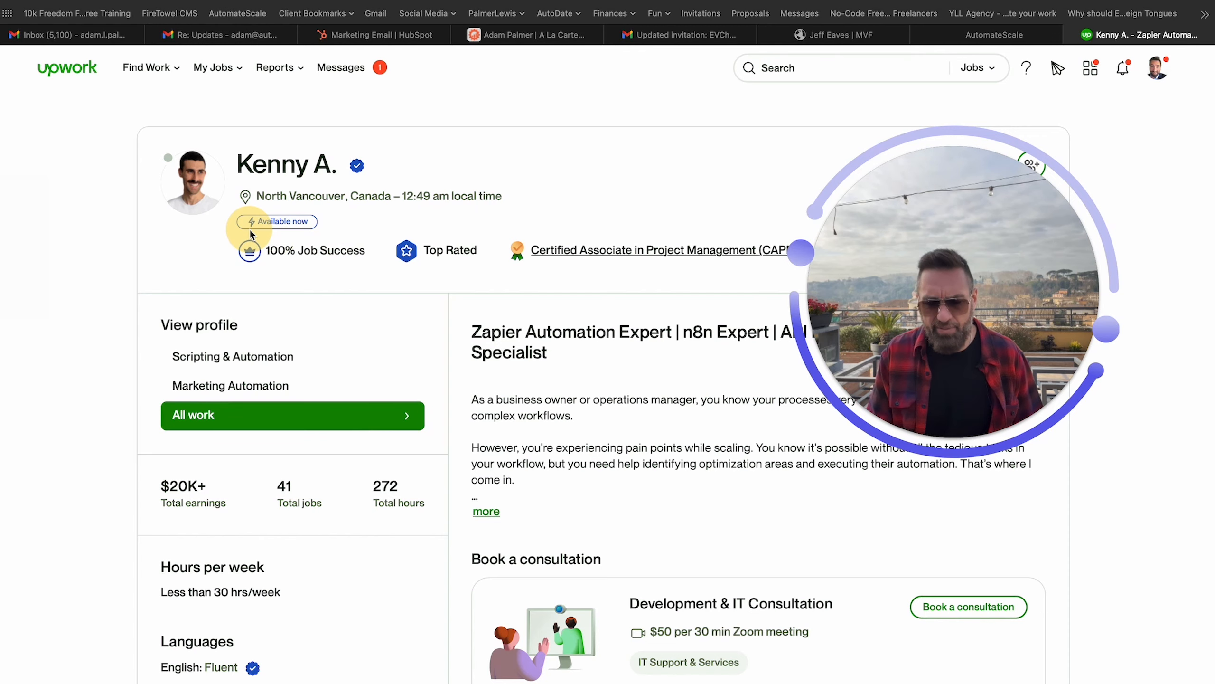
{"action": "scroll", "scroll_direction": "down", "scroll_amount": 3}
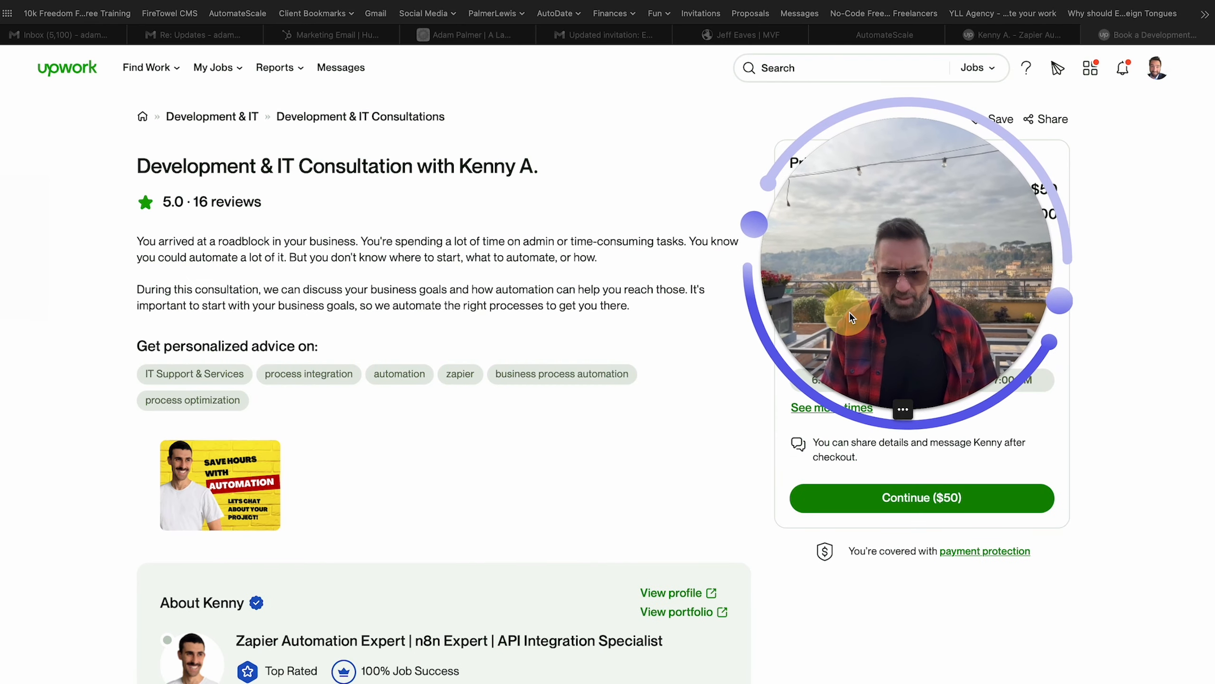
Scroll through the consultation's pre-meeting questions and 16 five-star reviews, then back to the top
{"action": "scroll", "scroll_direction": "down", "scroll_amount": 3}
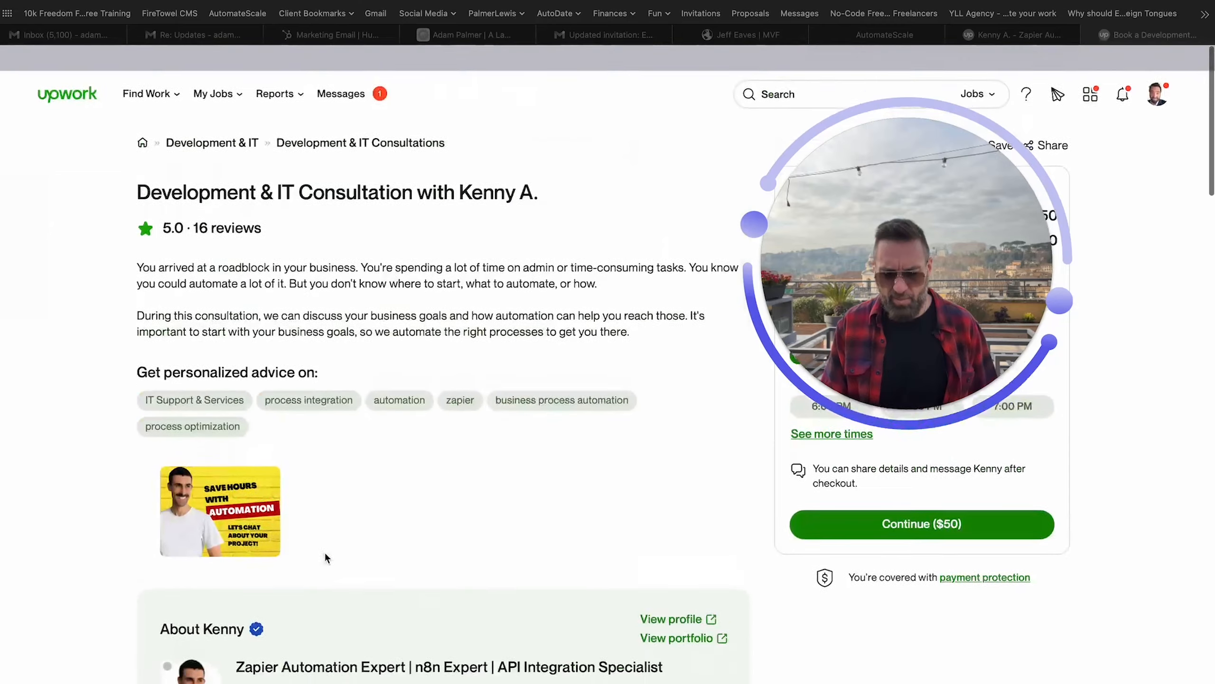
{"action": "scroll", "scroll_direction": "down", "scroll_amount": 3}
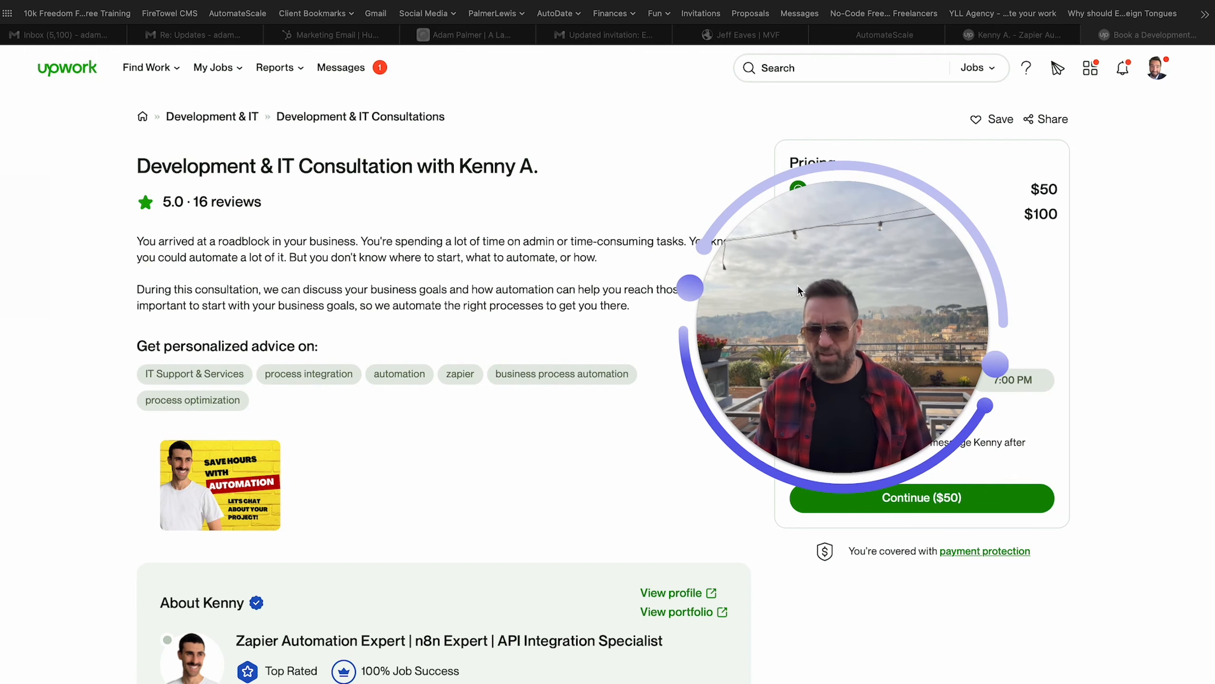
{"action": "scroll", "scroll_direction": "down", "scroll_amount": 3}
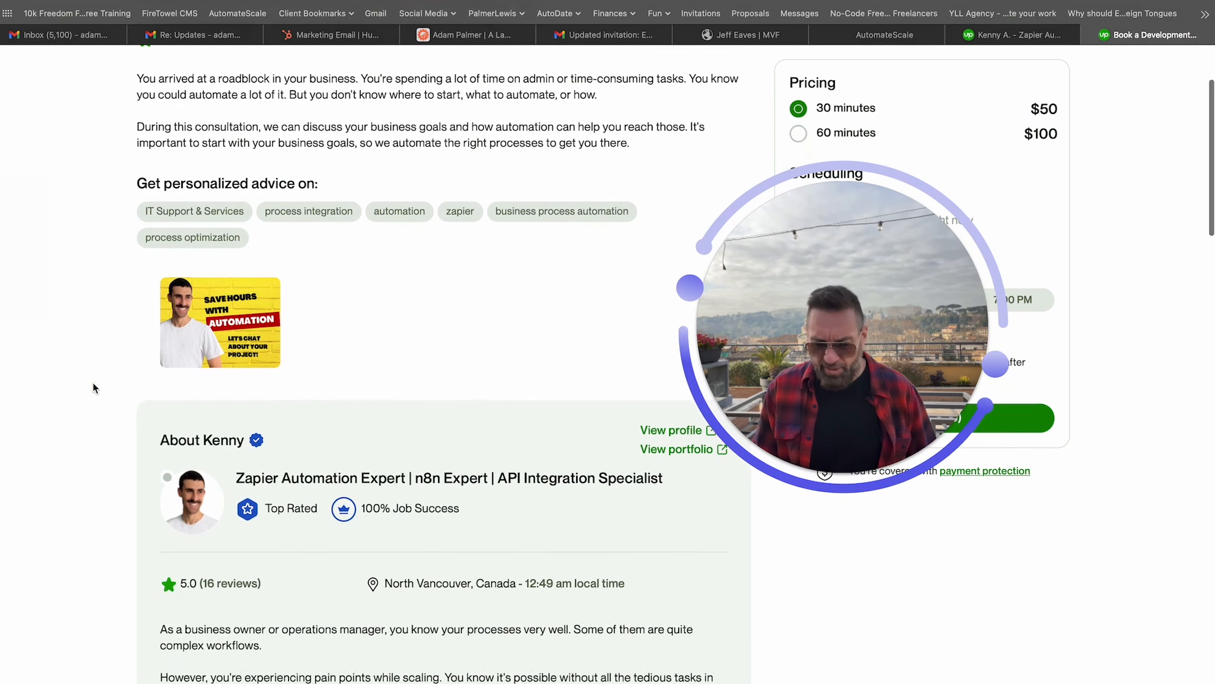
{"action": "scroll", "scroll_direction": "down", "scroll_amount": 3}
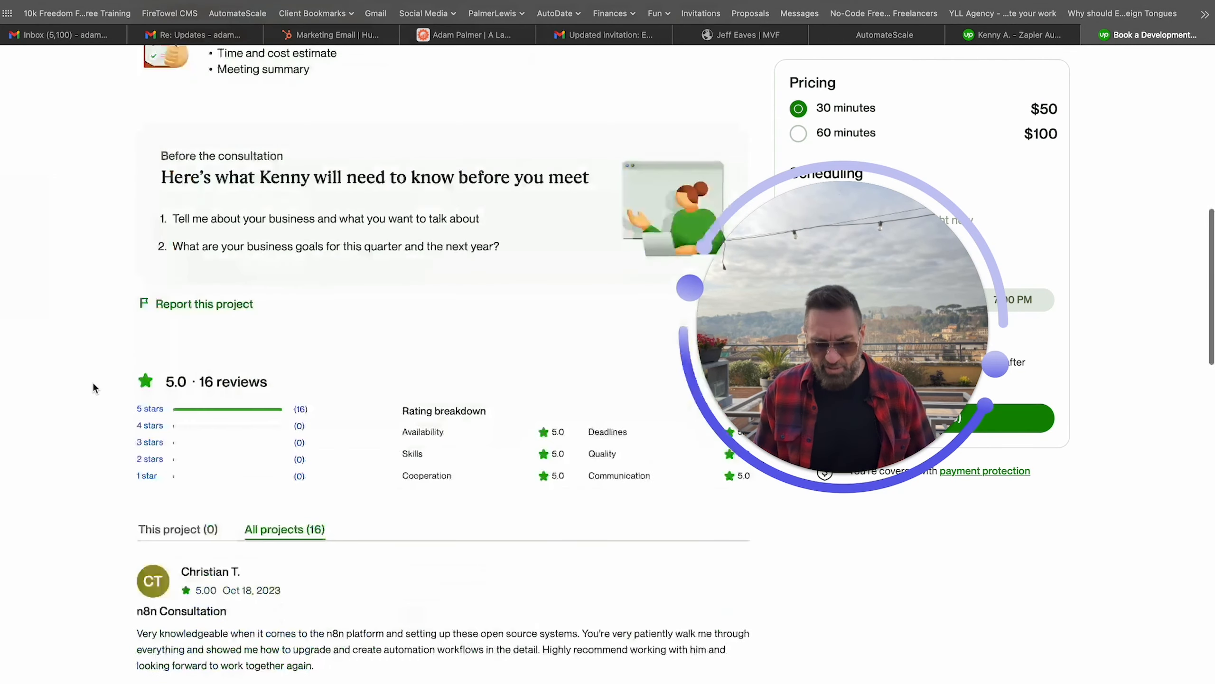
{"action": "scroll", "scroll_direction": "up", "scroll_amount": 3}
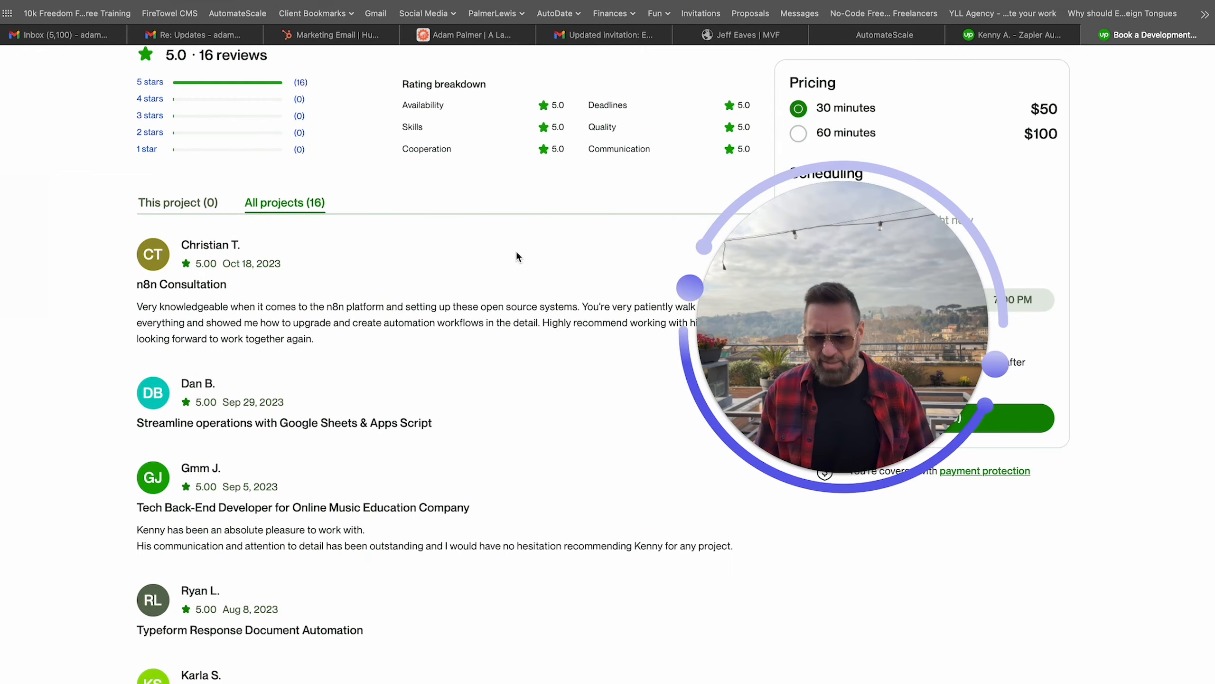
{"action": "scroll", "scroll_direction": "up", "scroll_amount": 3}
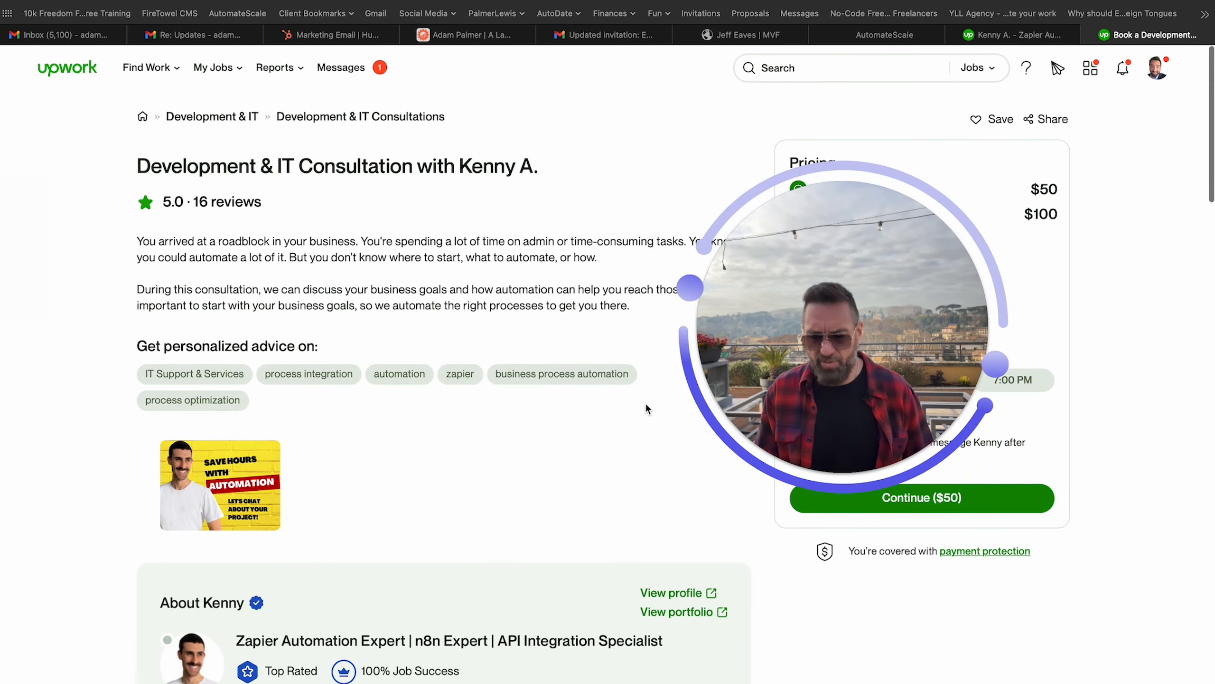